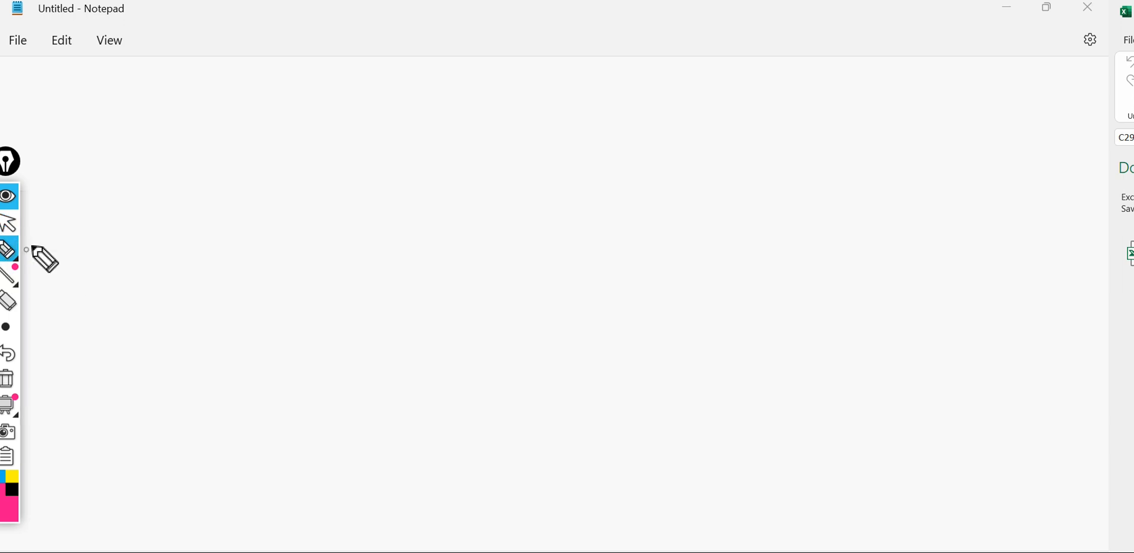
mouse_move(240, 160)
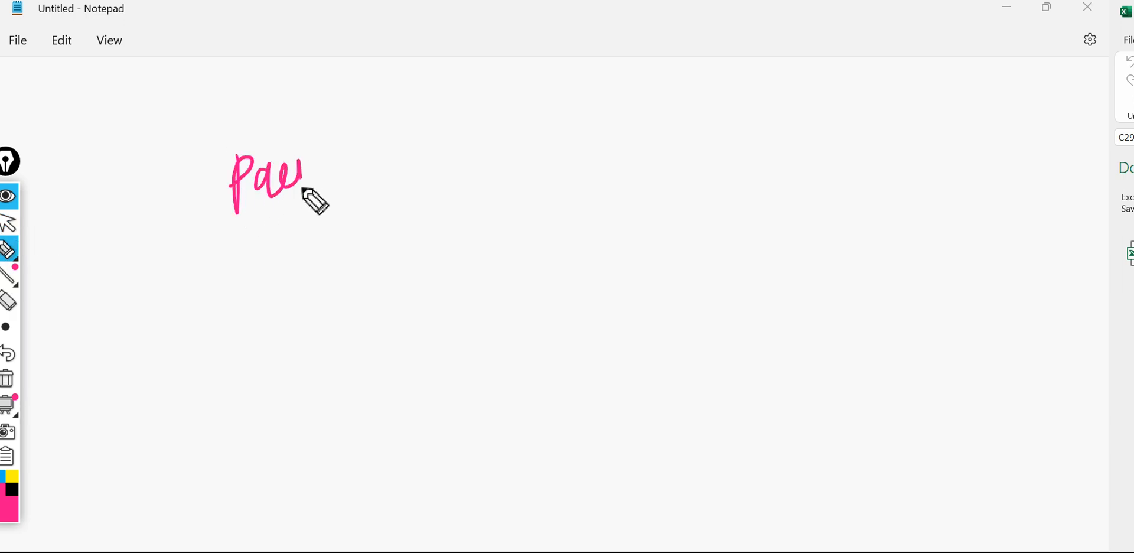
Step: Handwrite a 'Packet capture commands' heading over the screen with the pen
left_click_drag(303, 173, 430, 173)
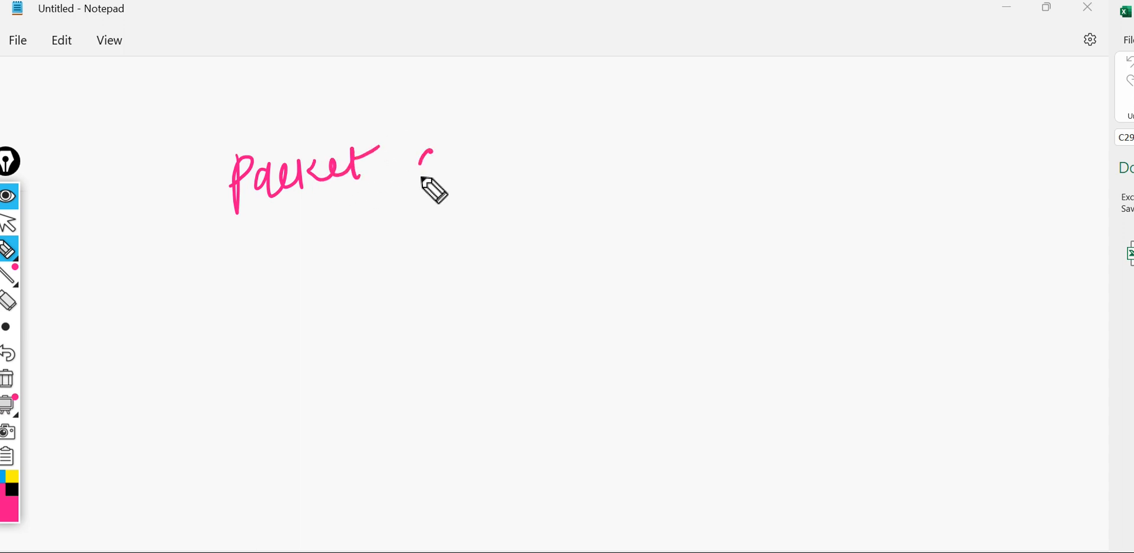
left_click_drag(419, 166, 535, 167)
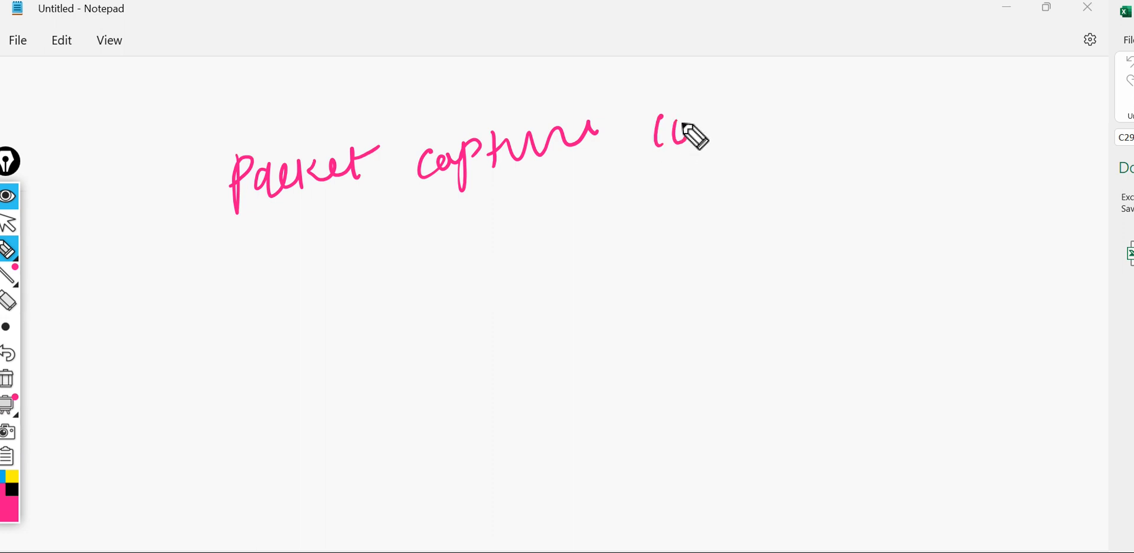
left_click_drag(680, 133, 803, 126)
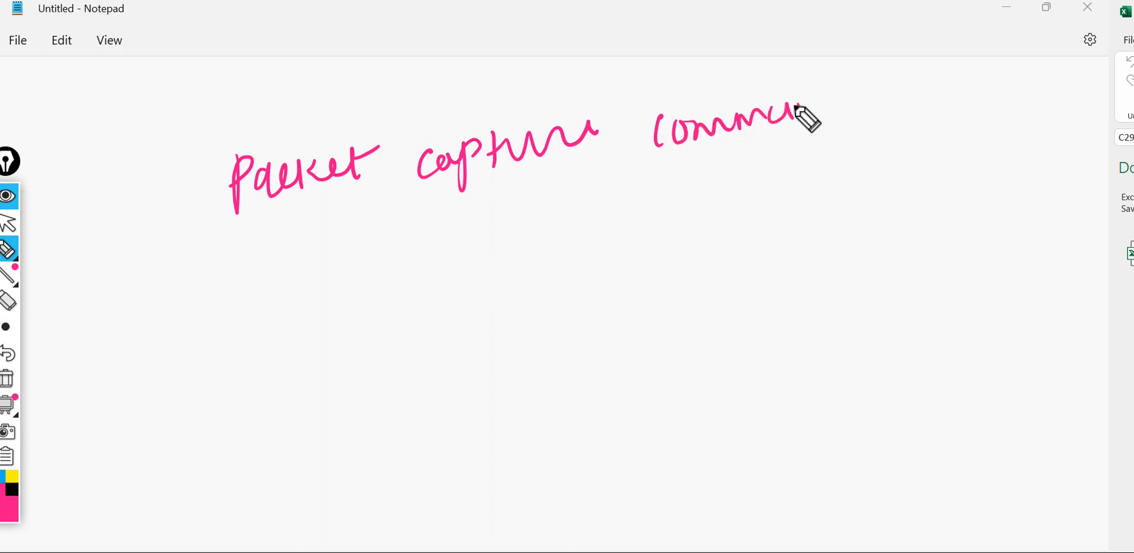
left_click_drag(788, 119, 864, 108)
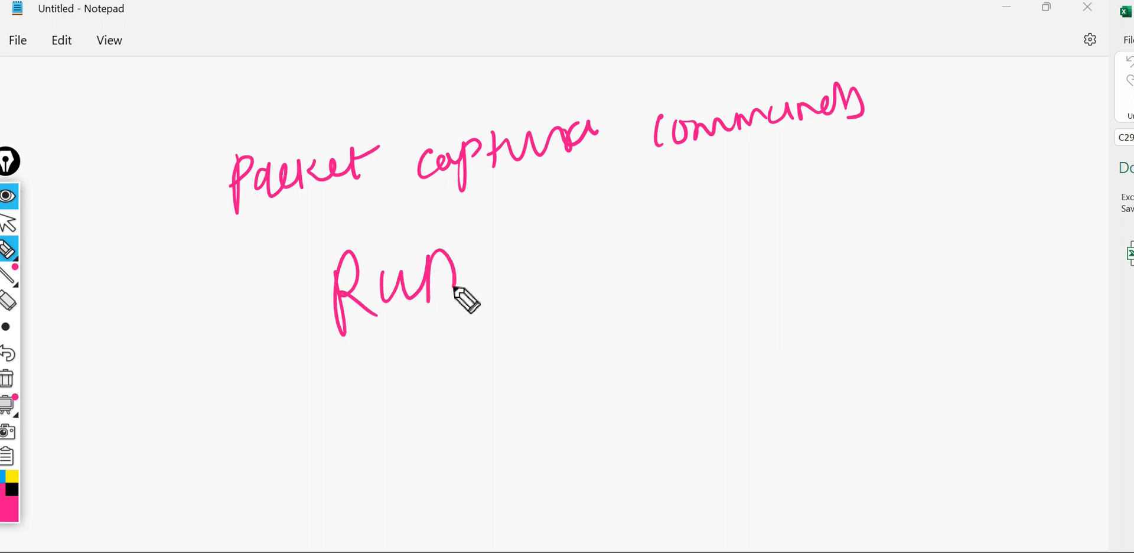
mouse_move(542, 290)
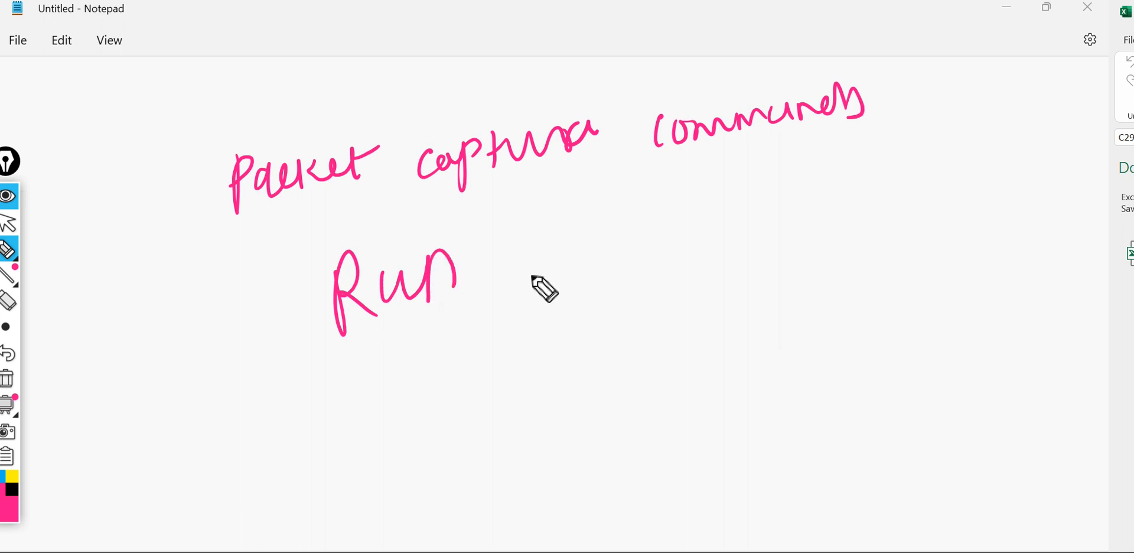
Step: Handwrite 'Run from Wireshark' beneath the heading, then wipe all annotations
left_click_drag(538, 249, 538, 300)
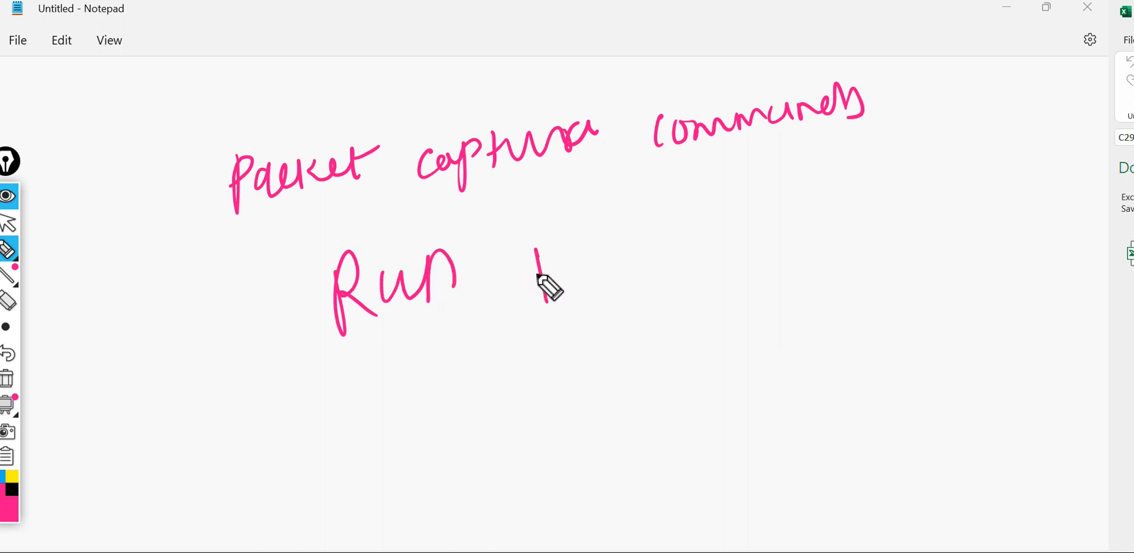
left_click_drag(535, 268, 636, 282)
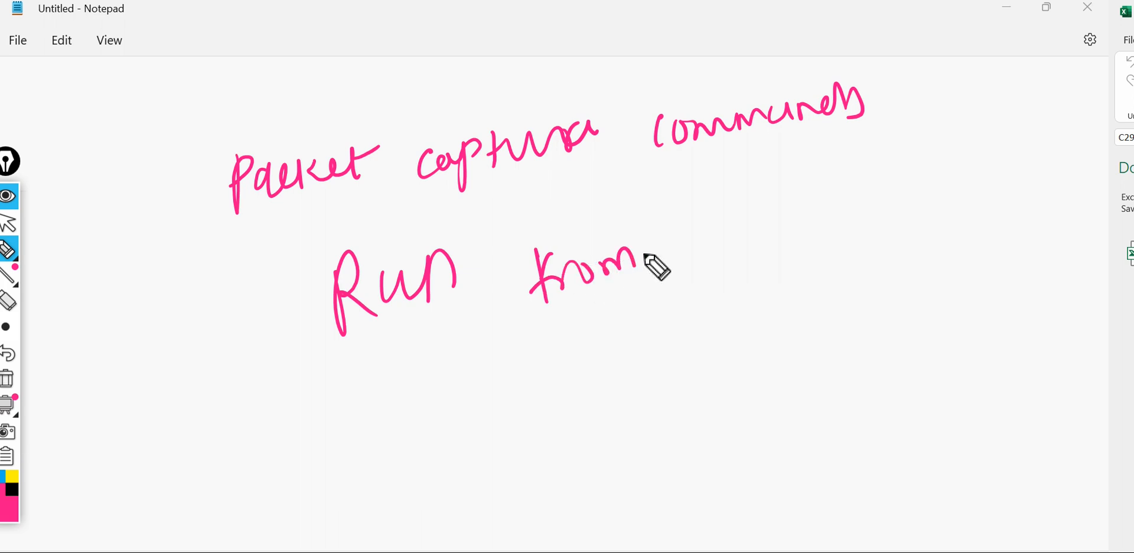
left_click_drag(672, 261, 810, 225)
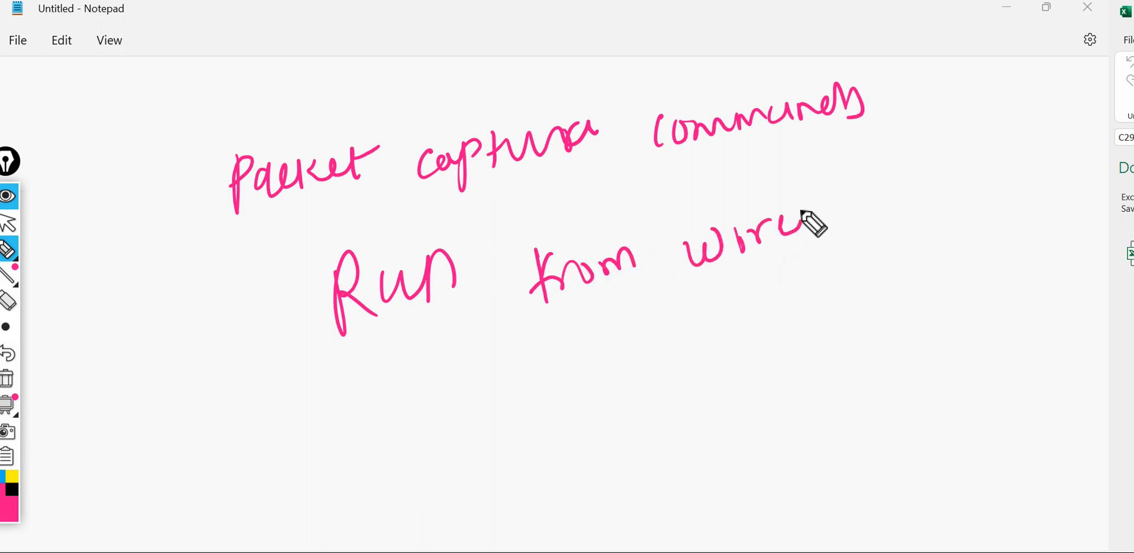
left_click_drag(795, 239, 926, 203)
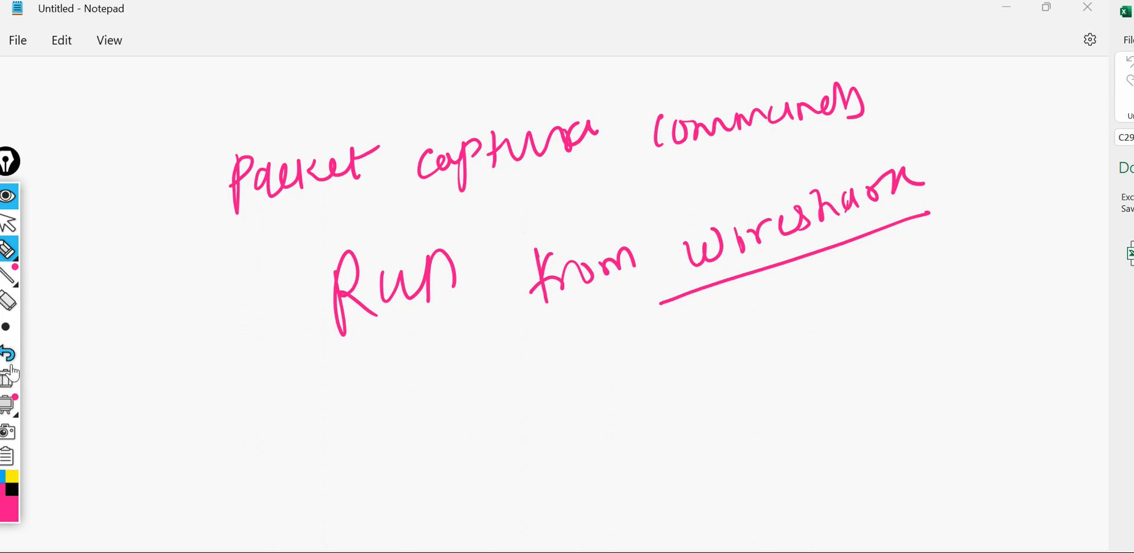
left_click(8, 354)
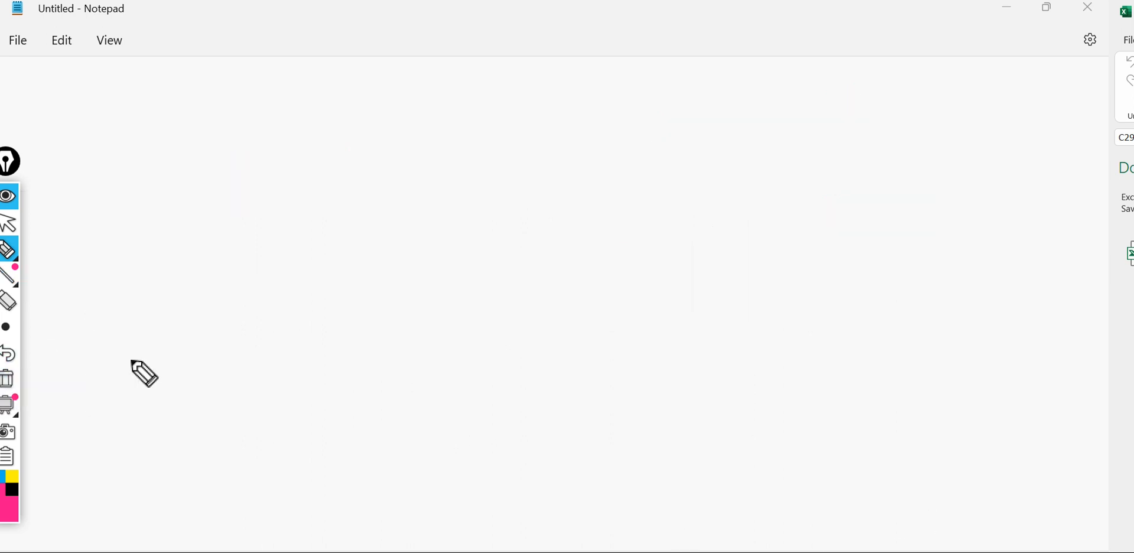
Step: Bring up the gateway expert shell session and run clear to empty the terminal
left_click(8, 249)
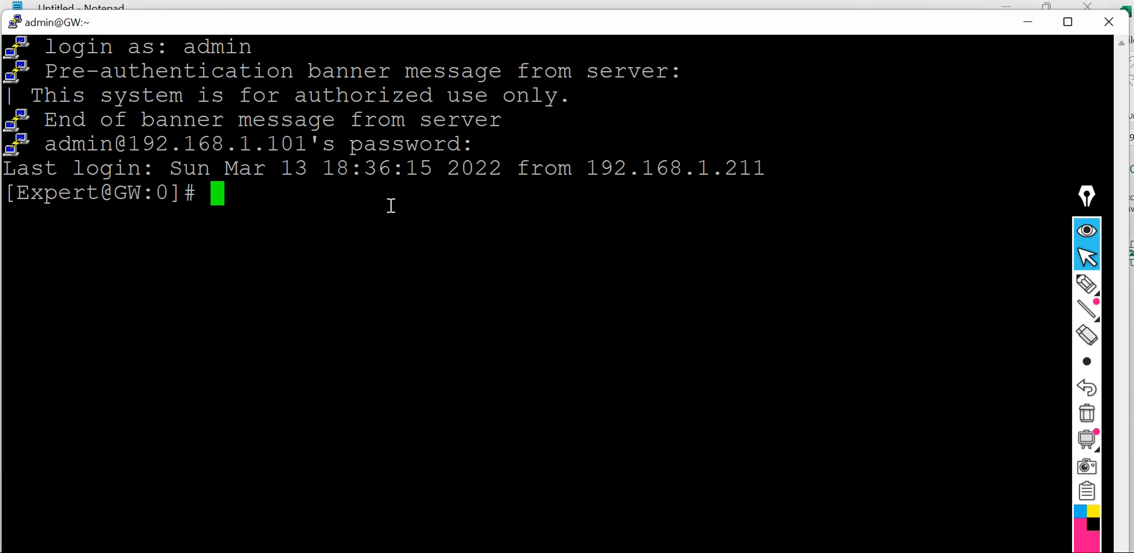
type("clear")
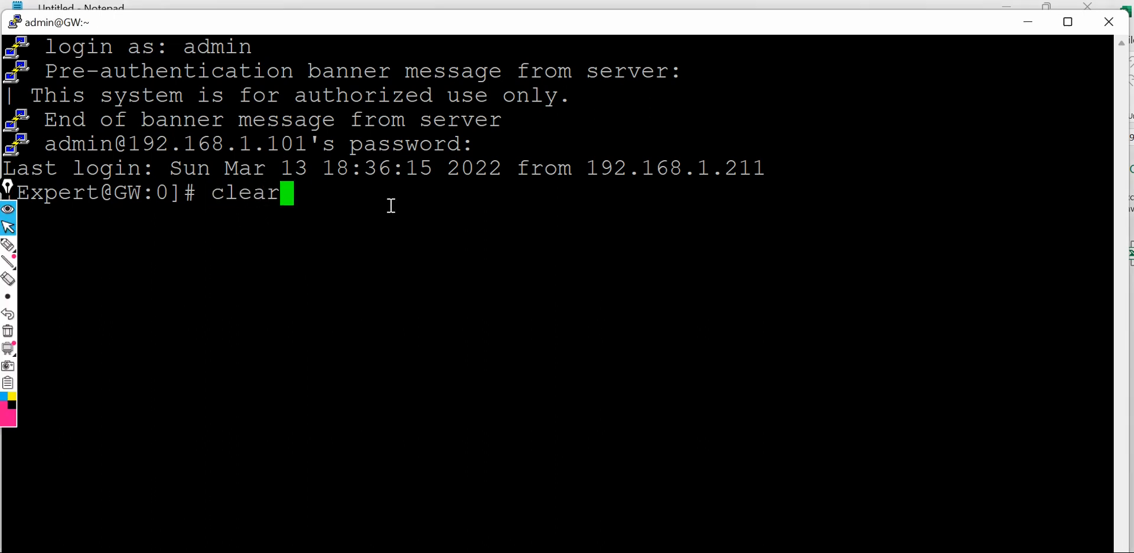
key("Return")
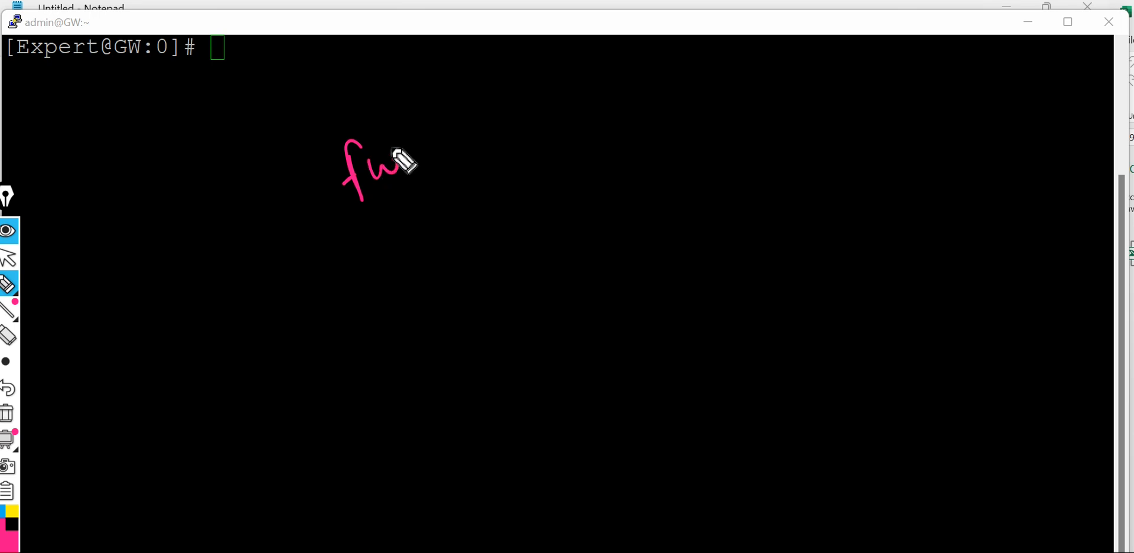
left_click_drag(405, 159, 499, 129)
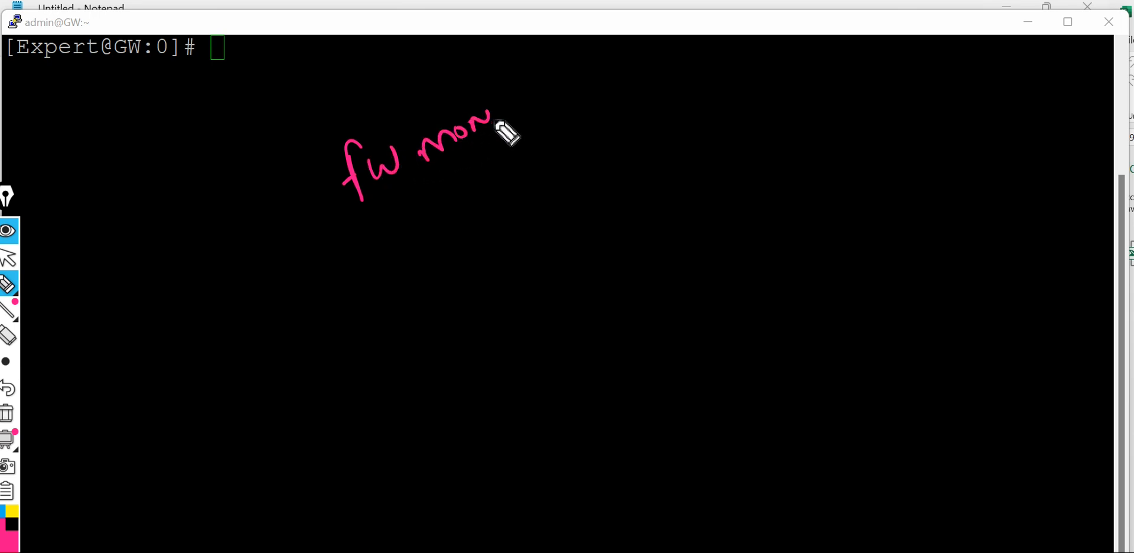
left_click_drag(499, 130, 572, 80)
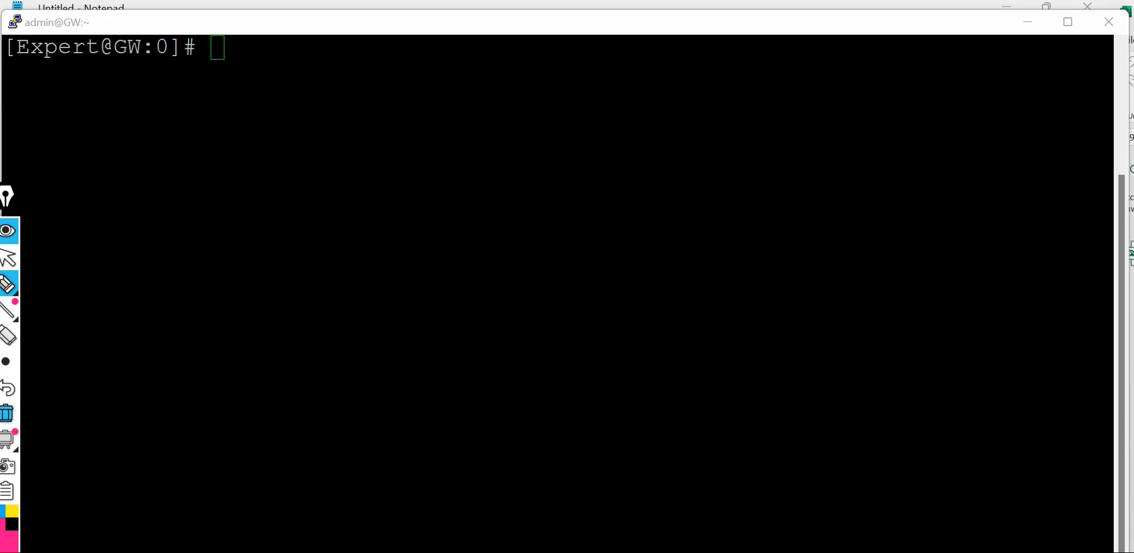
mouse_move(63, 241)
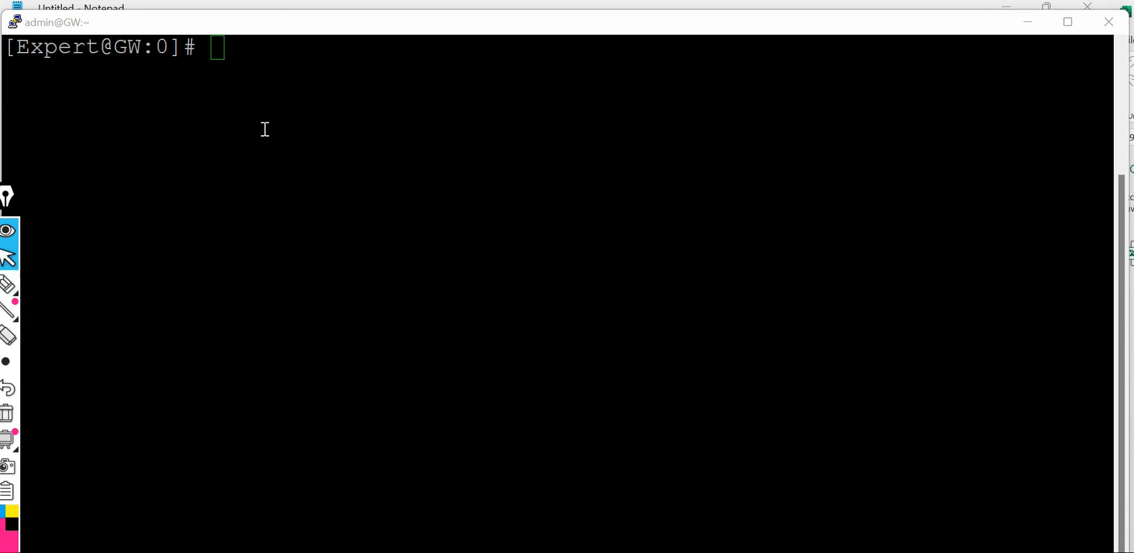
Step: Enter 'fw monitor -o' at the expert prompt without running it
type("fw")
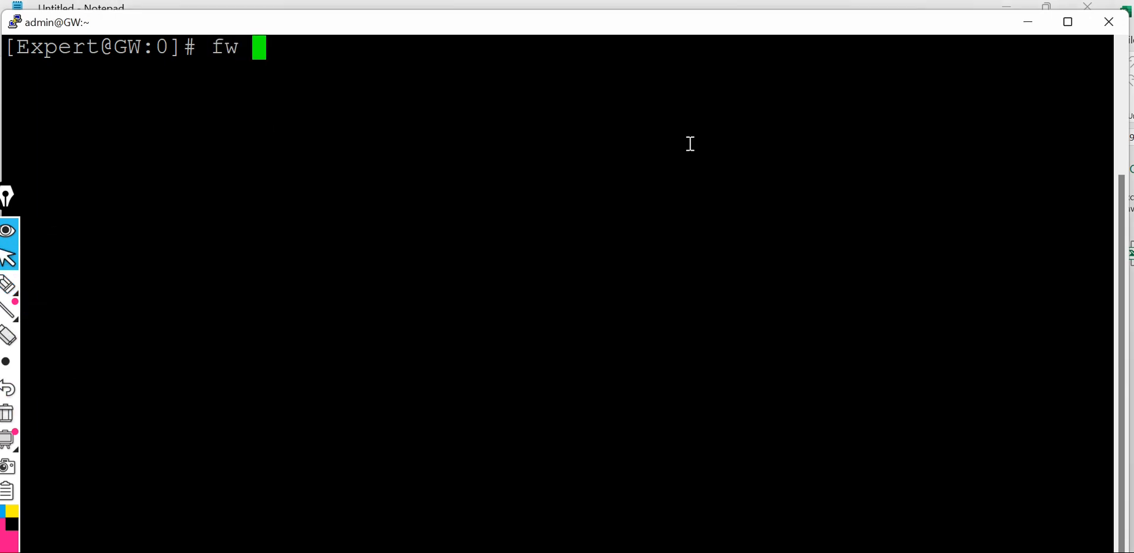
type("mon")
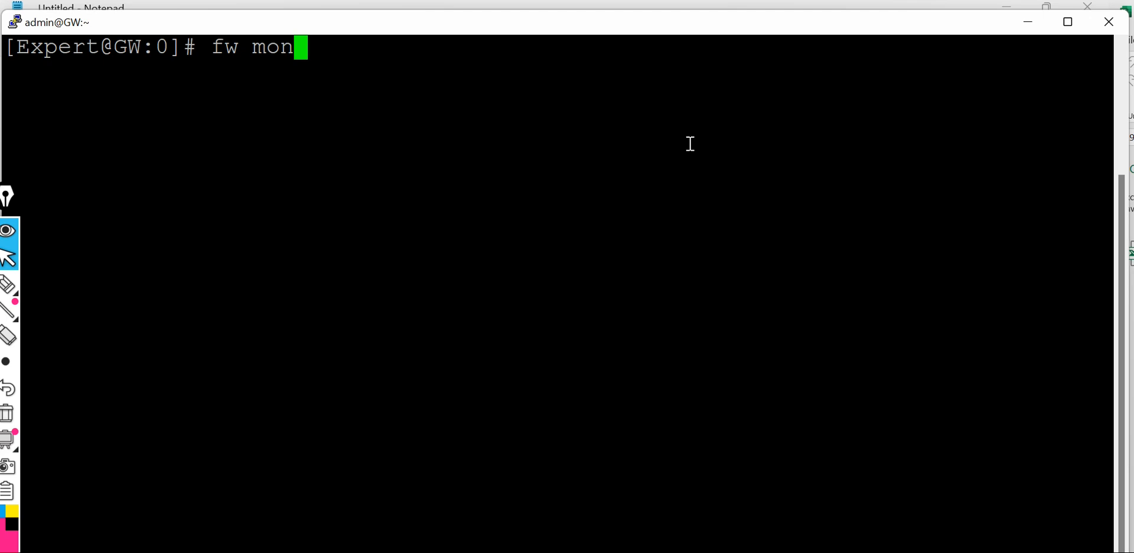
type("itor")
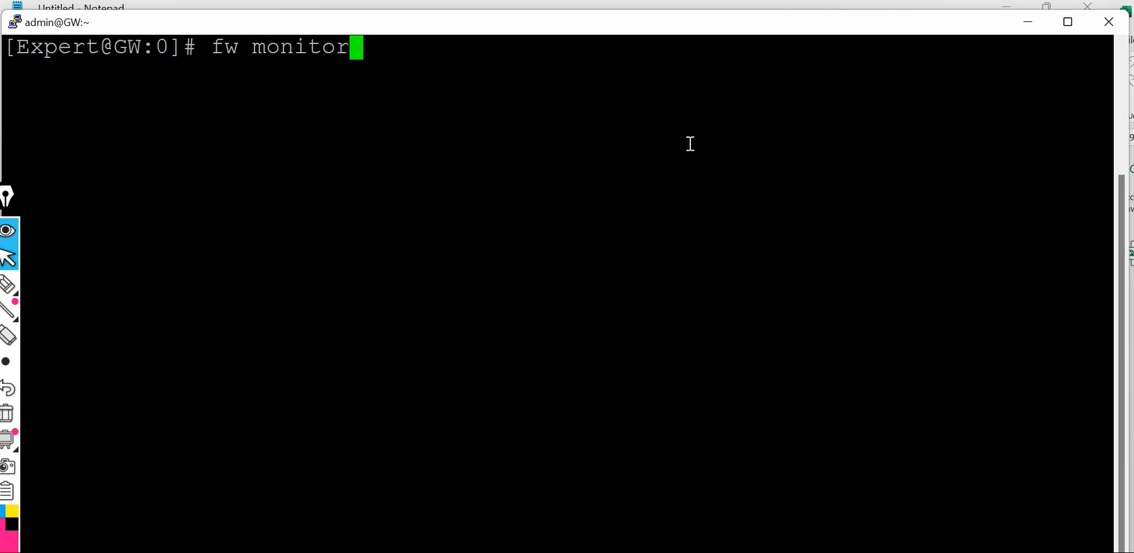
type("-o")
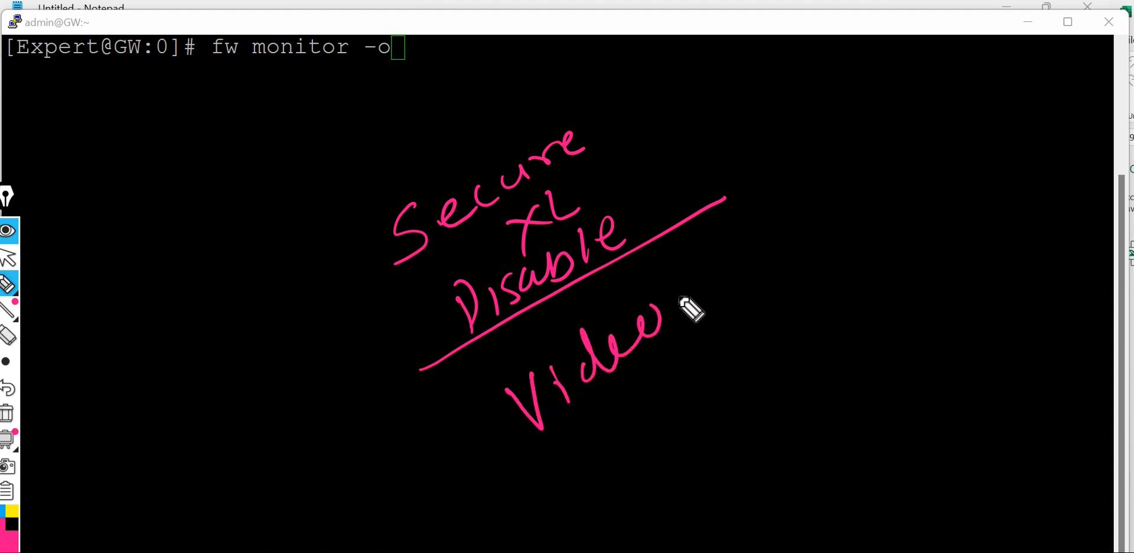
left_click_drag(668, 311, 753, 272)
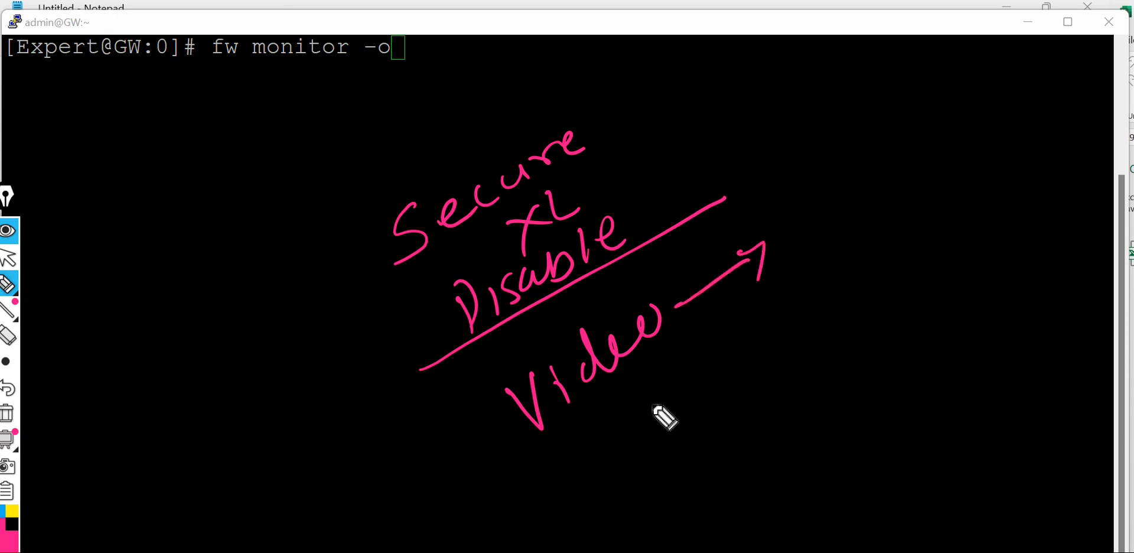
left_click_drag(636, 419, 638, 445)
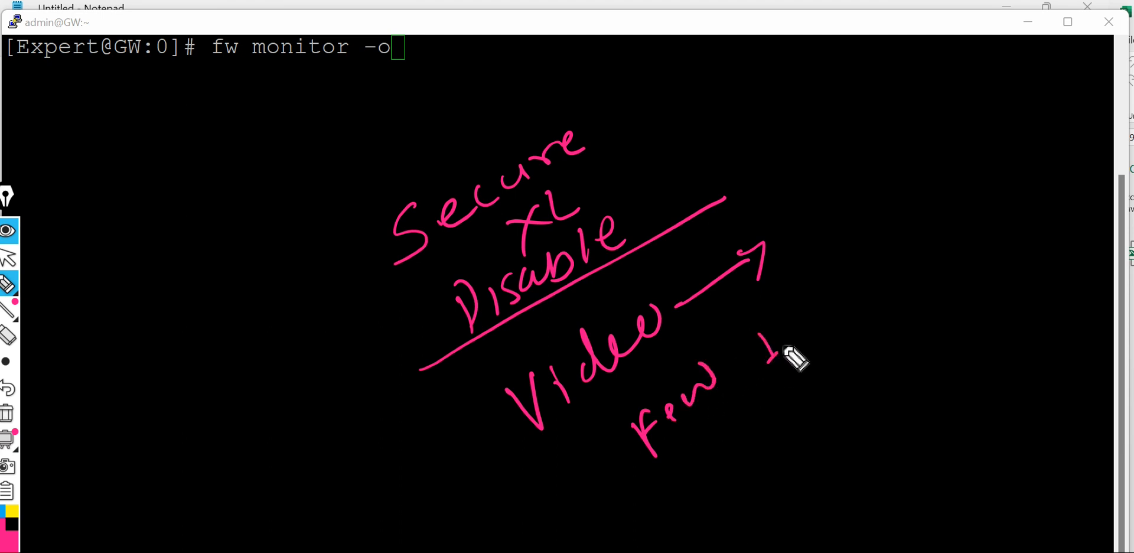
left_click_drag(774, 347, 818, 340)
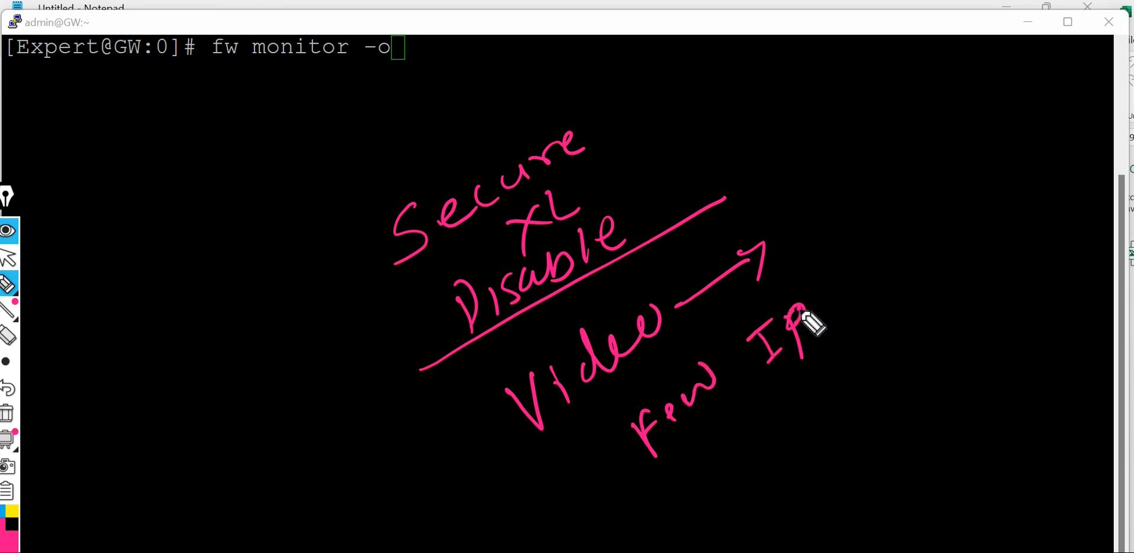
left_click_drag(817, 322, 919, 238)
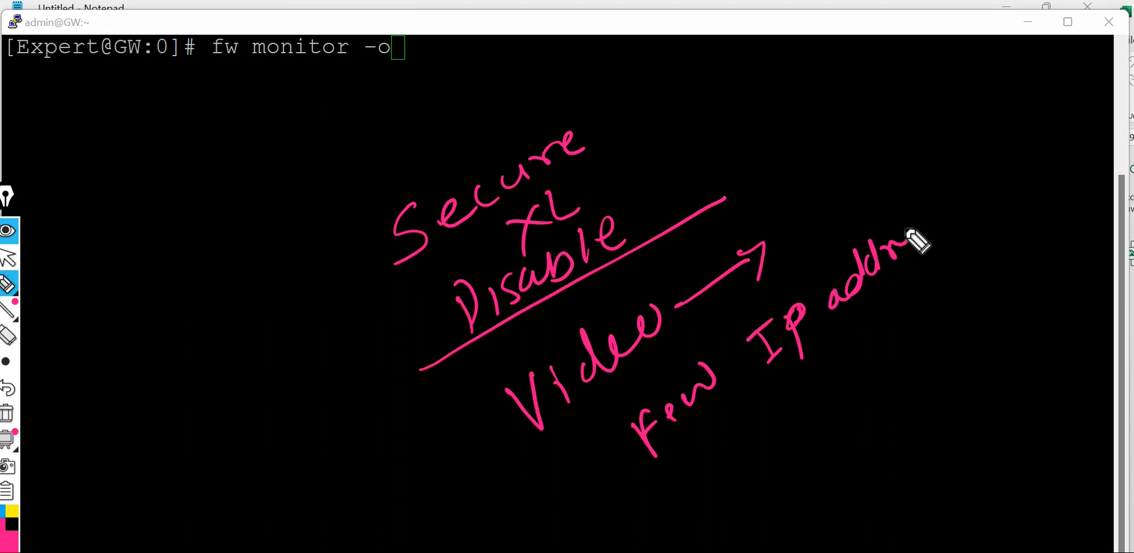
left_click_drag(919, 242, 1012, 203)
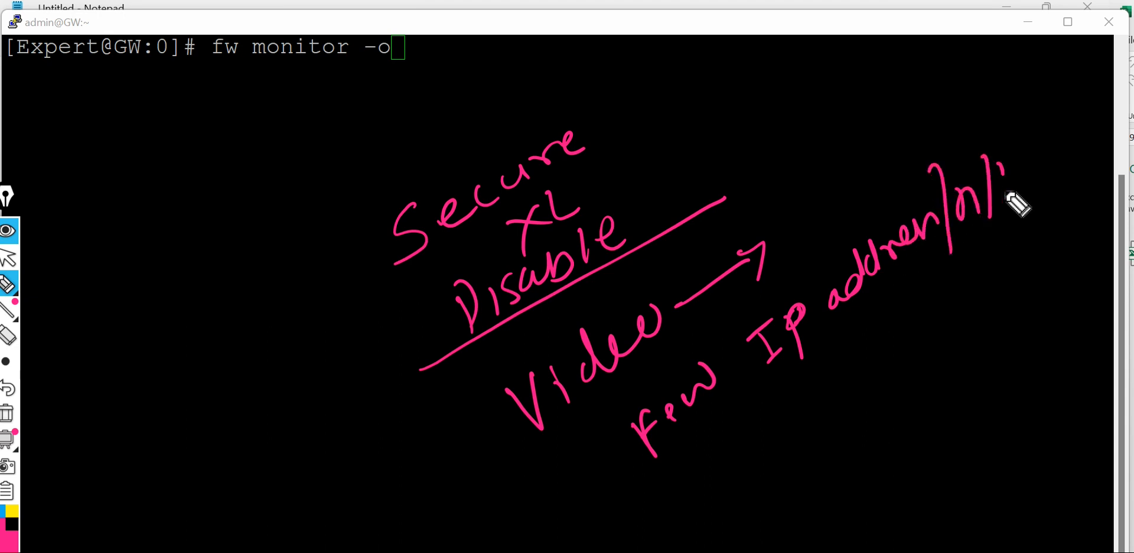
left_click_drag(984, 203, 1035, 181)
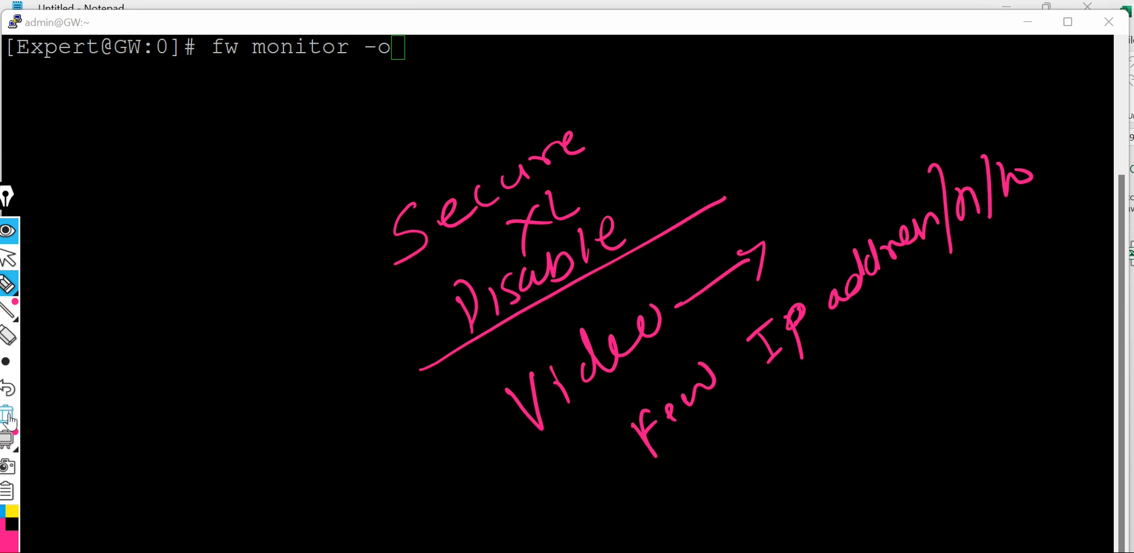
left_click(8, 414)
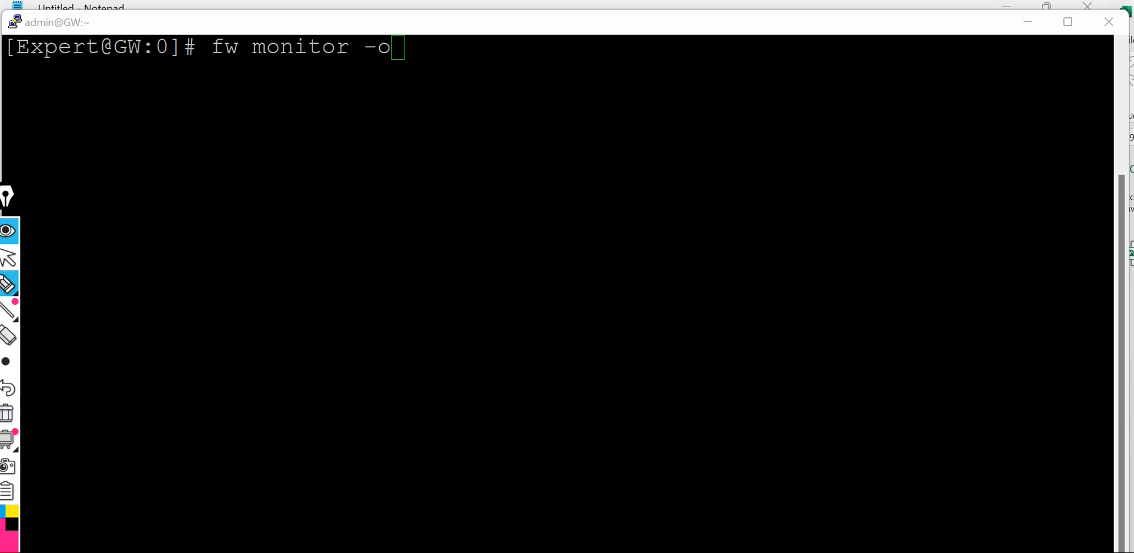
mouse_move(415, 279)
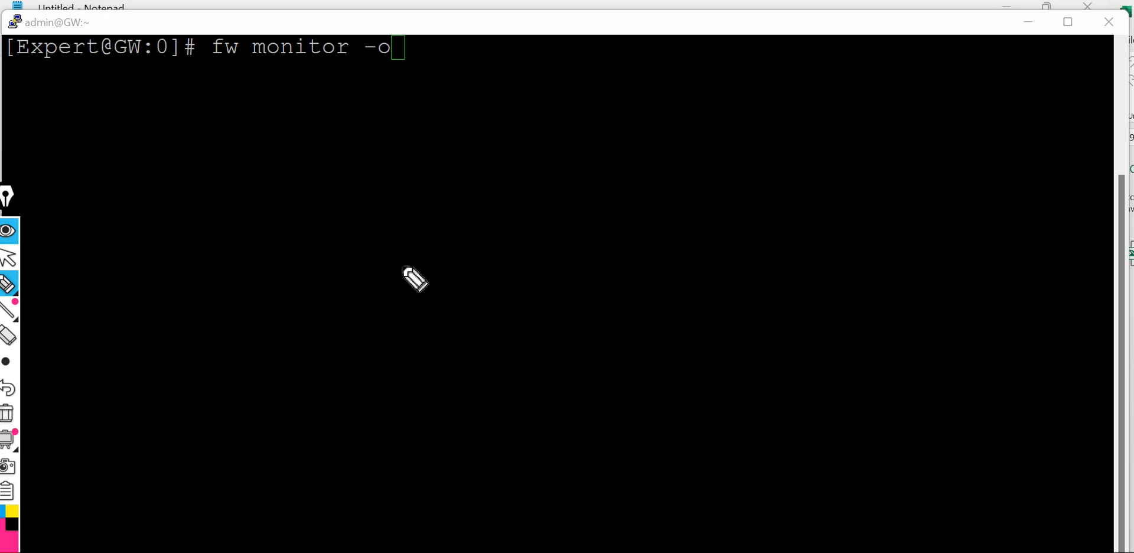
Step: Handwrite src/dst/port/protocol field notes over the terminal, then clear them
left_click_drag(394, 290, 564, 203)
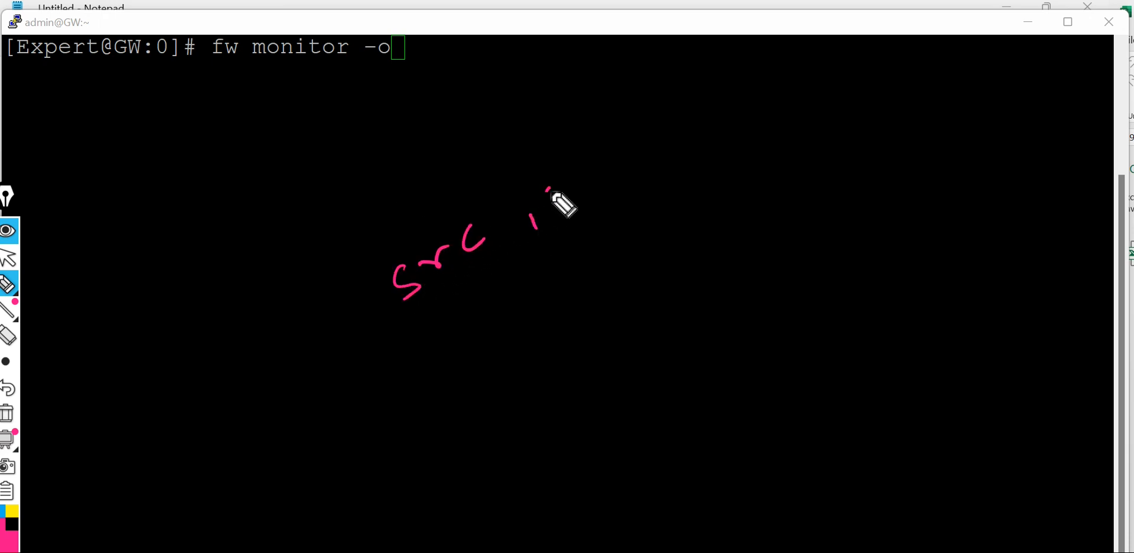
left_click_drag(549, 203, 593, 174)
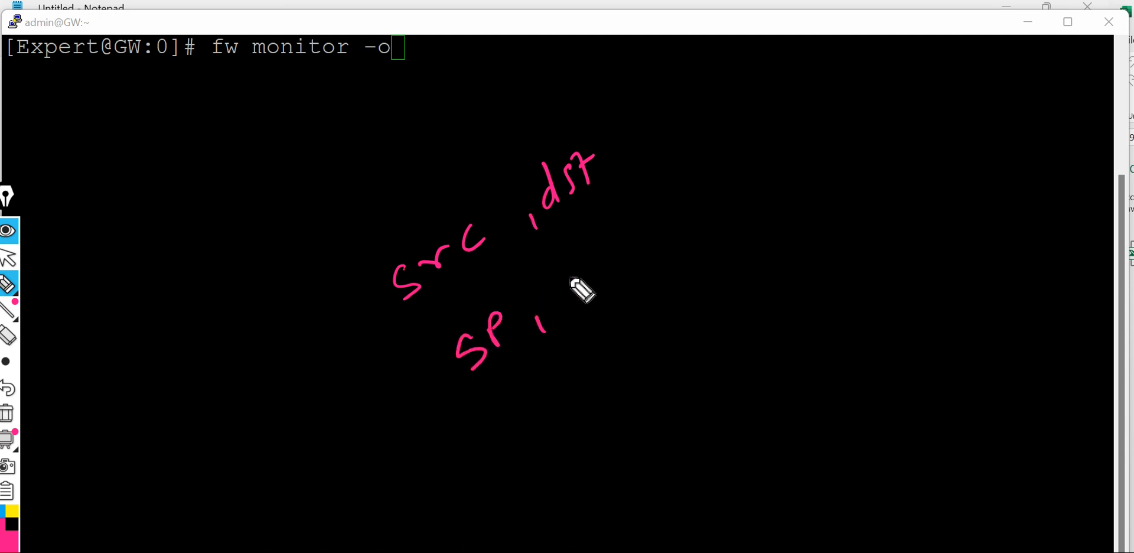
left_click_drag(572, 296, 600, 261)
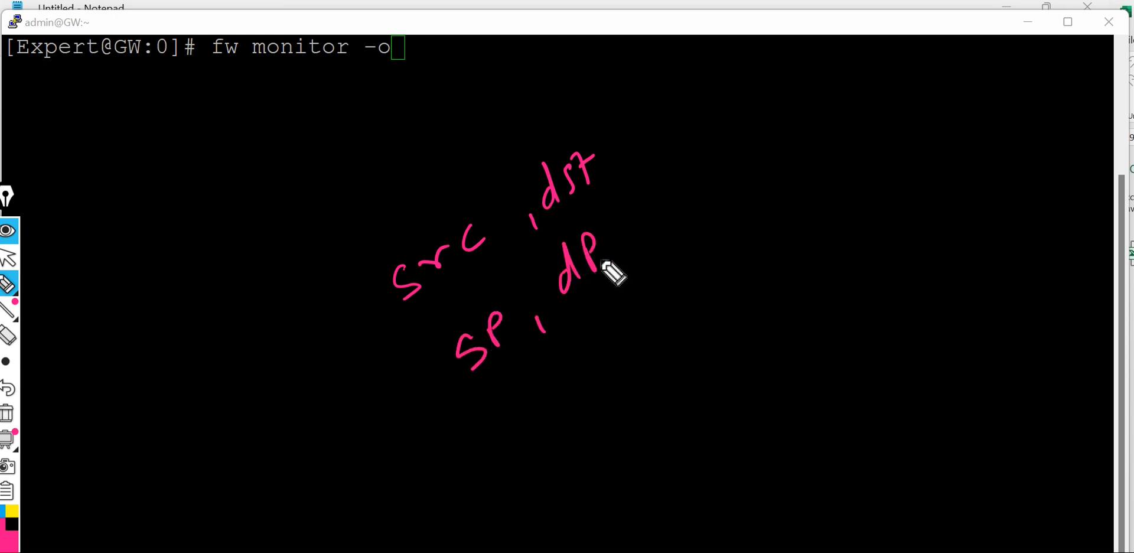
left_click_drag(630, 261, 669, 174)
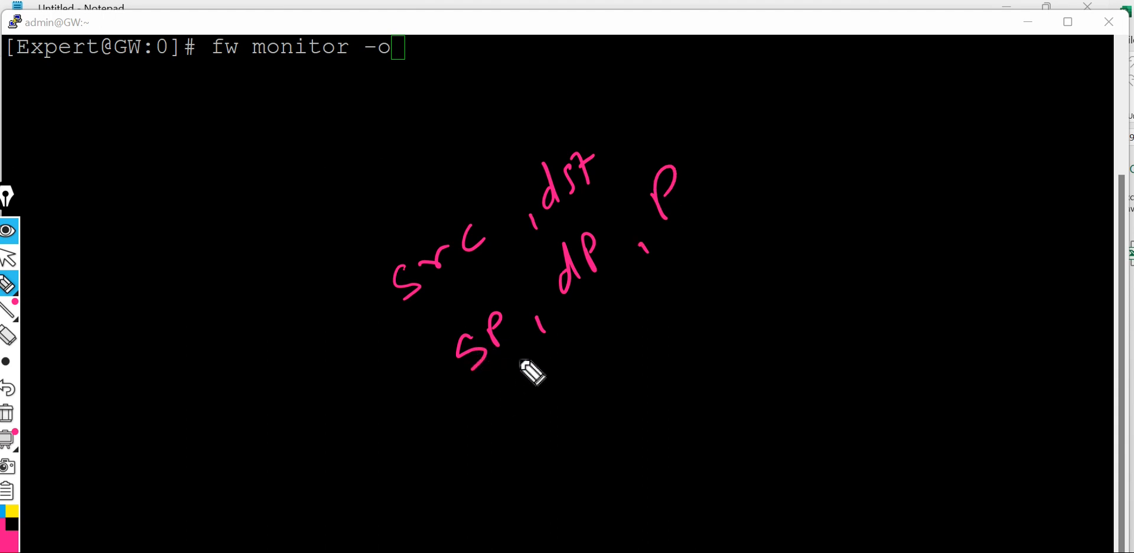
mouse_move(541, 387)
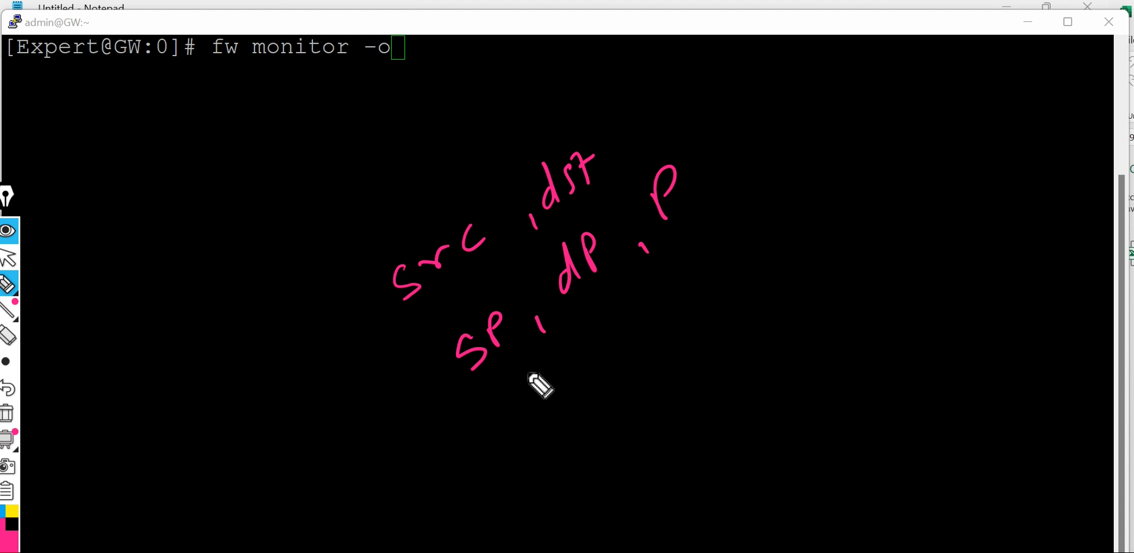
mouse_move(523, 383)
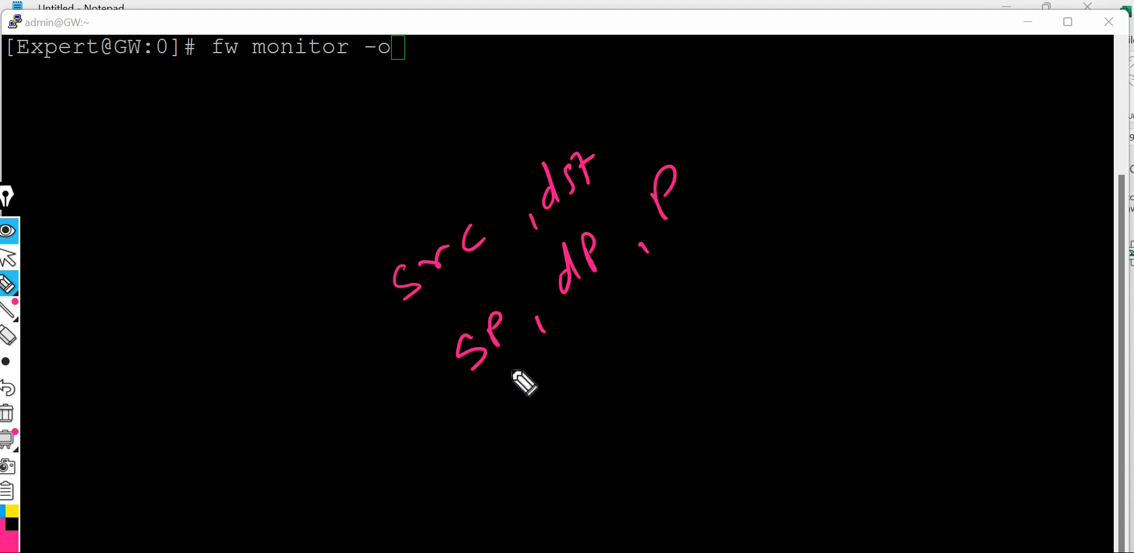
mouse_move(539, 392)
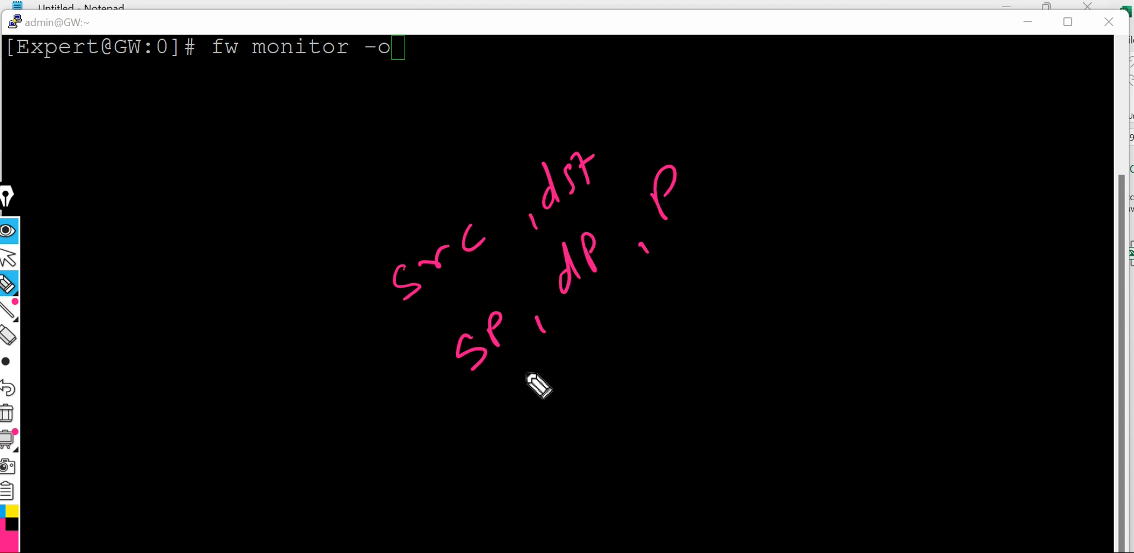
mouse_move(521, 399)
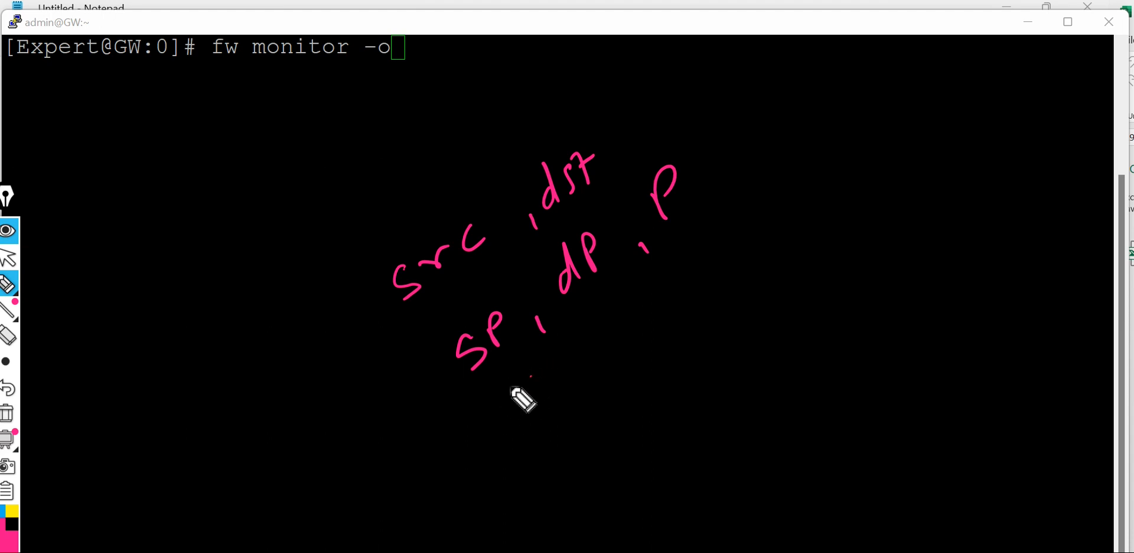
mouse_move(520, 398)
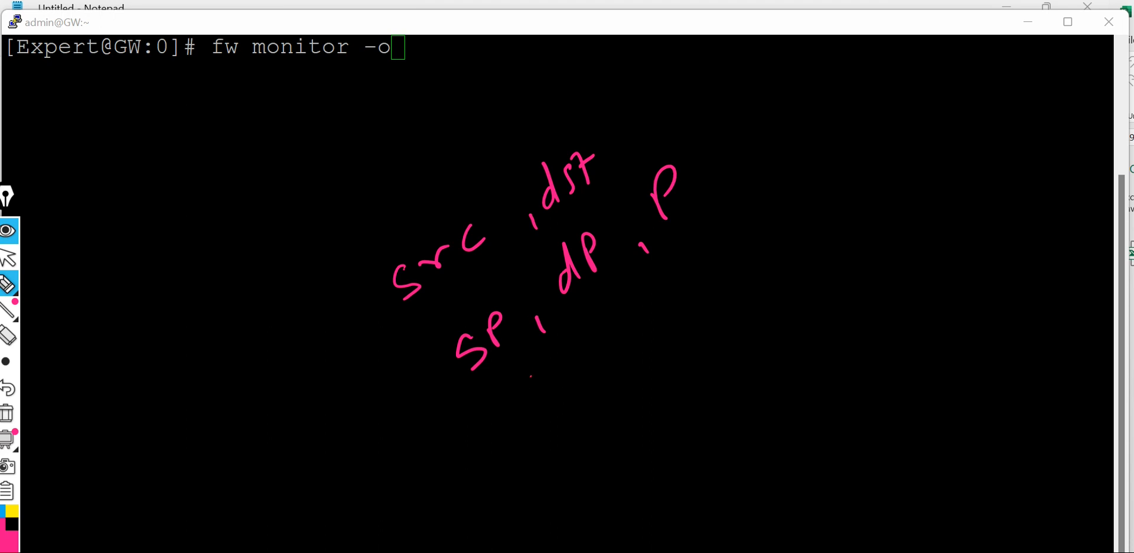
left_click(9, 414)
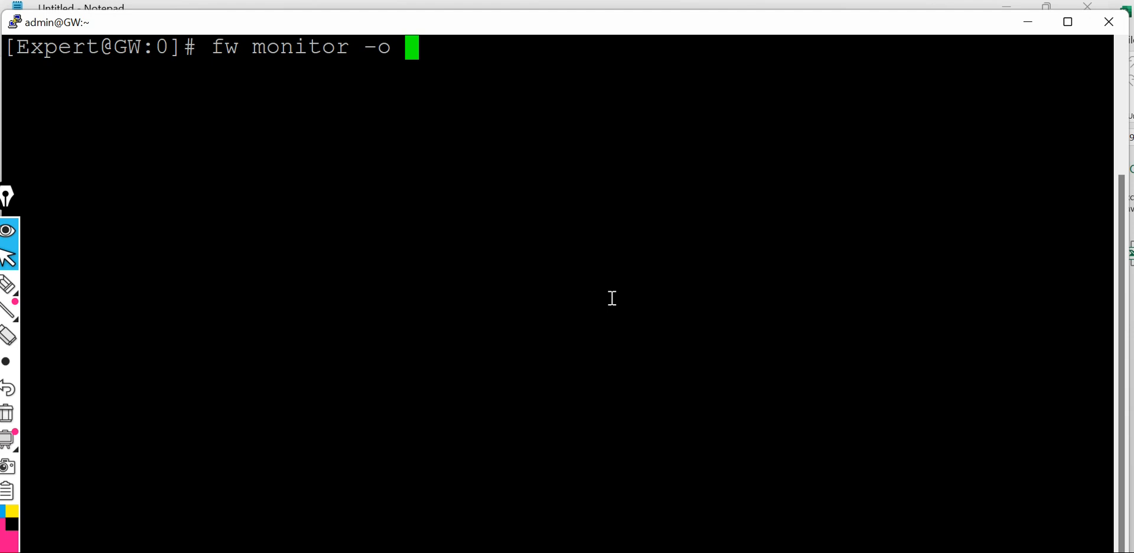
Step: Run 'fw monitor -o textcpature_fwmonitor.pcap' to start capturing packets to file
type("text")
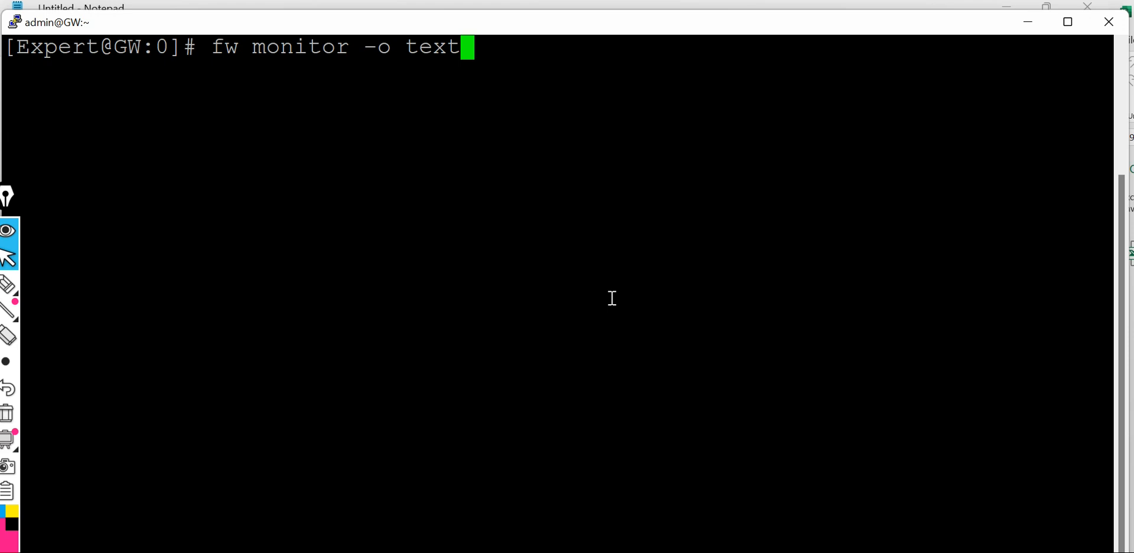
type("cpatu")
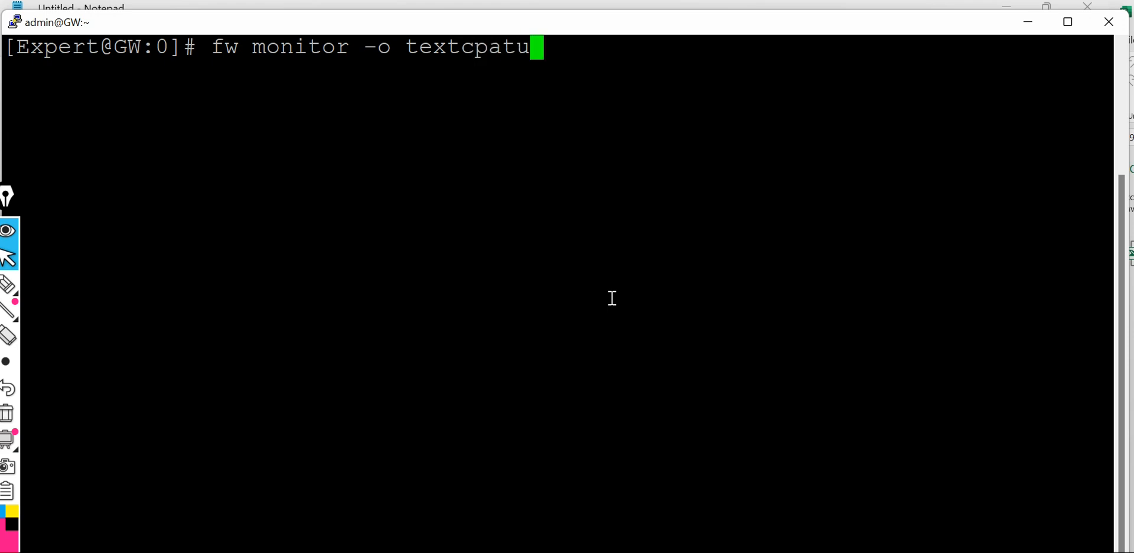
type("re_")
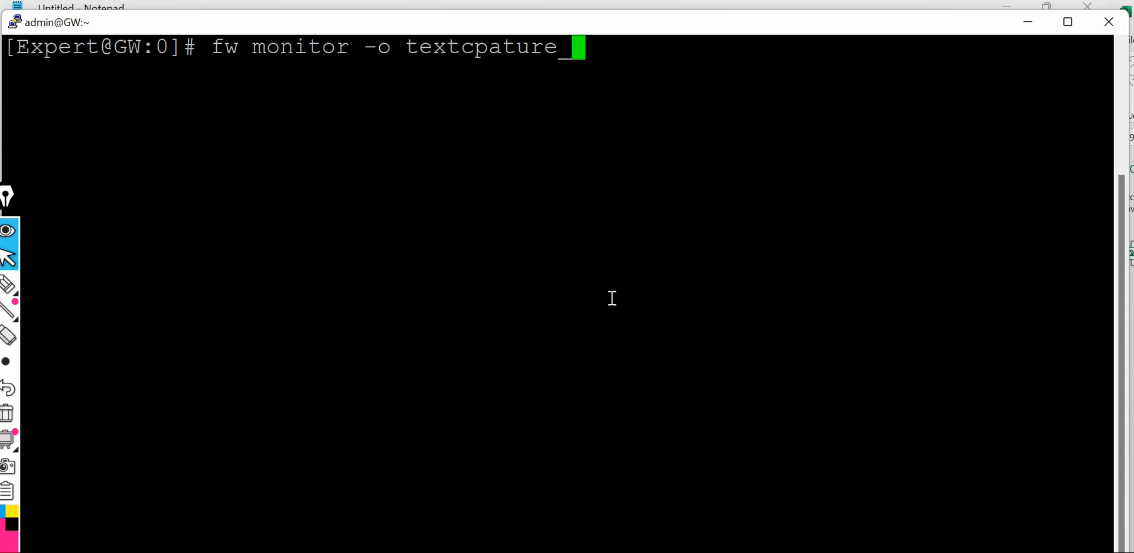
type("fwmonit")
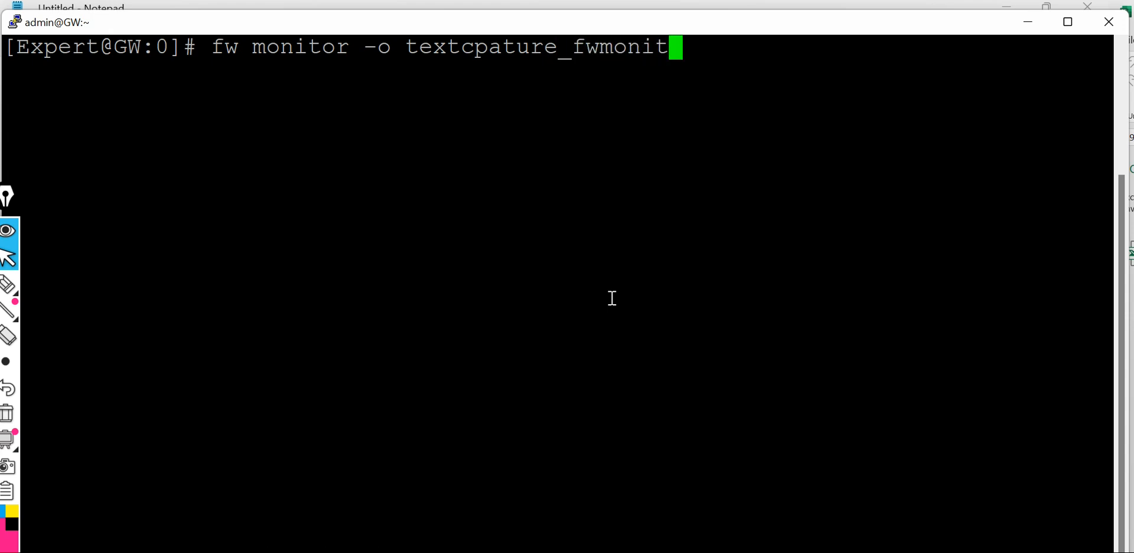
type("or.")
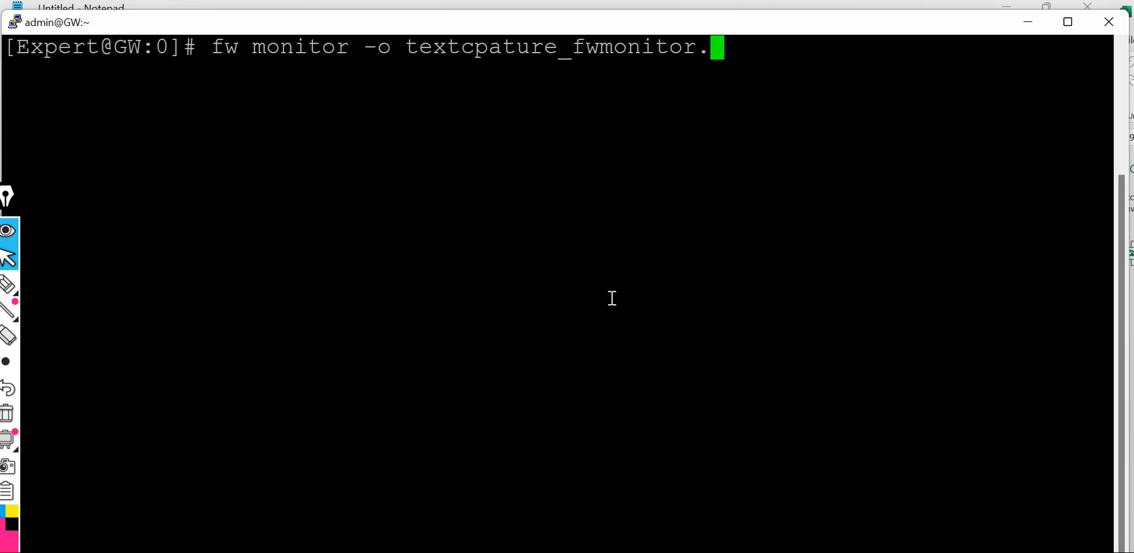
type("pca")
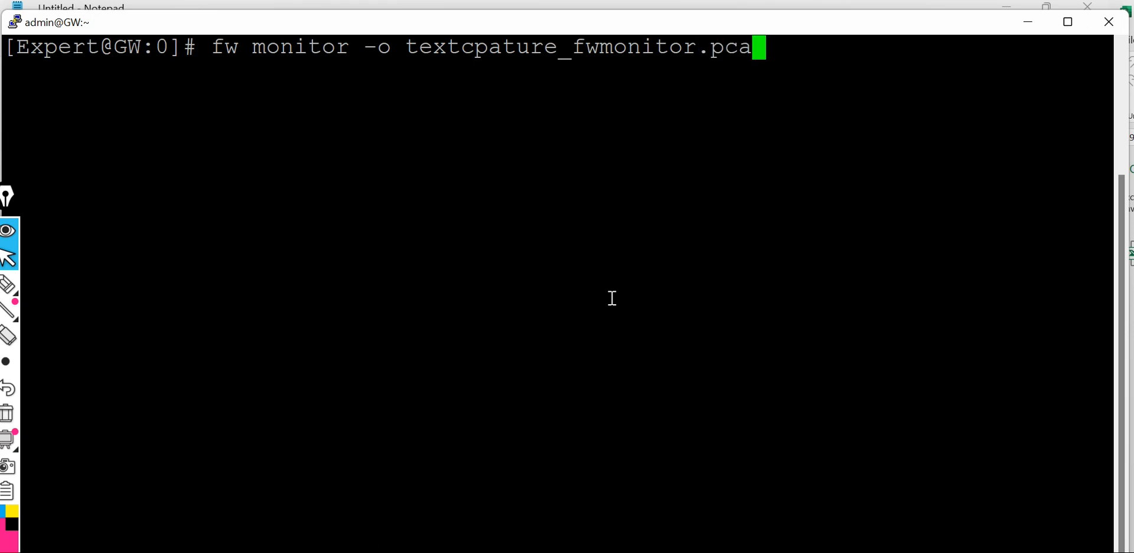
type("p")
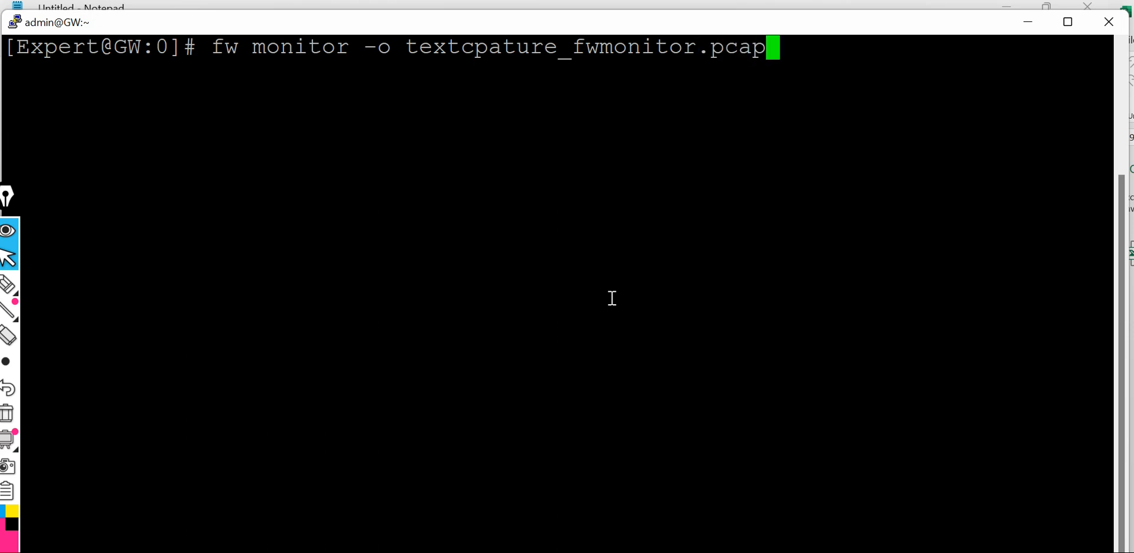
key("Return")
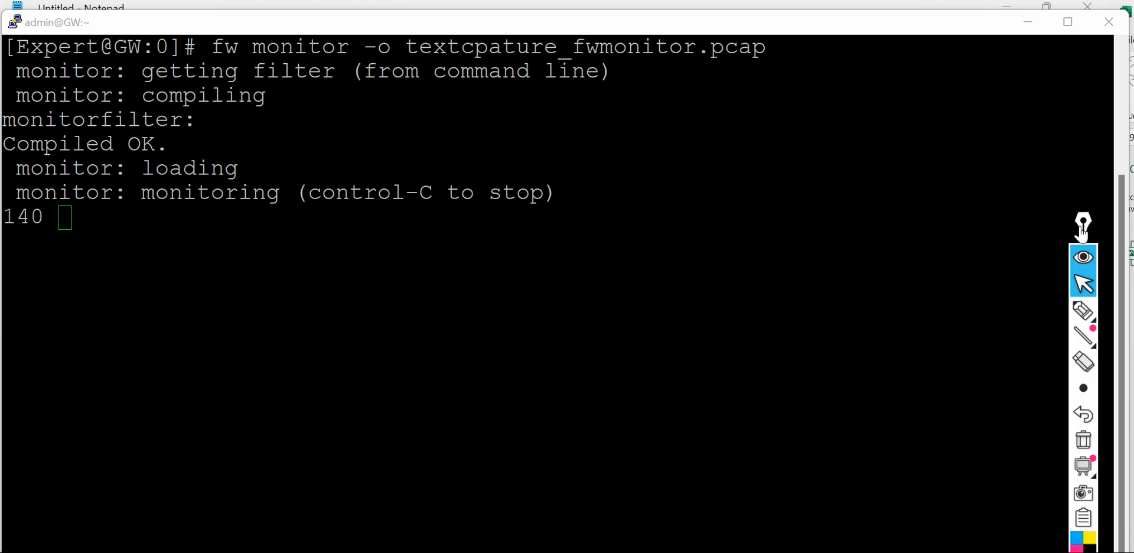
Step: Handwrite a 'Ctrl C to stop capturing' note, then stop fw monitor with Ctrl+C
left_click_drag(1083, 228, 10, 217)
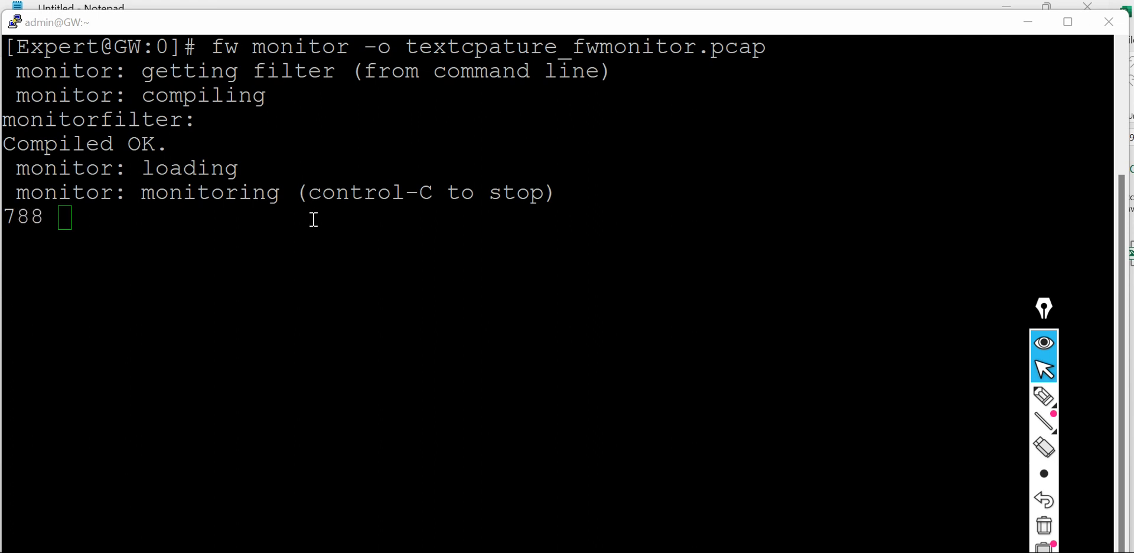
mouse_move(454, 341)
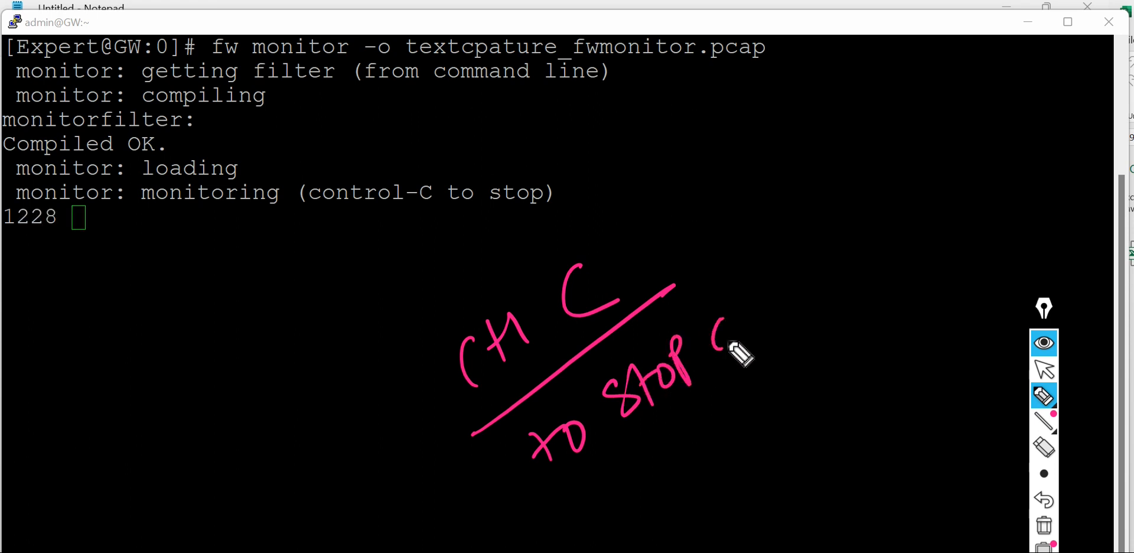
left_click_drag(712, 354, 824, 272)
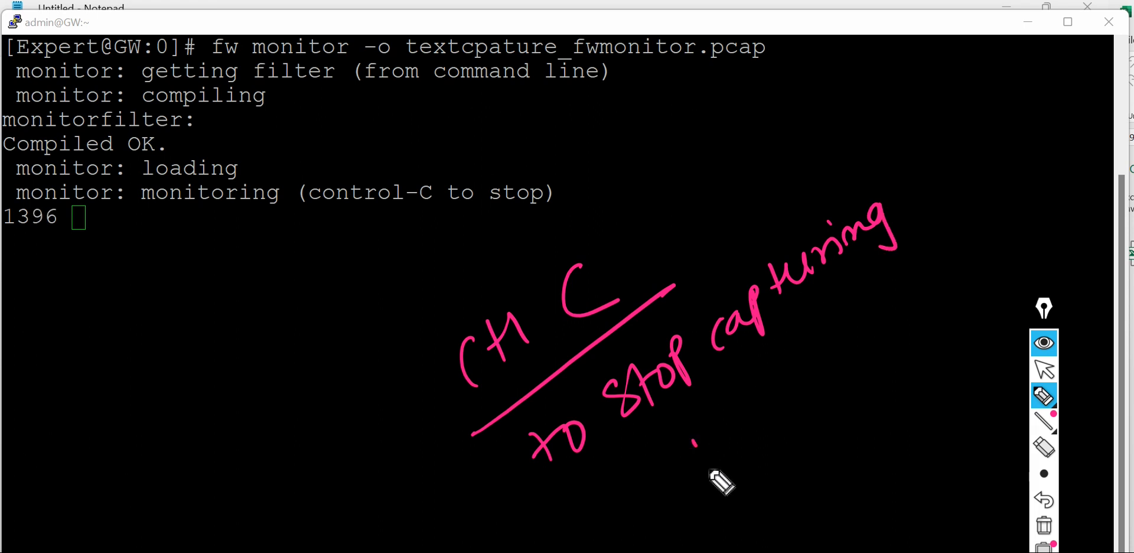
left_click_drag(694, 463, 824, 347)
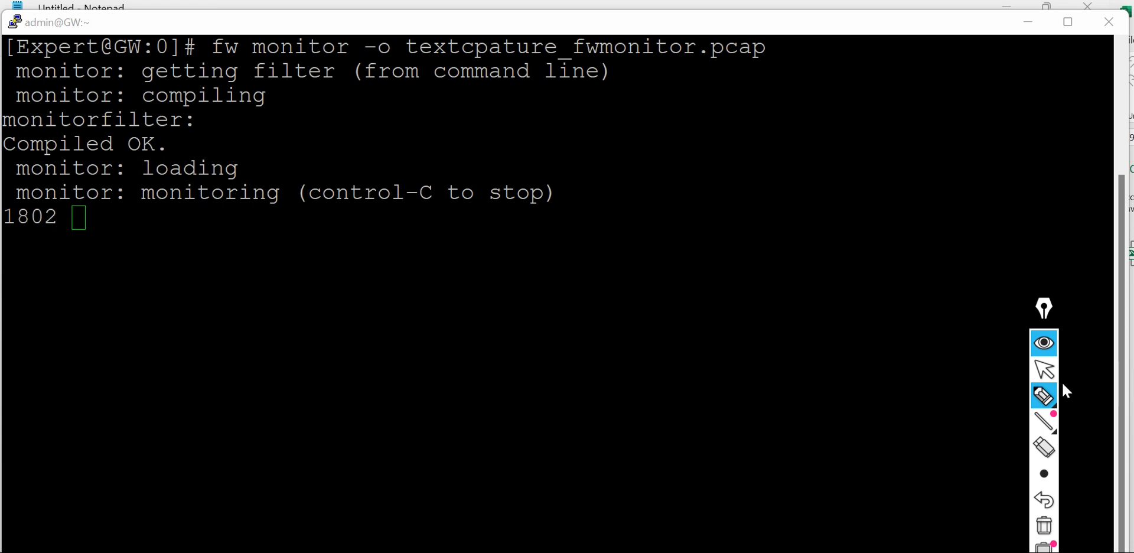
key("ctrl+c")
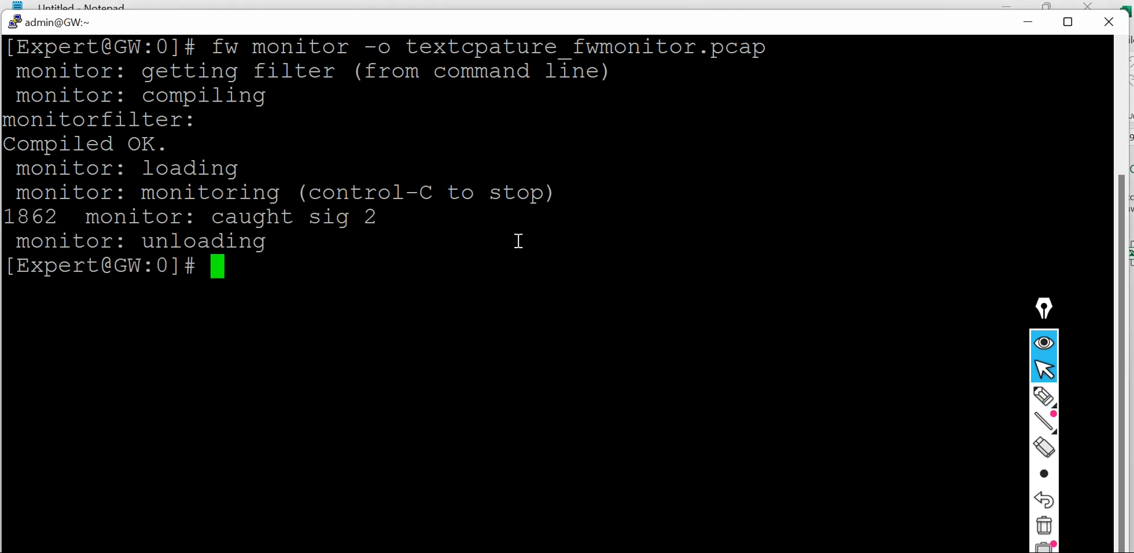
mouse_move(527, 217)
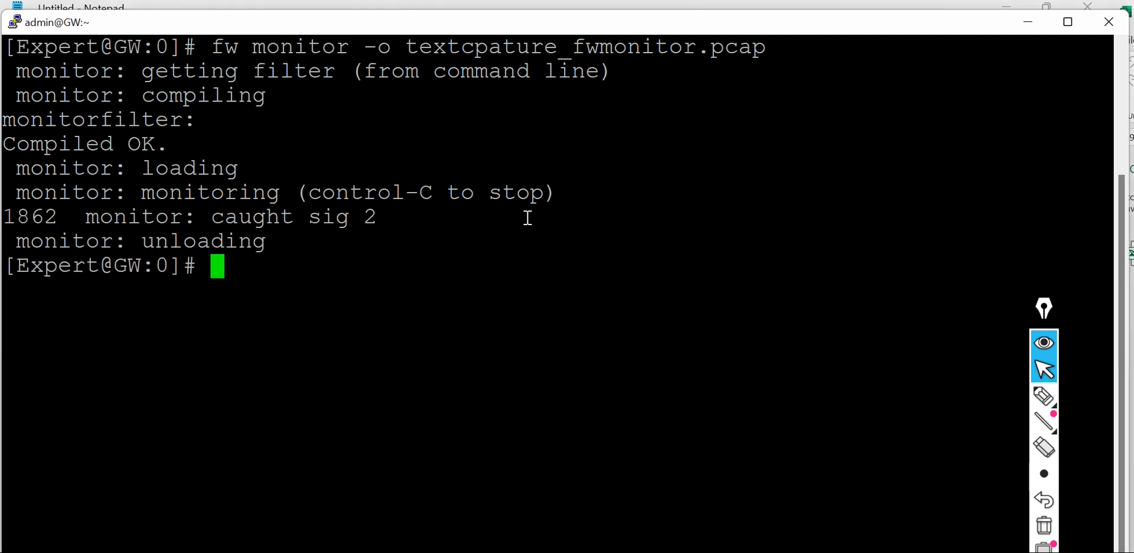
Step: Run pwd to show the current directory /home/admin
type("p")
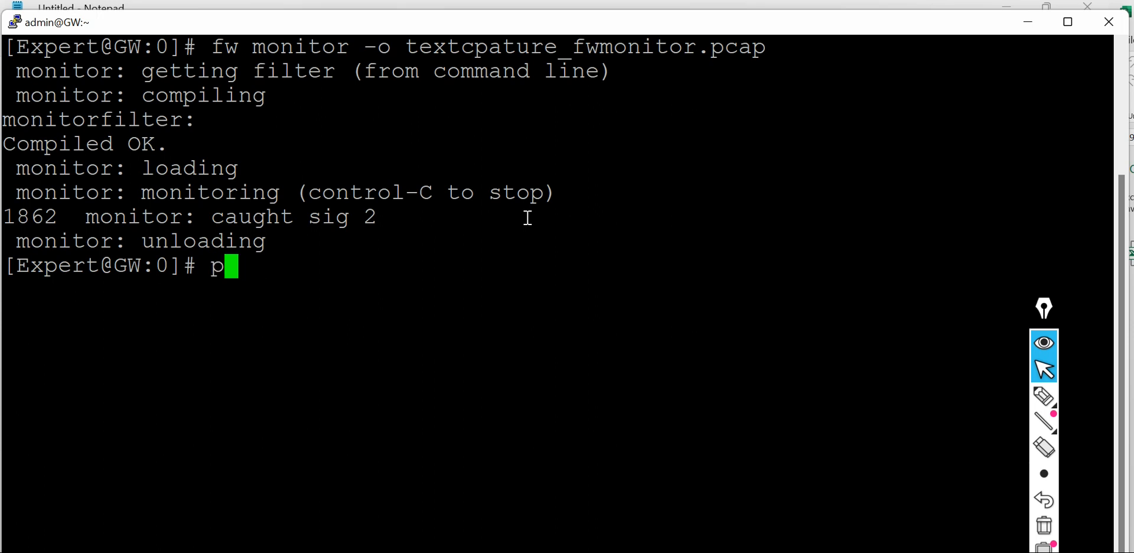
type("wd")
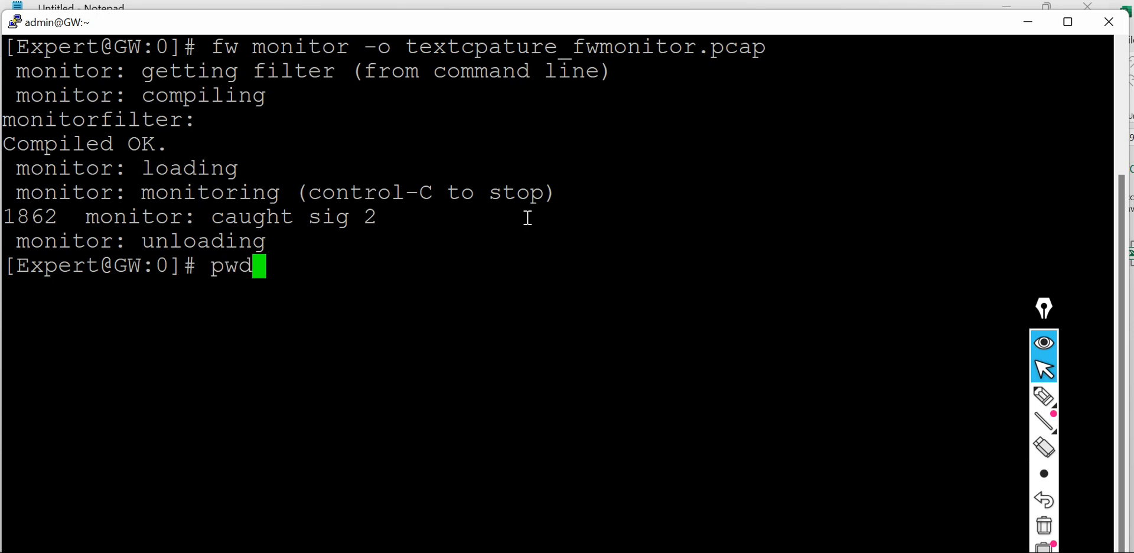
key("Return")
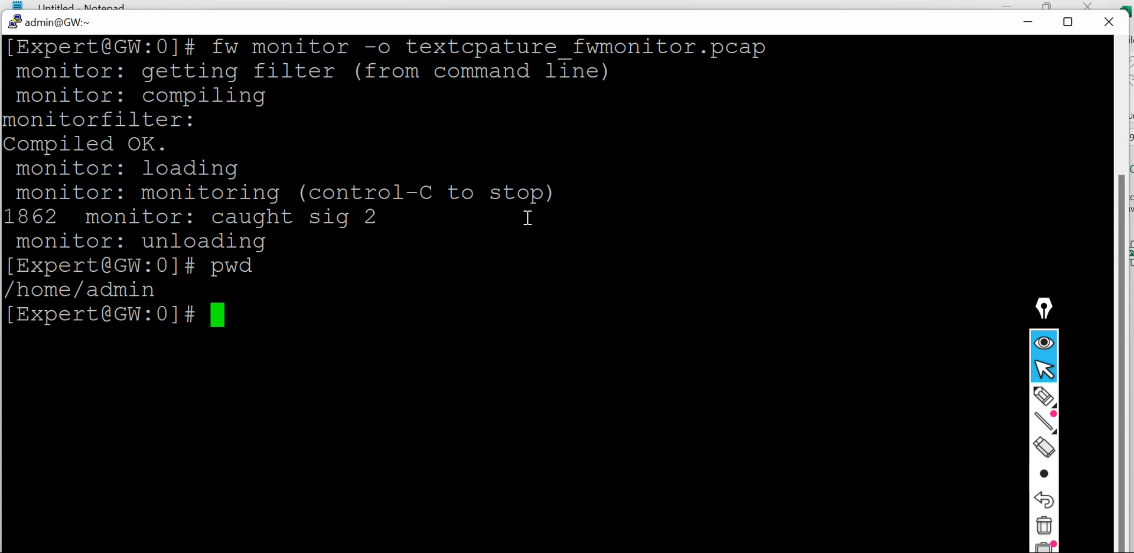
Step: List textcpature_fwmonitor.pcap with ls -l, then begin entering clear
type("ls -")
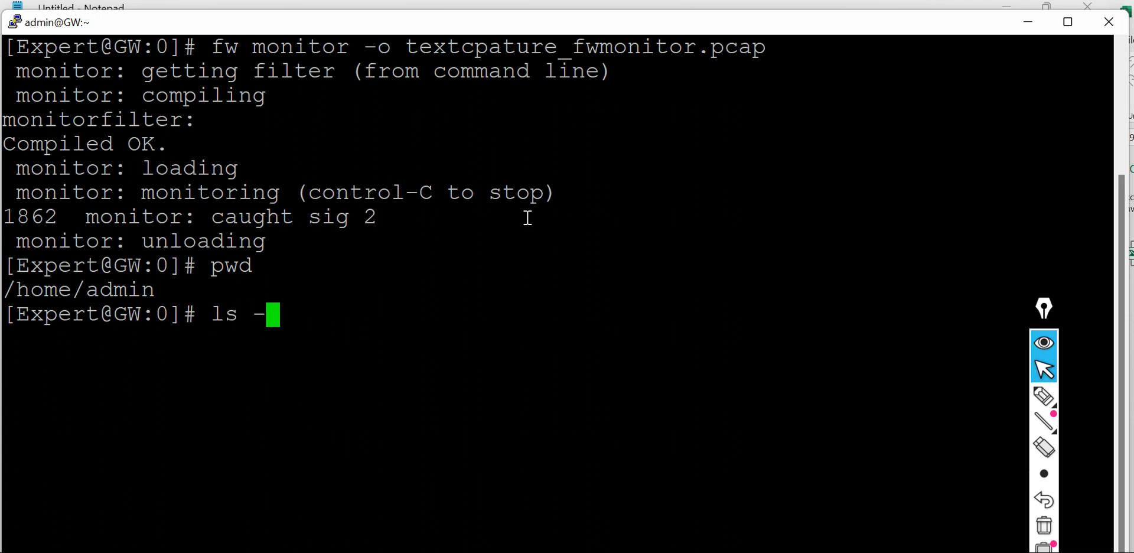
type("l")
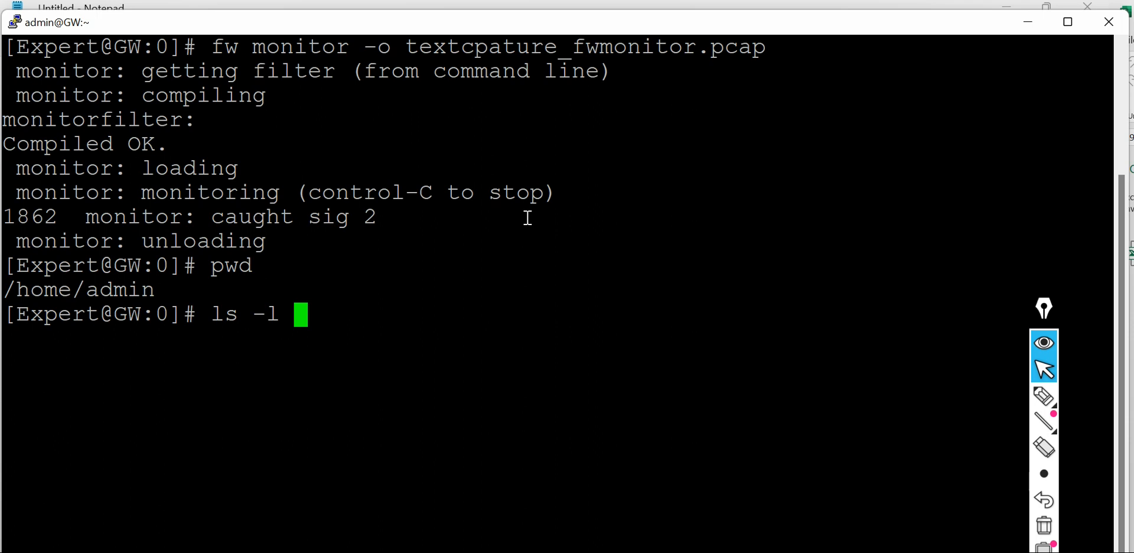
mouse_move(391, 44)
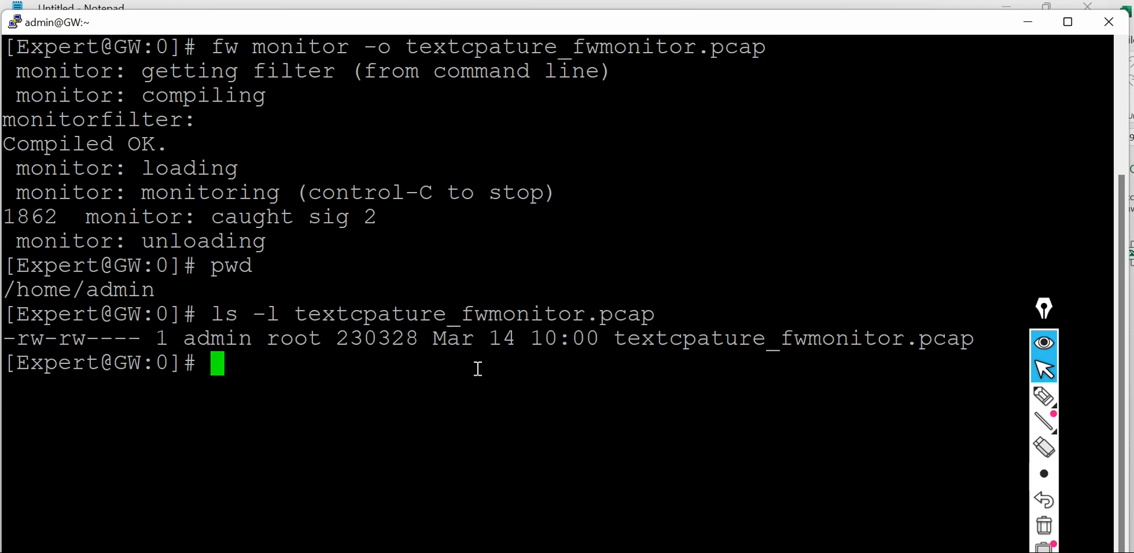
mouse_move(742, 393)
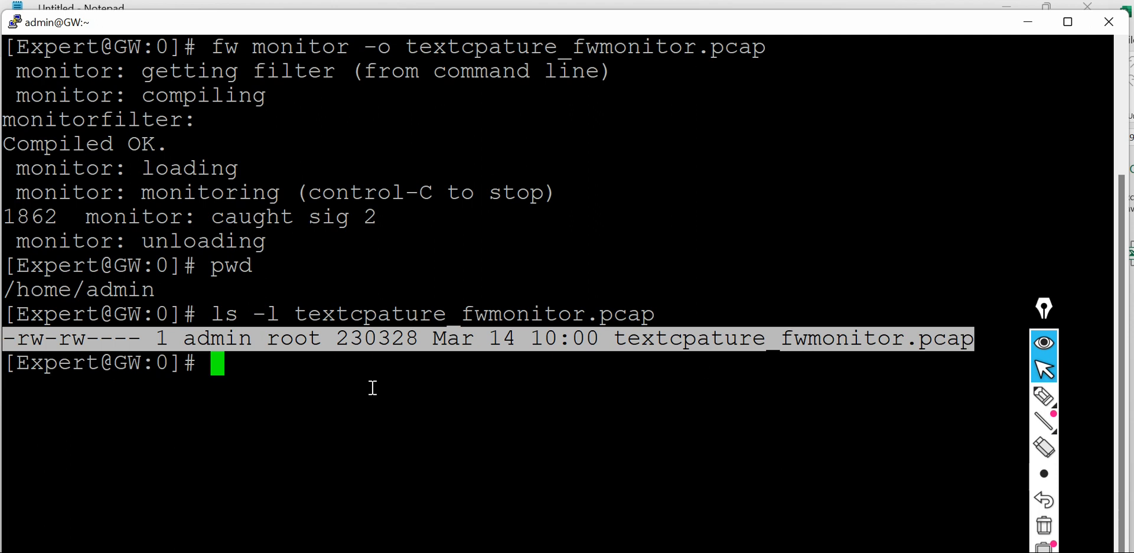
mouse_move(447, 371)
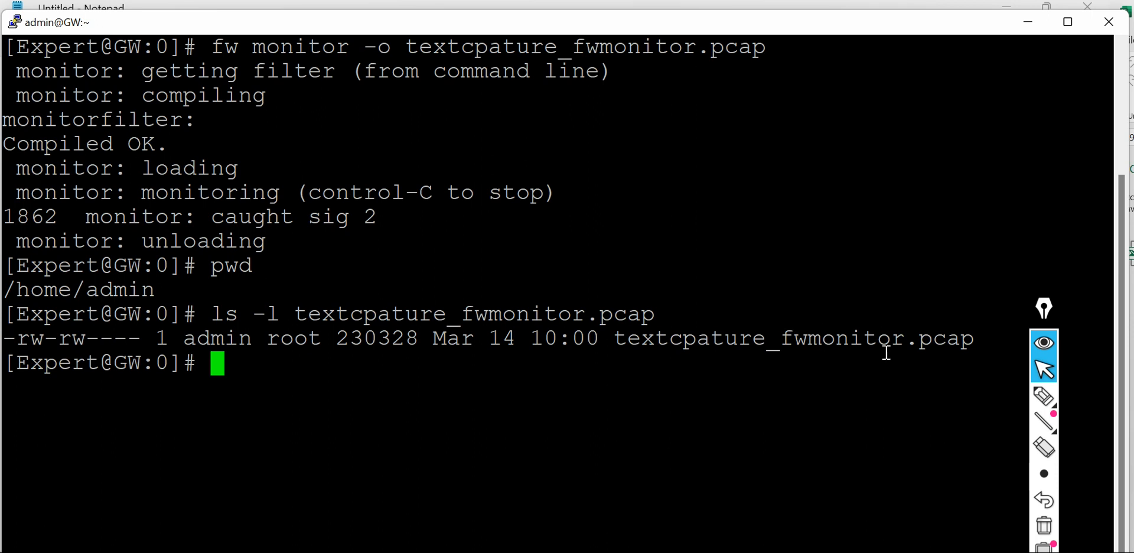
mouse_move(752, 498)
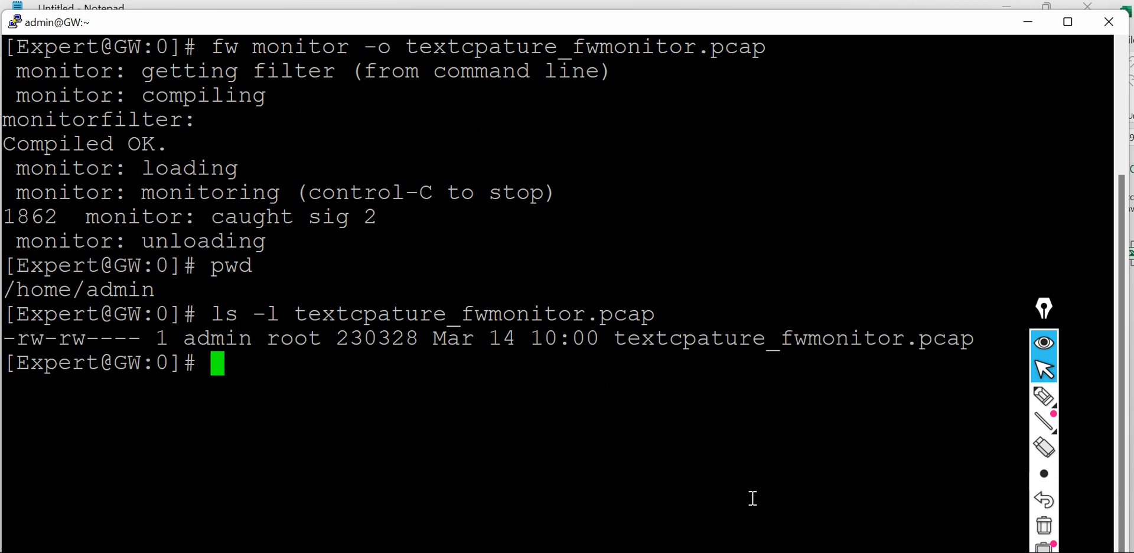
type("cl")
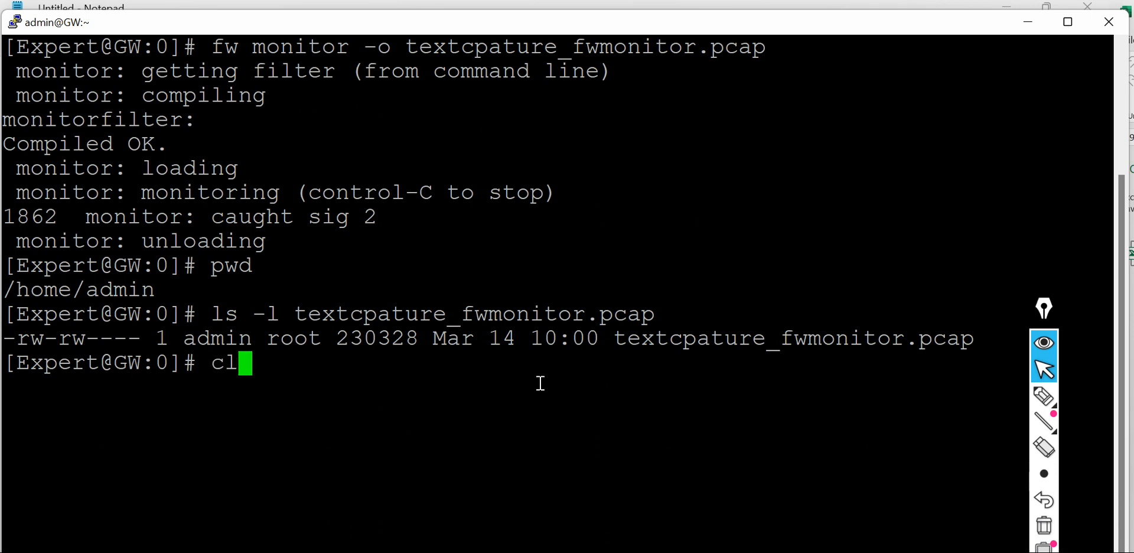
type("ea")
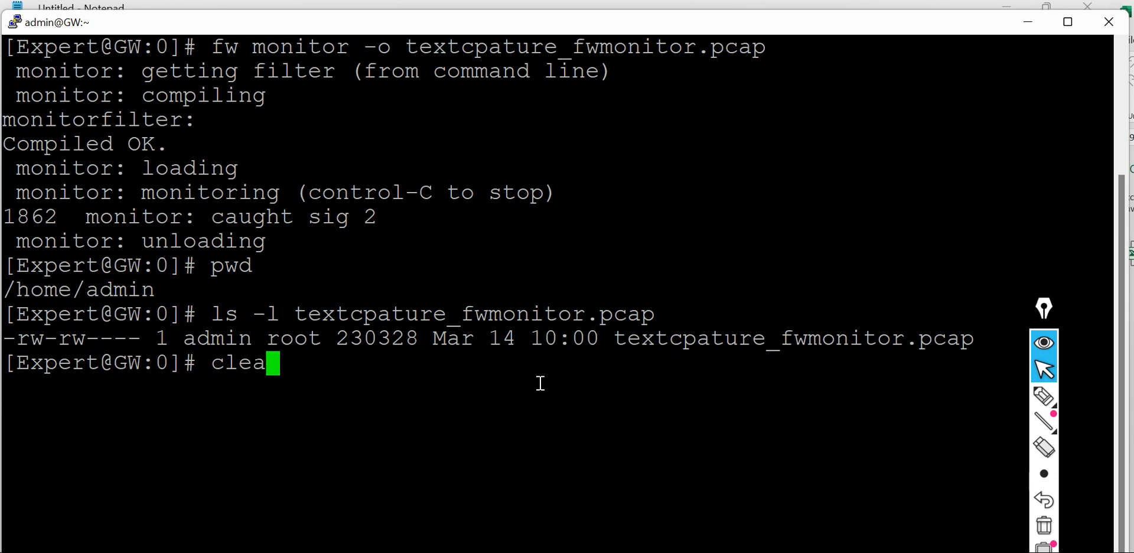
Step: Clear the terminal and handwrite 'Packet capture' with the pen tool
key("Return")
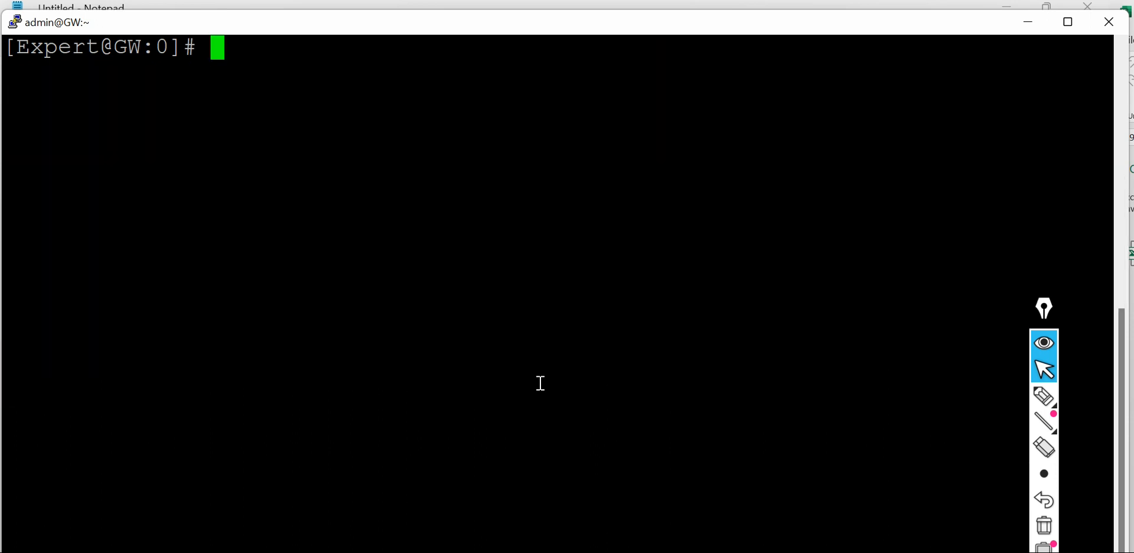
key("Return")
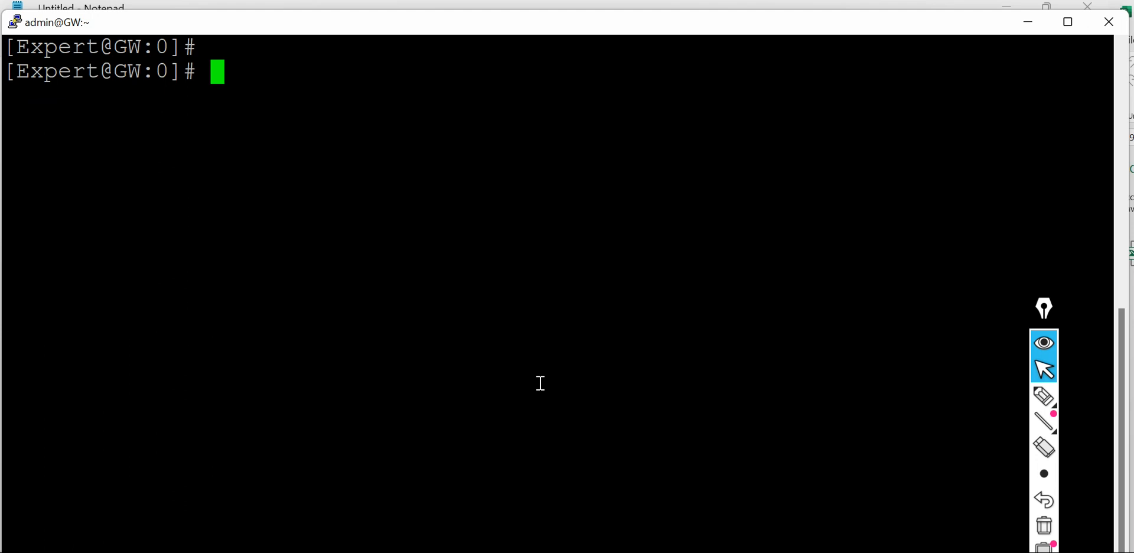
left_click(1043, 396)
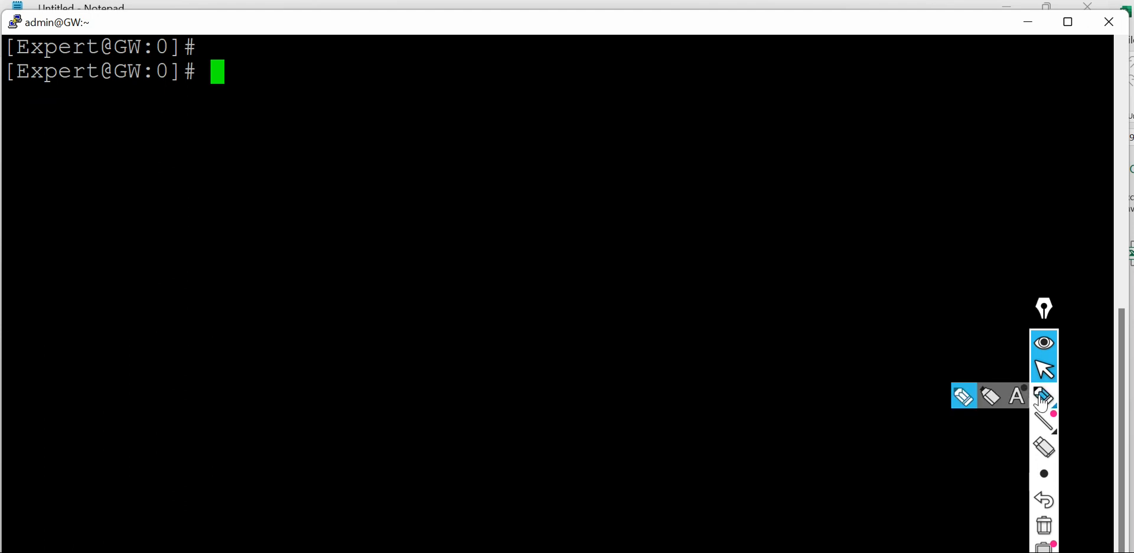
left_click_drag(331, 210, 350, 256)
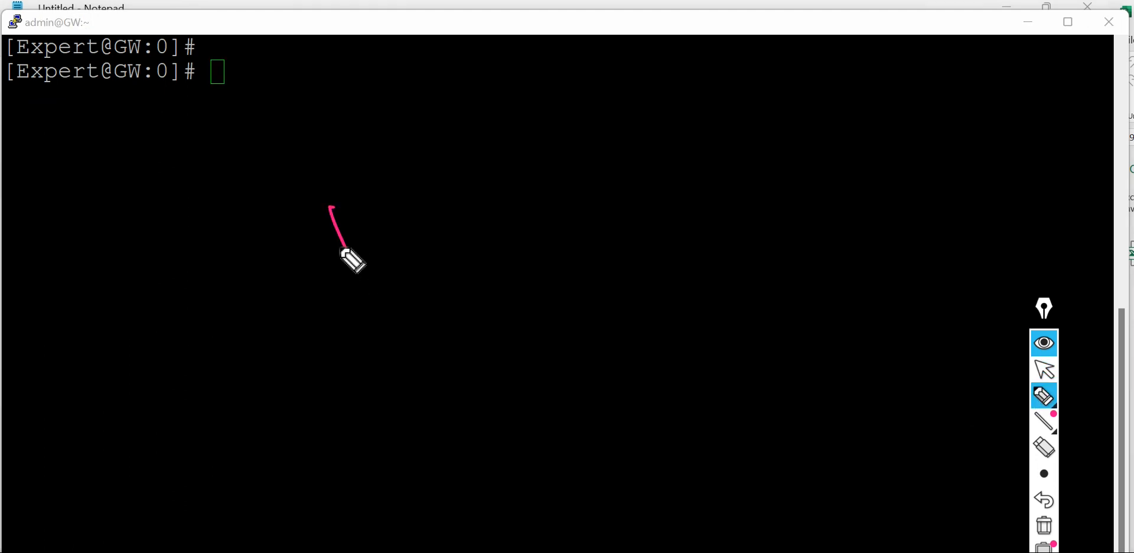
left_click_drag(331, 210, 453, 163)
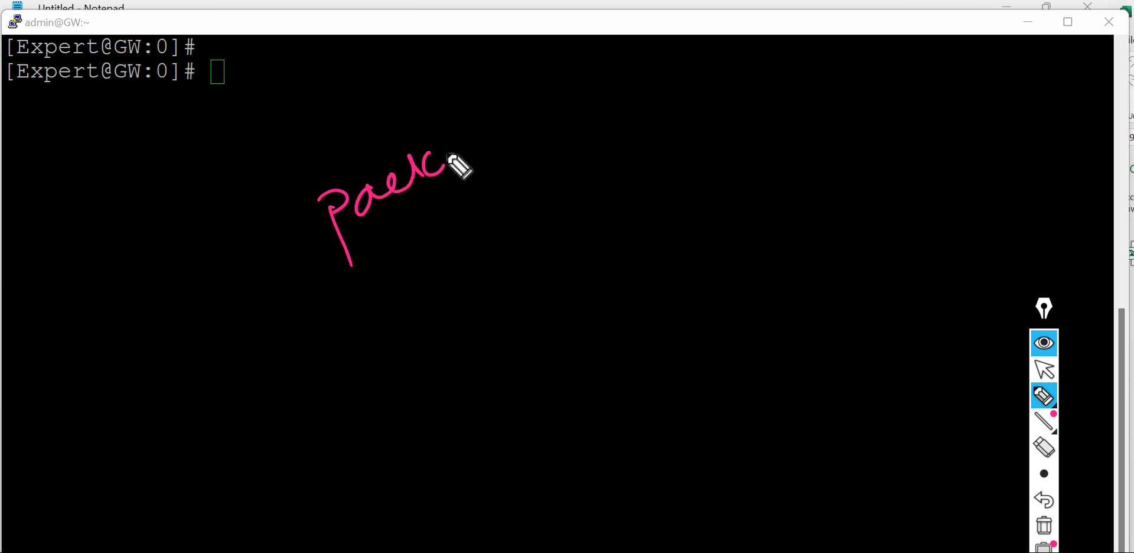
left_click_drag(463, 167, 586, 108)
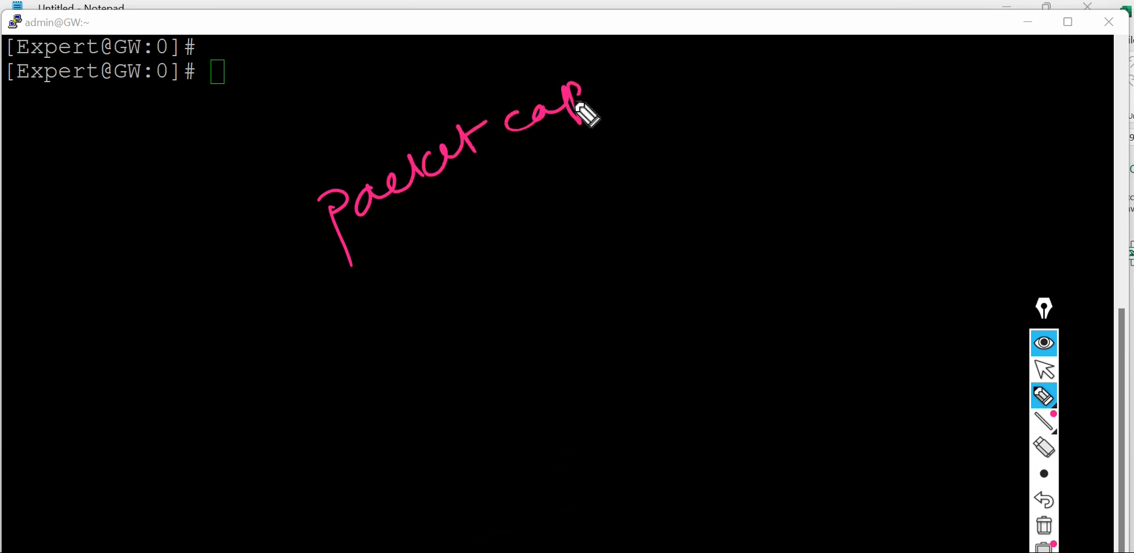
left_click_drag(586, 109, 680, 68)
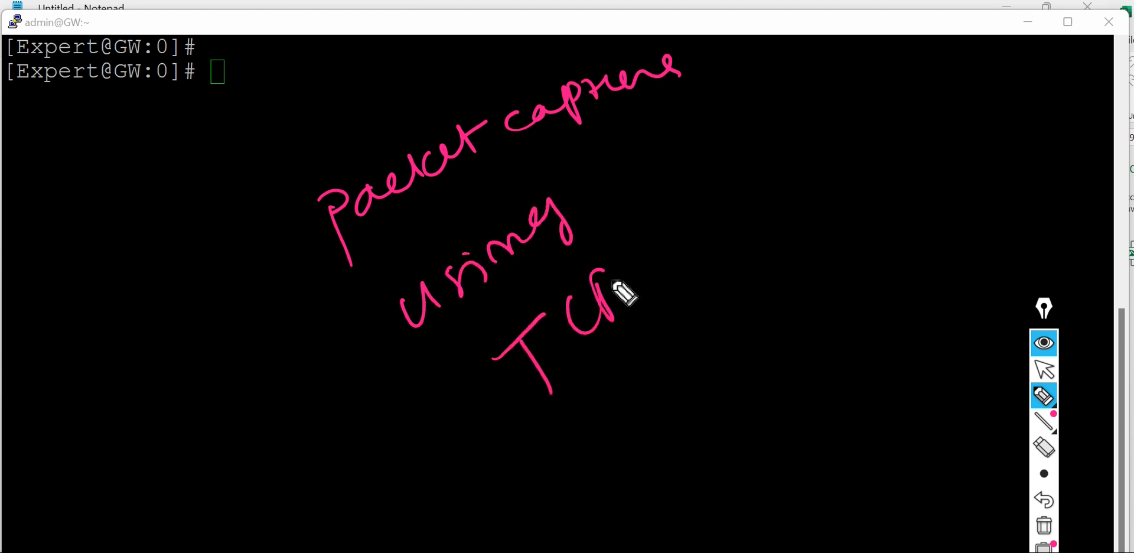
Step: Finish the note with 'using TCPdump commands', then erase all annotations
left_click_drag(610, 297, 706, 207)
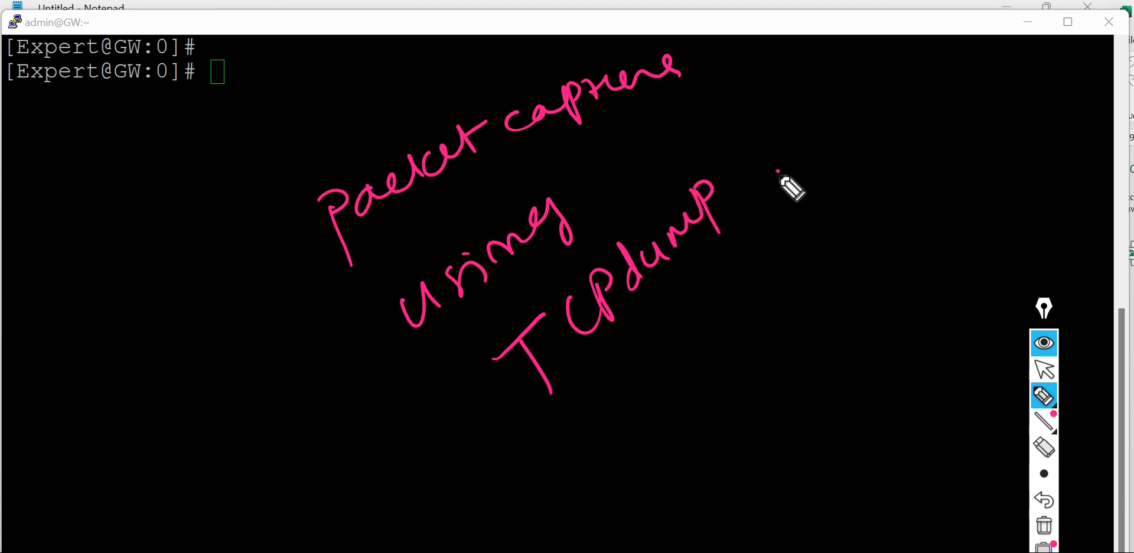
left_click_drag(773, 188, 889, 126)
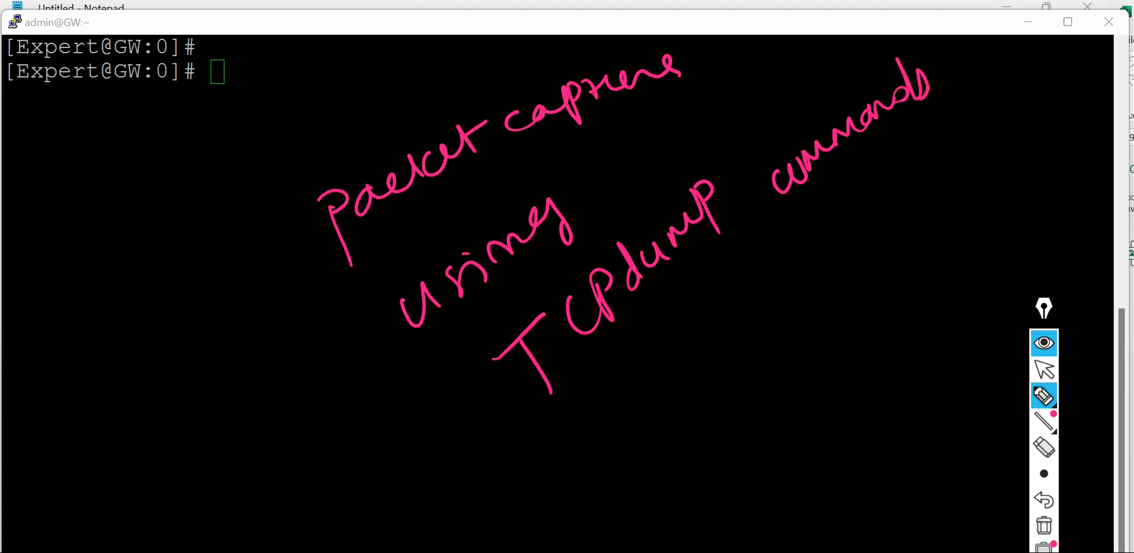
mouse_move(1042, 525)
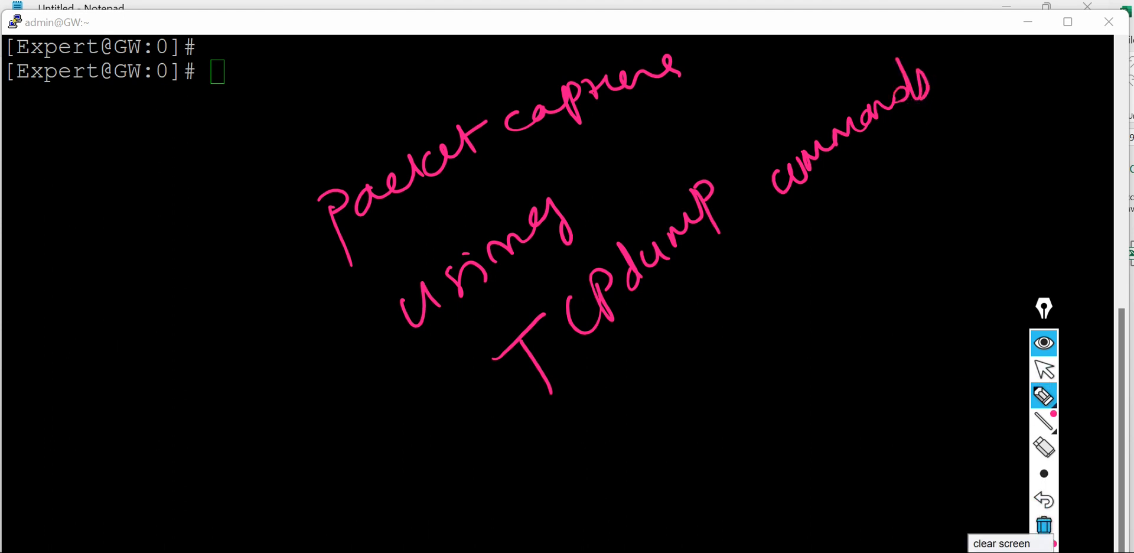
left_click(1042, 524)
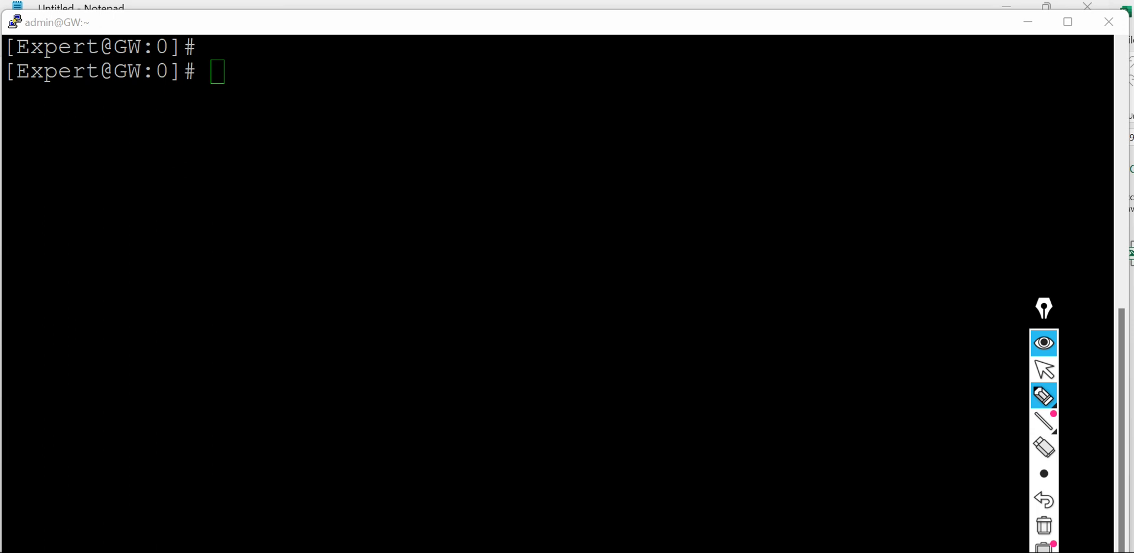
mouse_move(1042, 372)
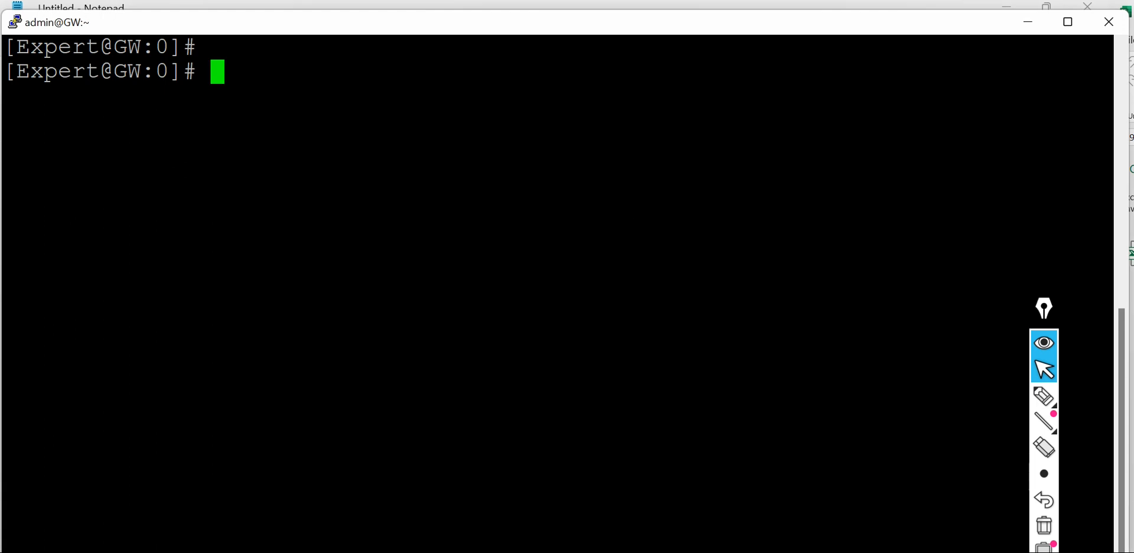
Step: Enter 'tcpdump -nni eth0 -w' at the prompt
type("tcp")
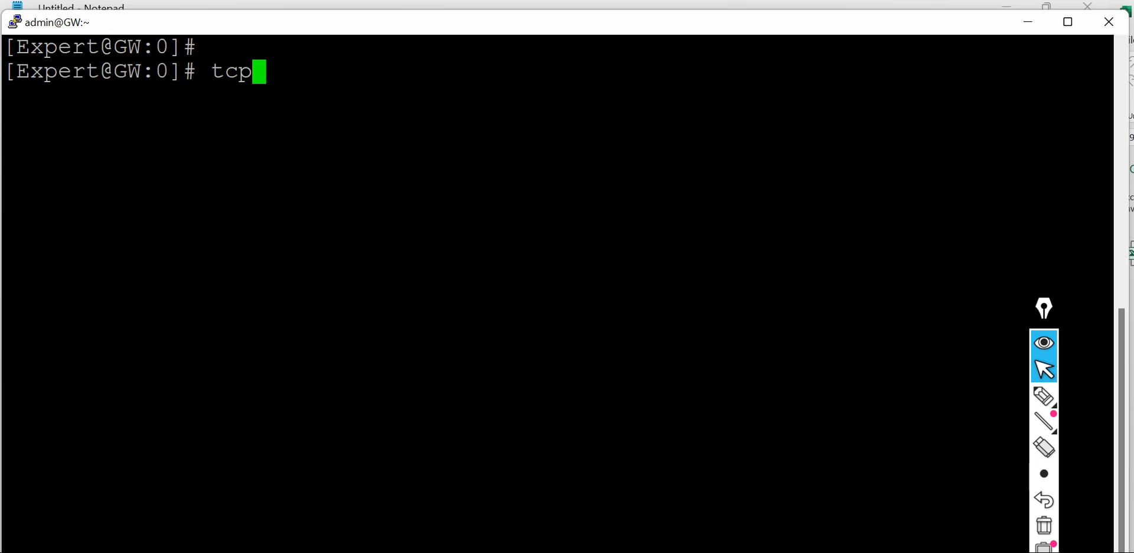
type("dump")
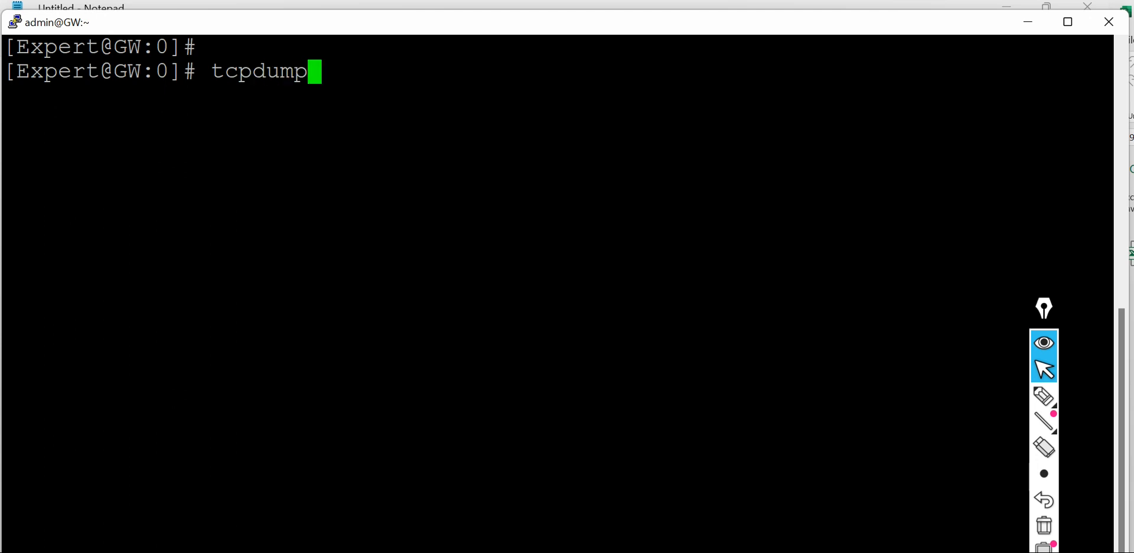
type("-")
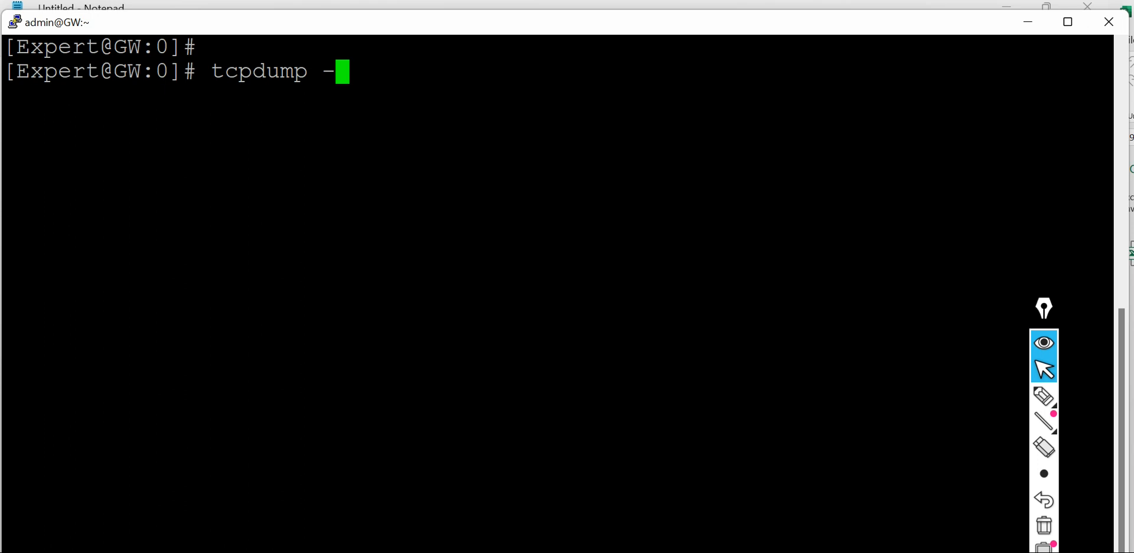
type("nni")
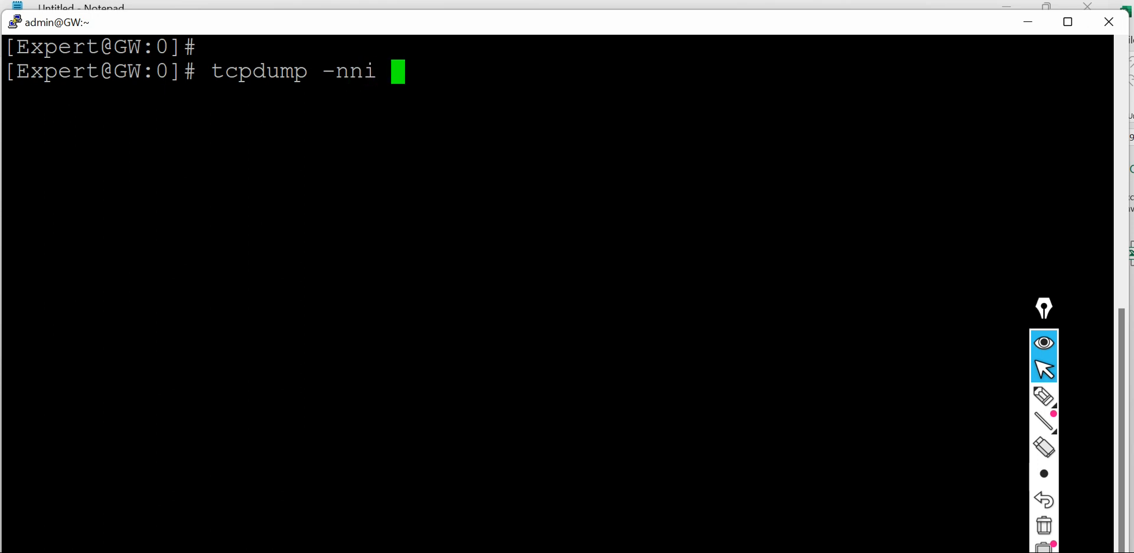
type("e")
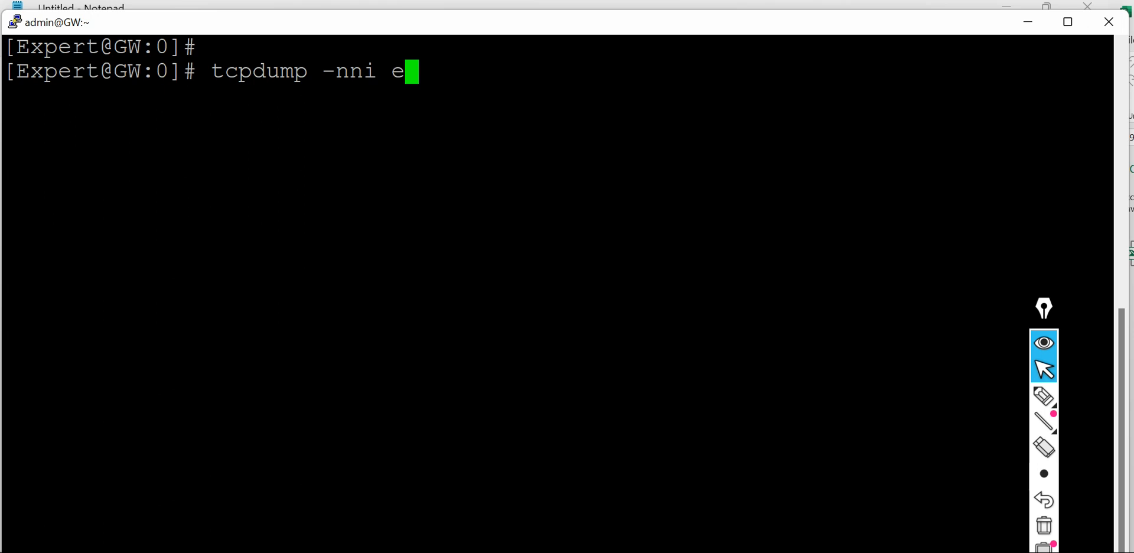
type("th0")
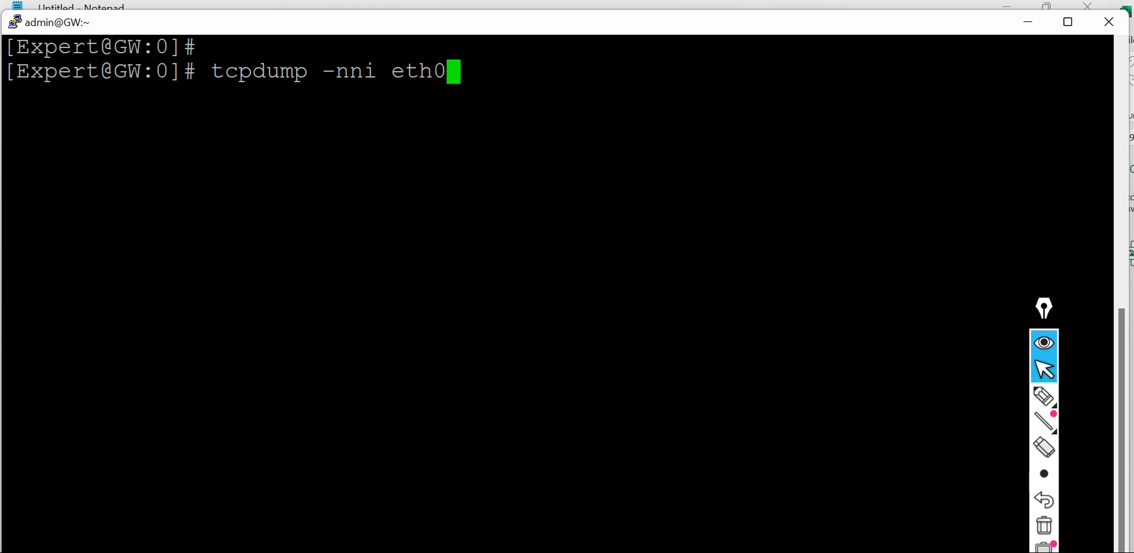
type("-w")
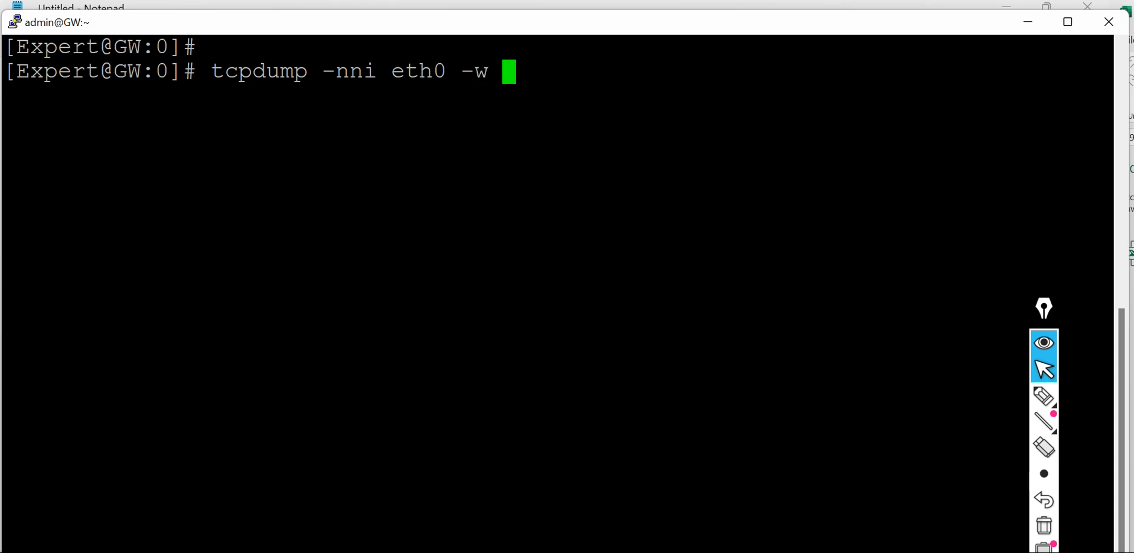
Step: Append the output file name text_tcpdump_capture, leaving the command unrun
type("text")
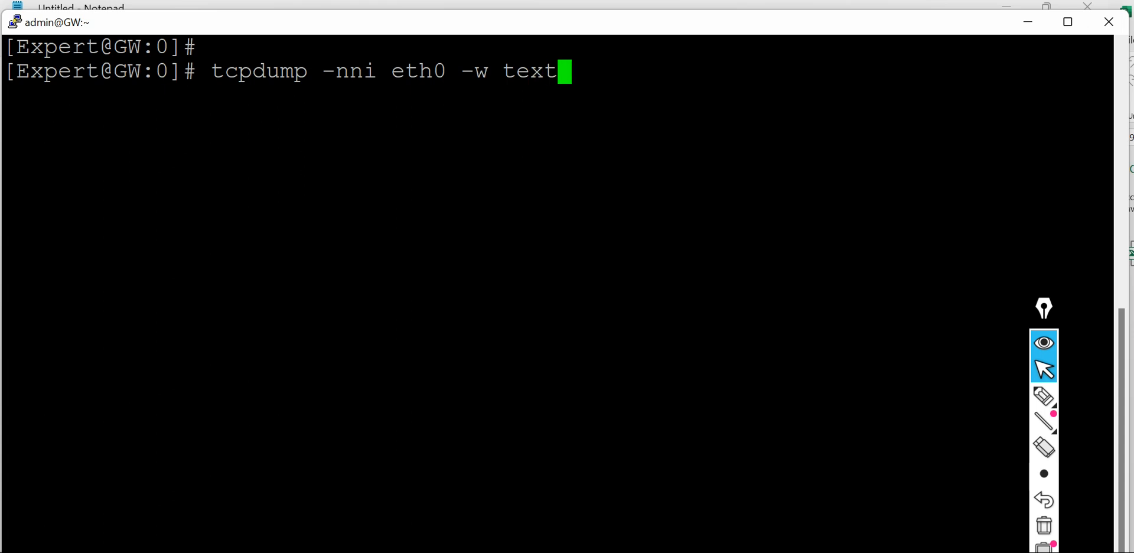
type("_t")
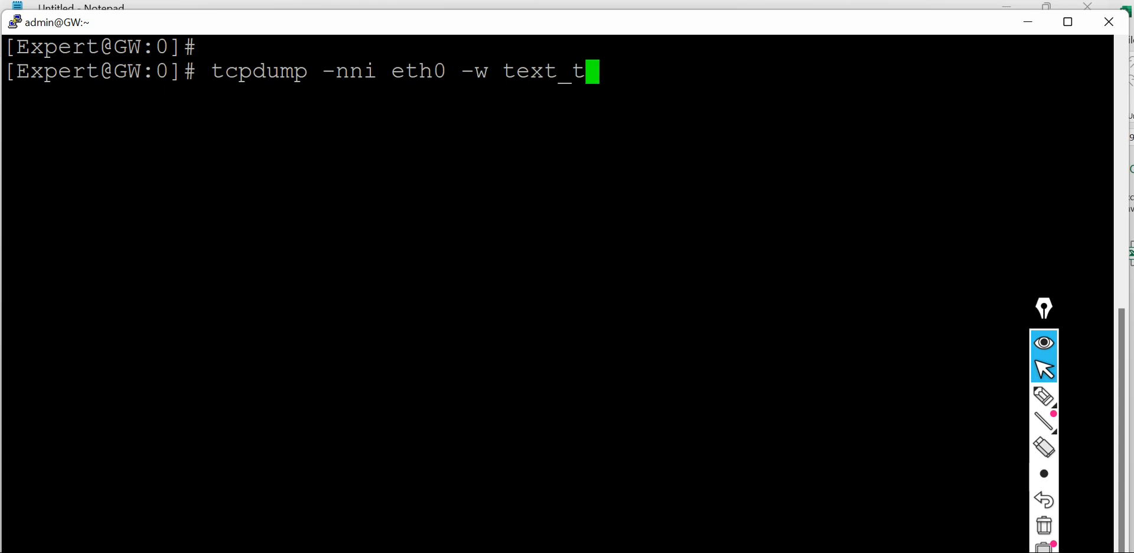
type("cp")
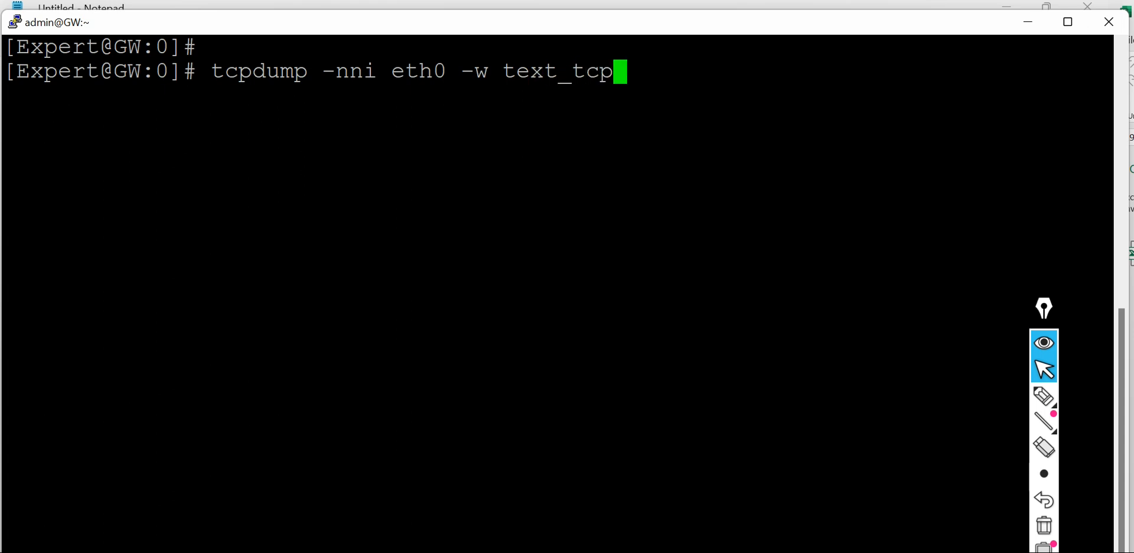
type("dump")
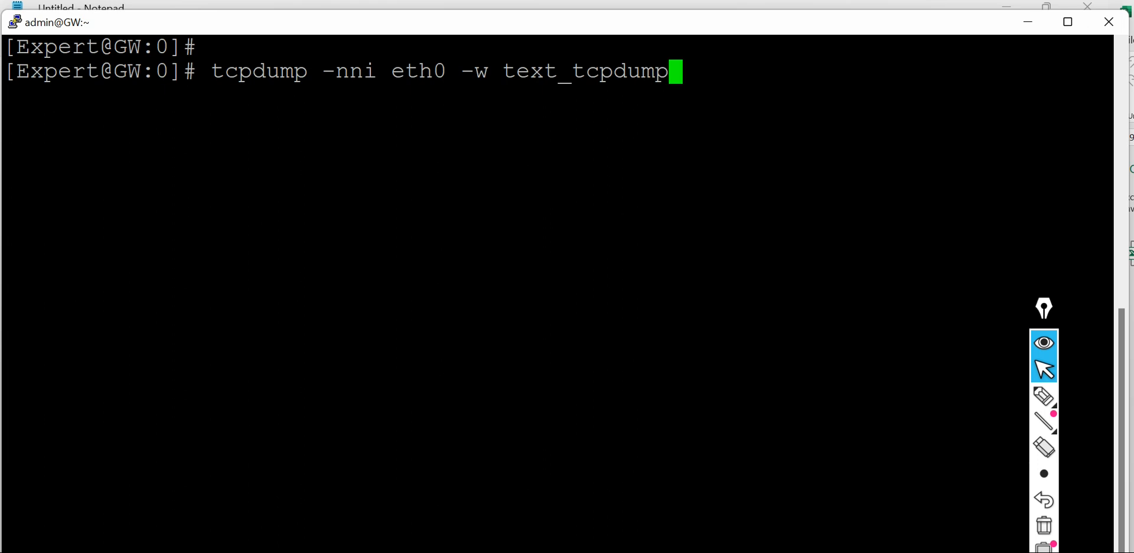
type("_captur")
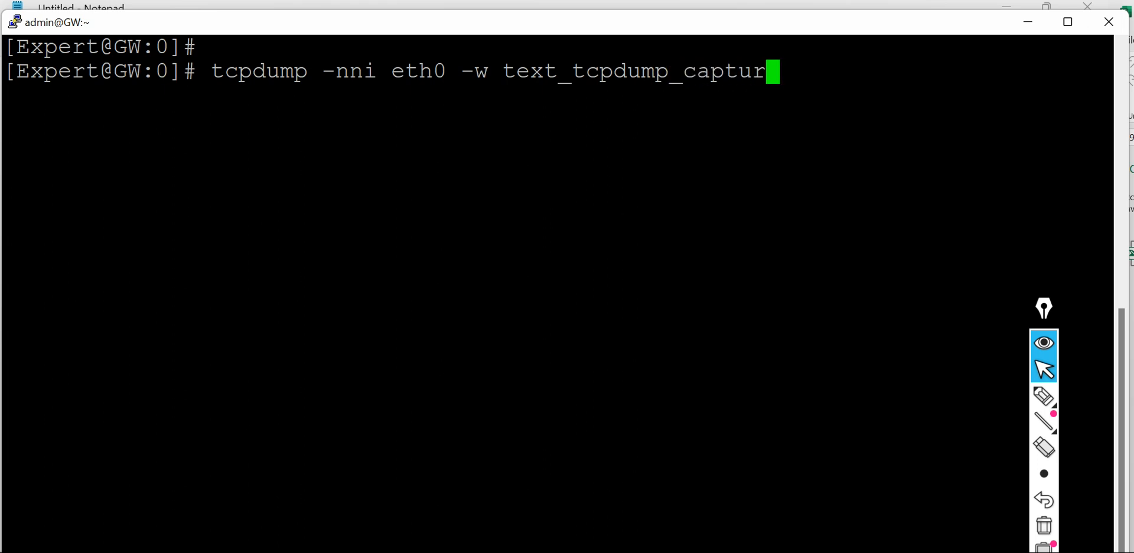
type("e")
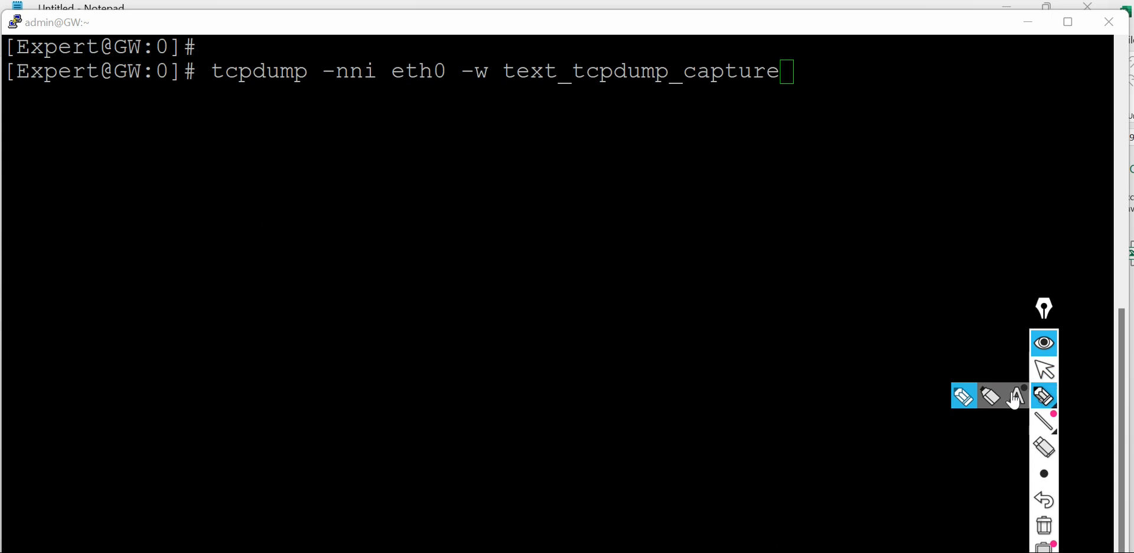
left_click_drag(795, 87, 499, 104)
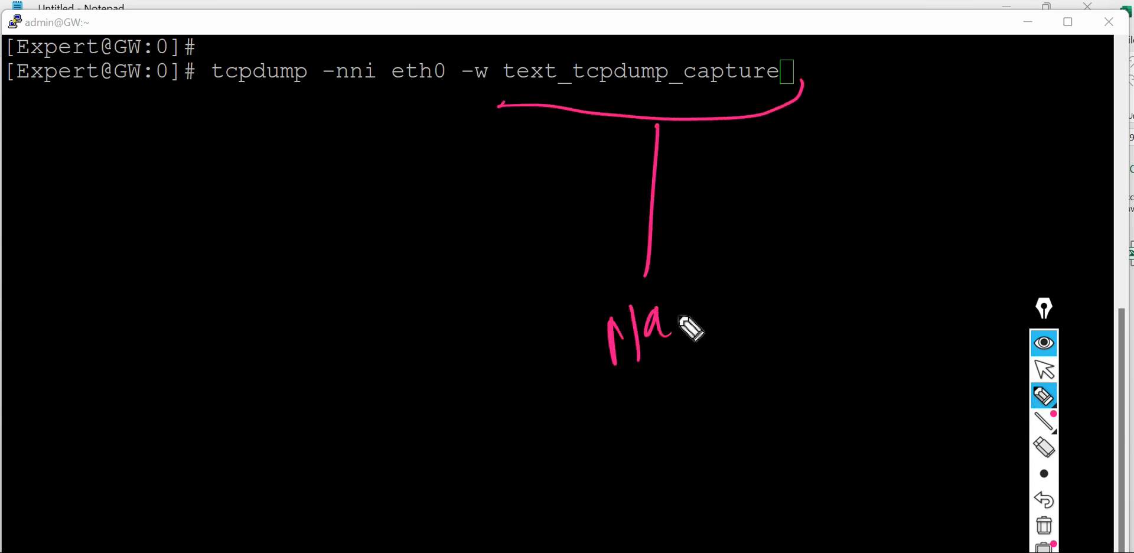
left_click_drag(665, 326, 722, 303)
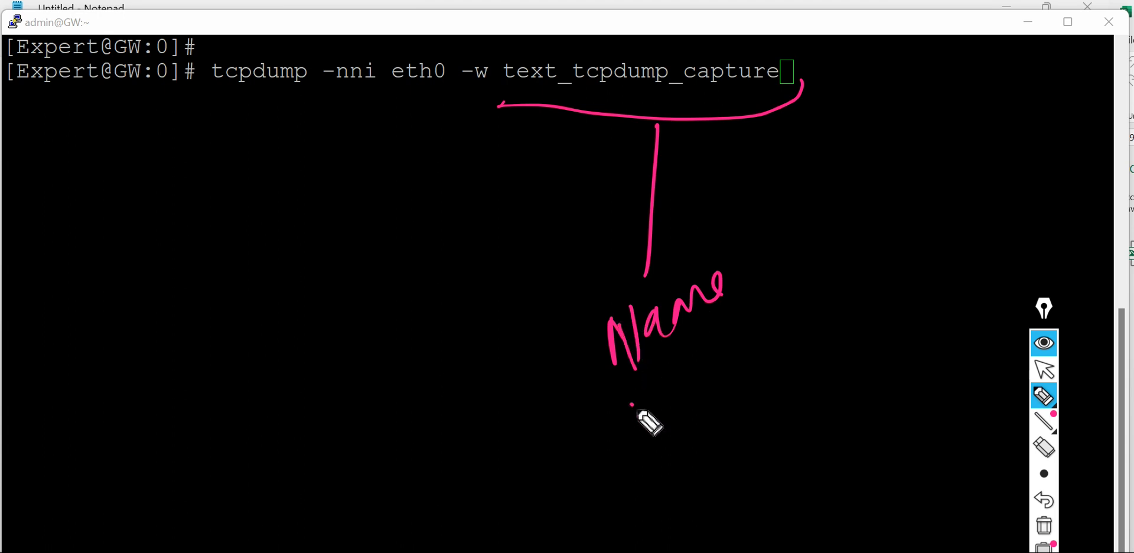
left_click_drag(634, 405, 760, 361)
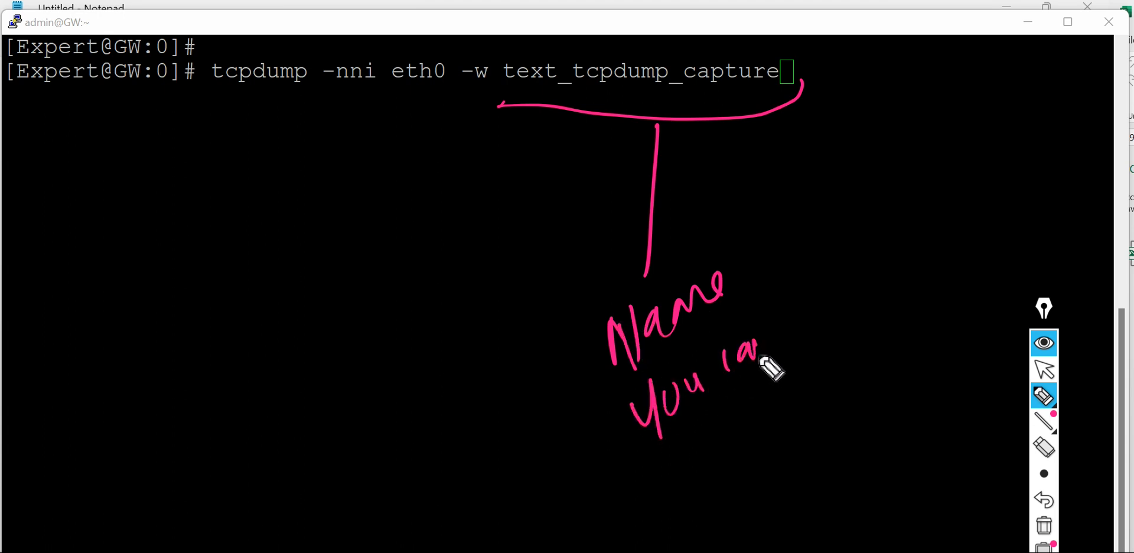
left_click_drag(760, 355, 852, 296)
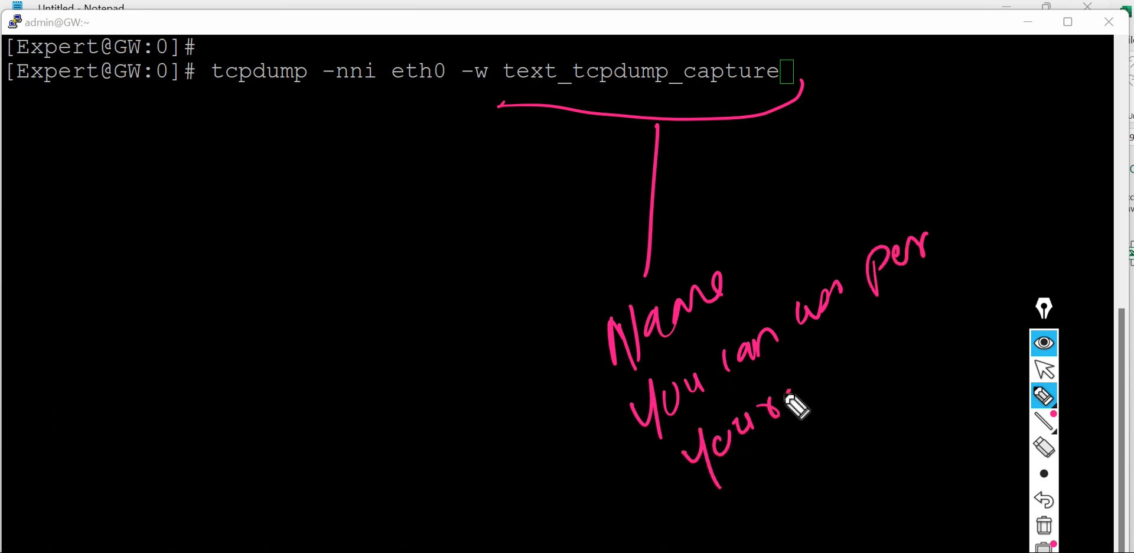
left_click_drag(788, 413, 896, 348)
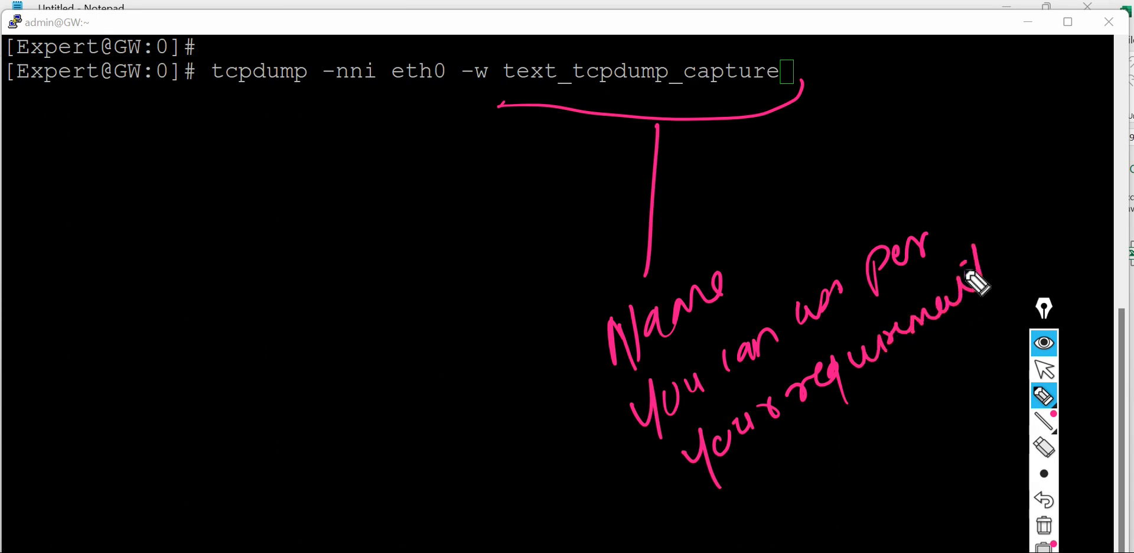
left_click(1043, 500)
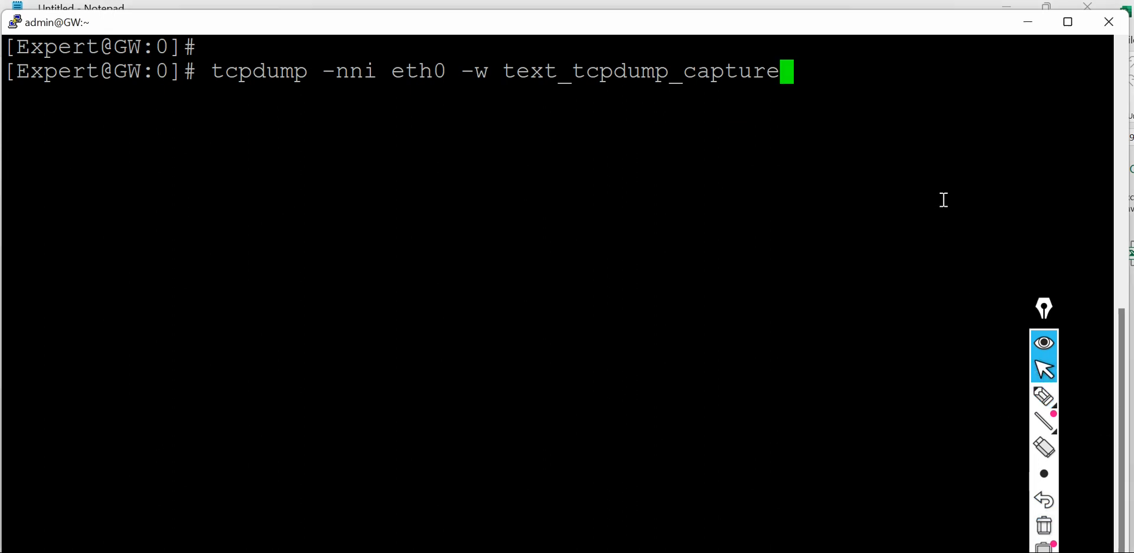
Step: Run the eth0 tcpdump capture, note 'Ctrl C stop capture' with the pen, then stop it with Ctrl+C
key("Return")
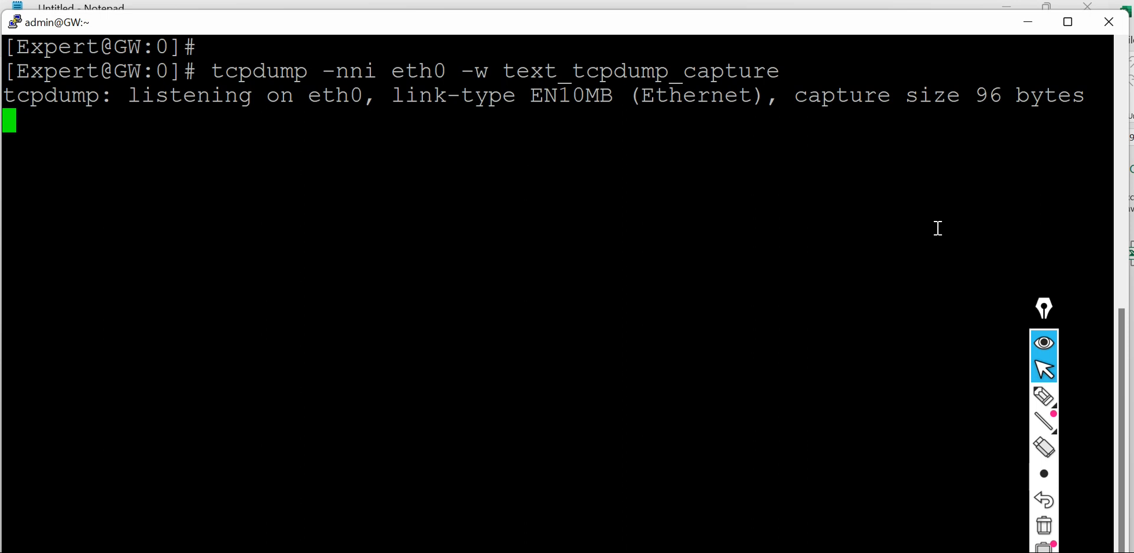
mouse_move(929, 255)
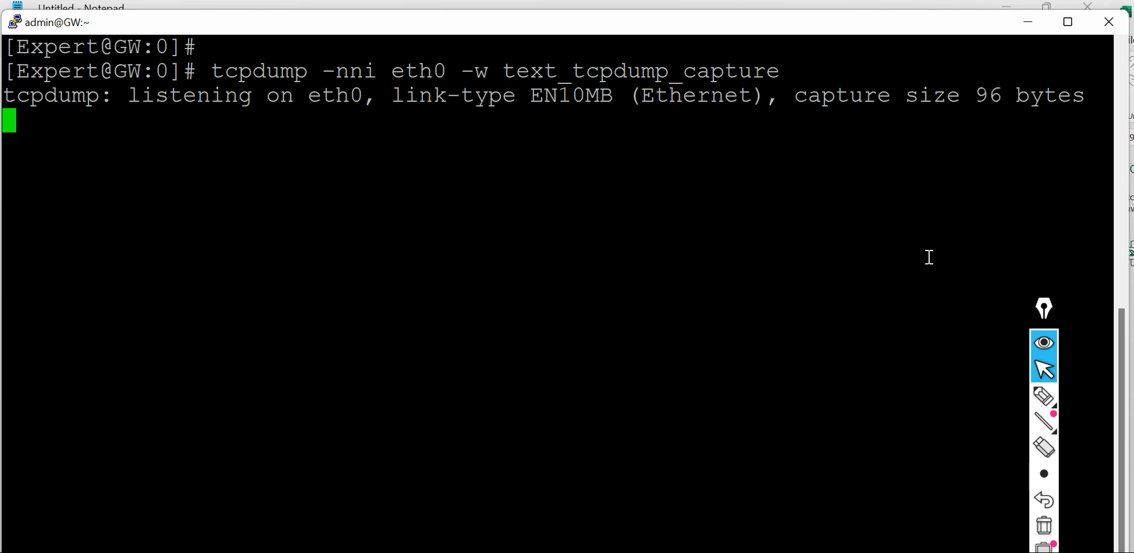
mouse_move(478, 282)
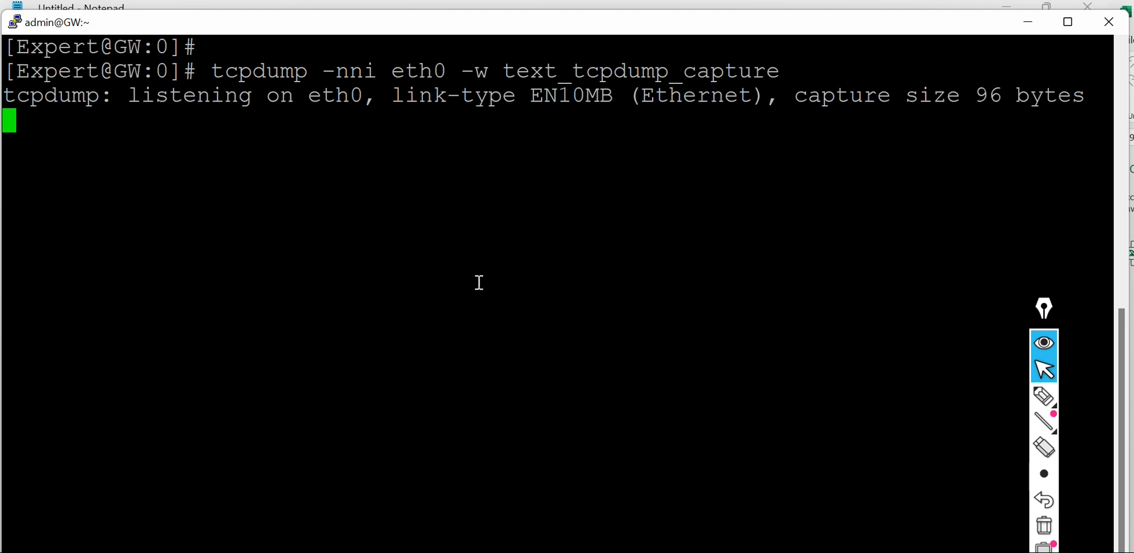
left_click(1043, 395)
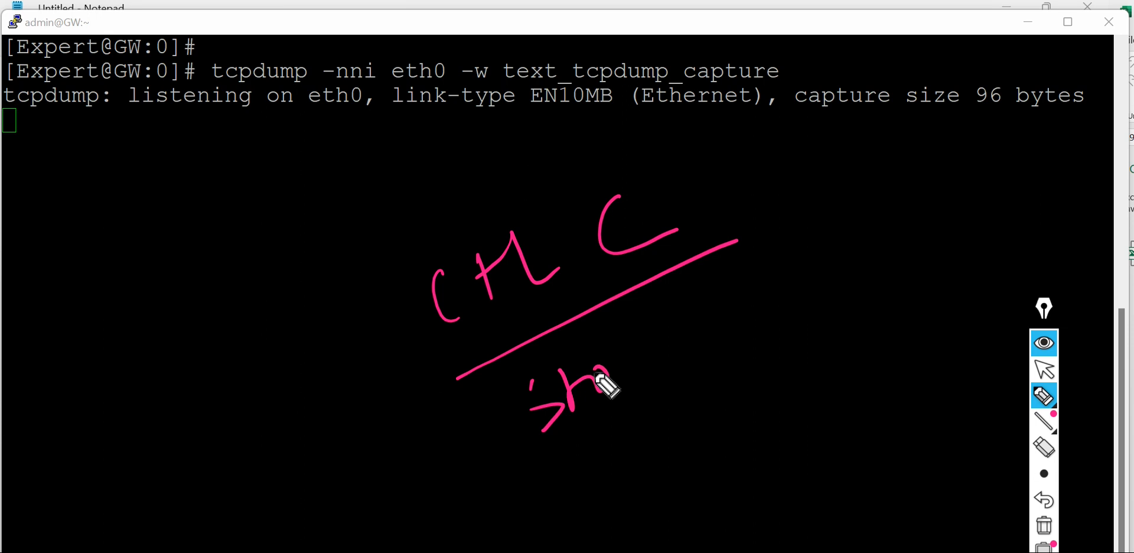
left_click_drag(572, 390, 774, 290)
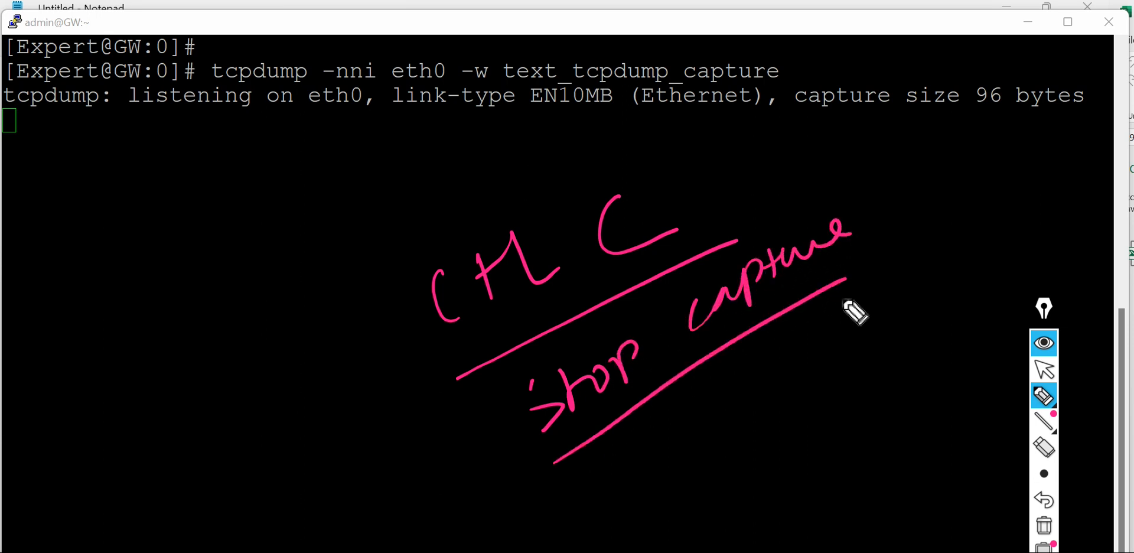
left_click(1043, 525)
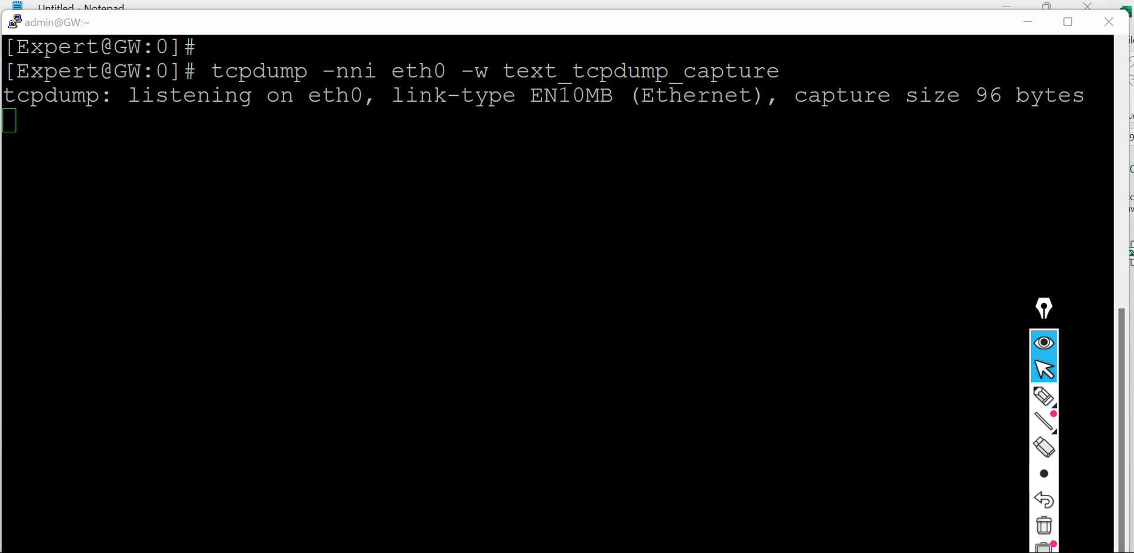
key("ctrl+c")
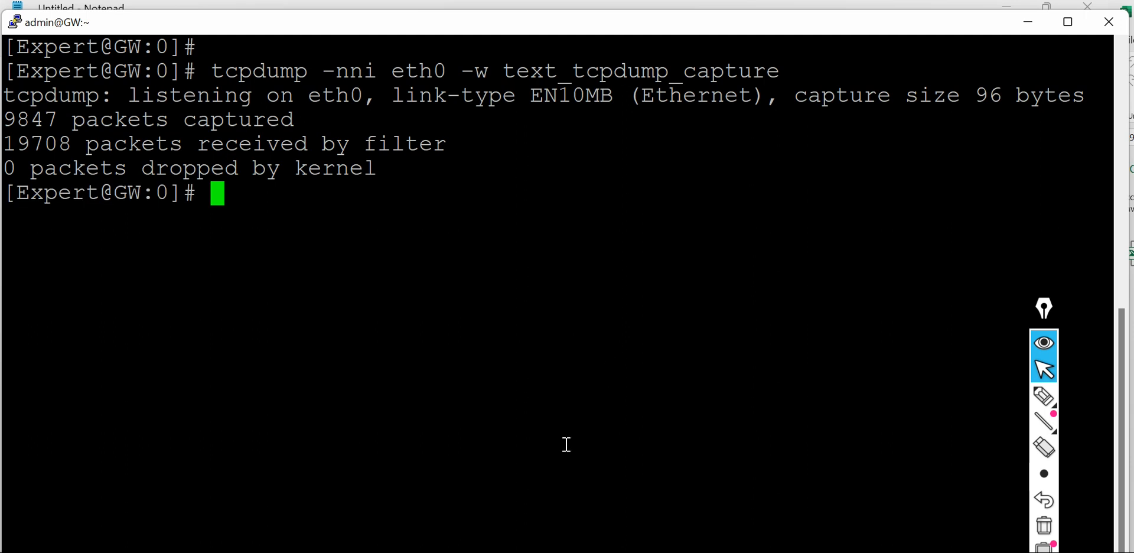
left_click(1043, 396)
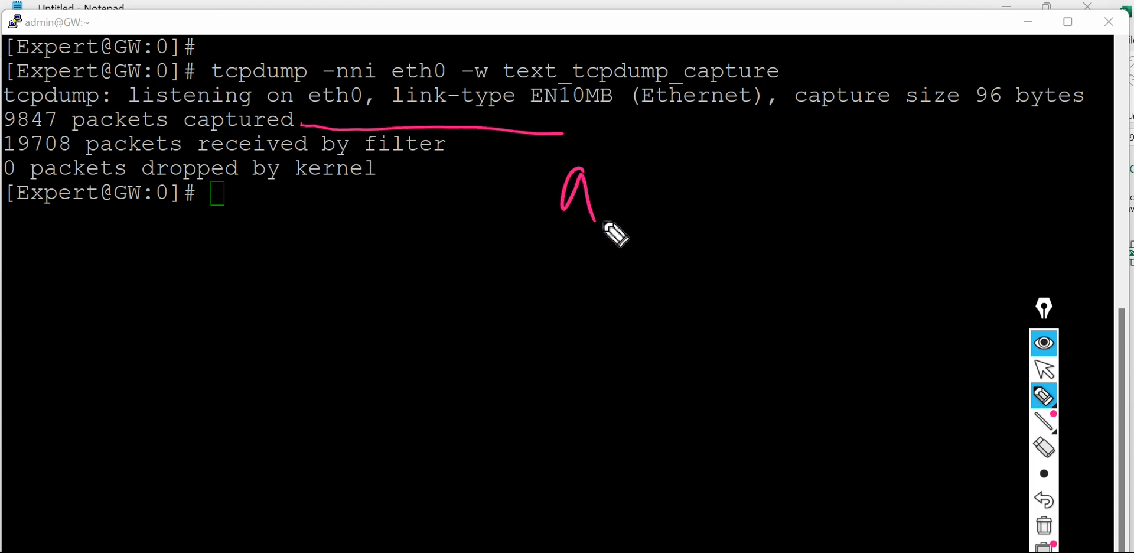
left_click_drag(600, 203, 723, 174)
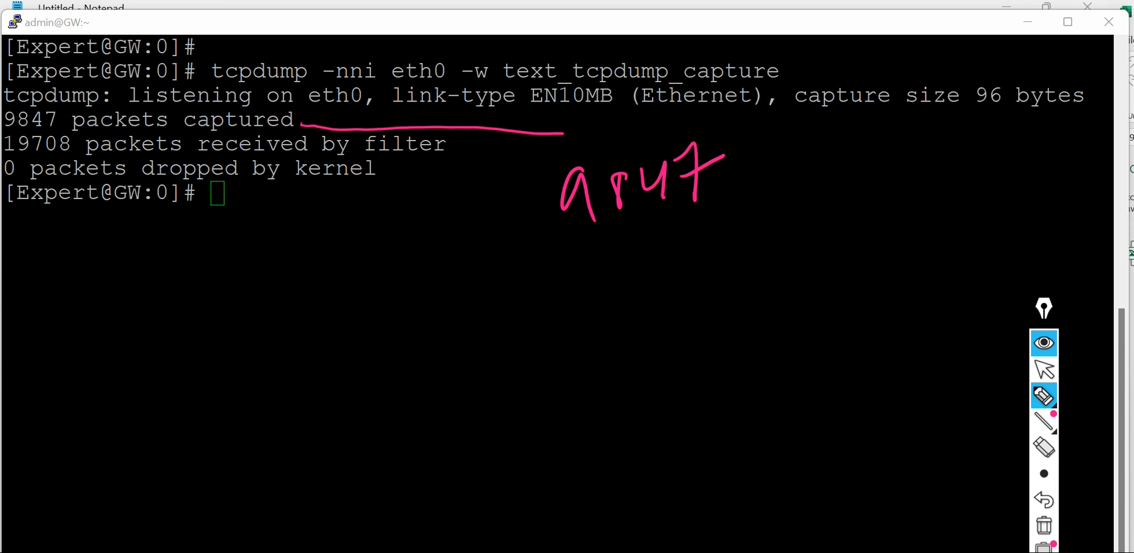
mouse_move(578, 272)
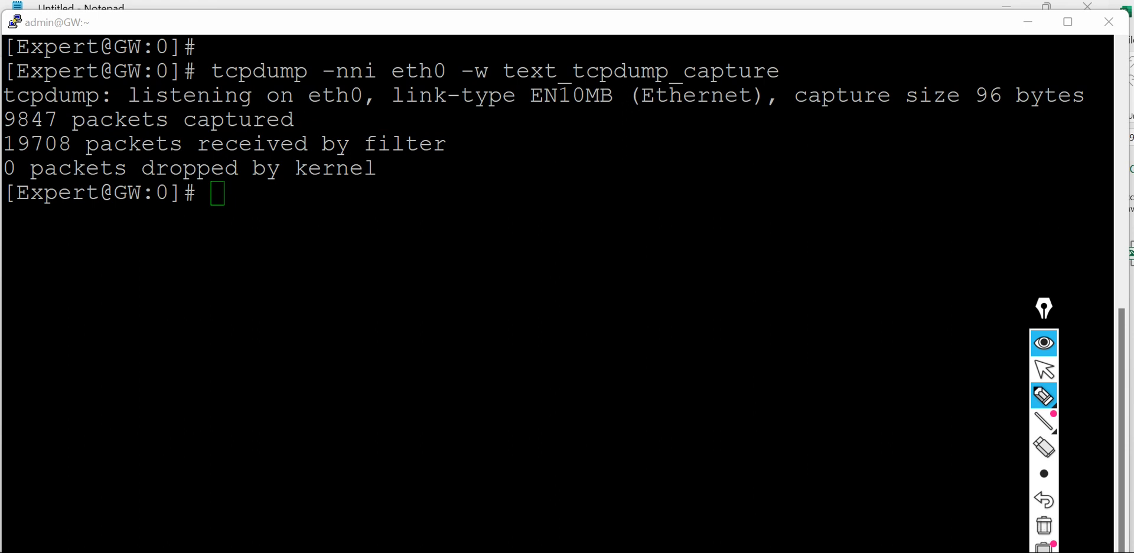
mouse_move(1032, 511)
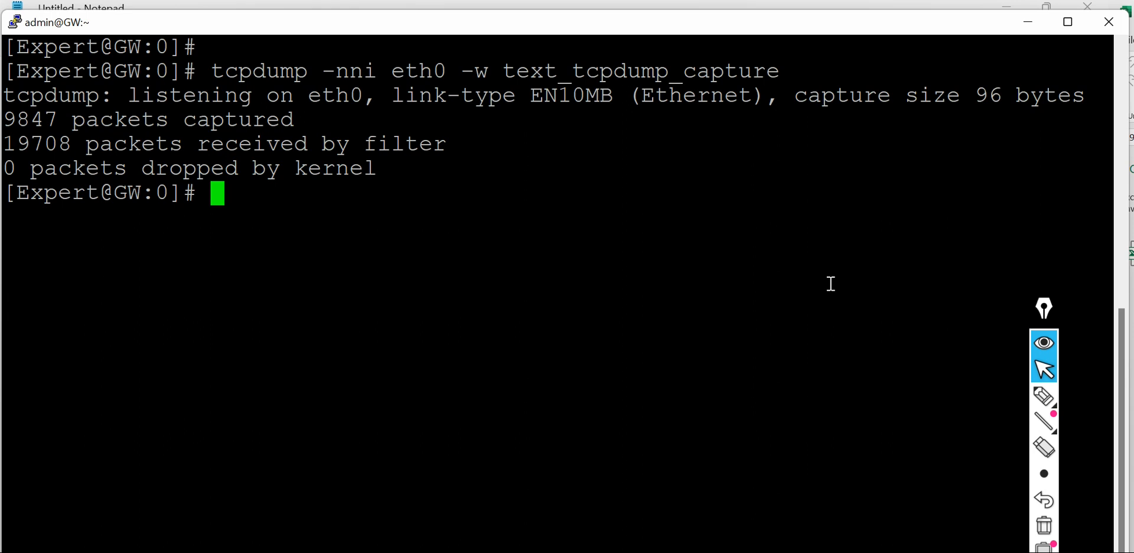
Step: Run pwd and ls -l text_tcpdump_capture to confirm the 973768-byte file in /home/admin
type("pwd")
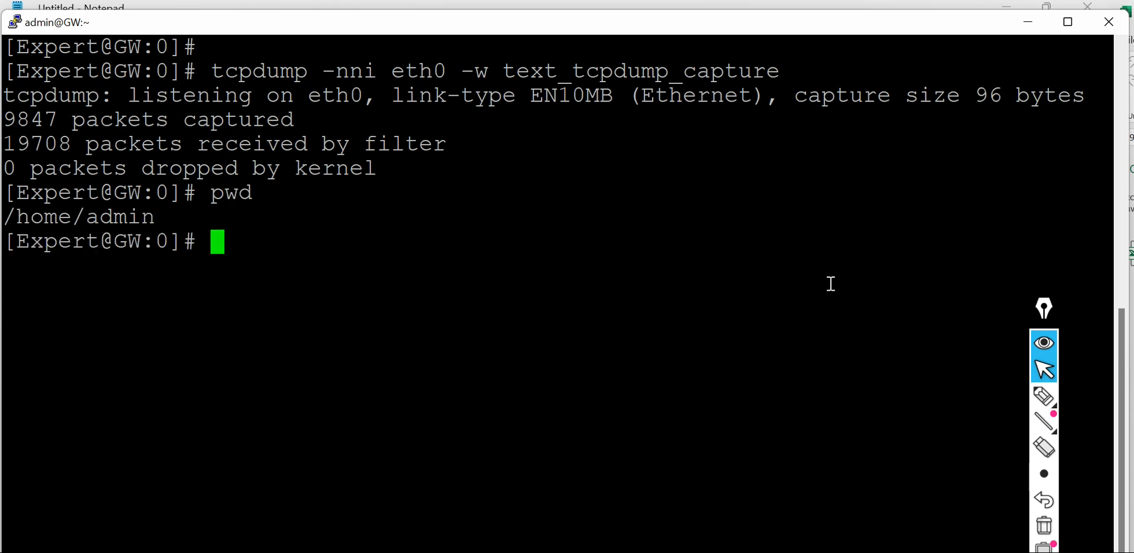
type("l")
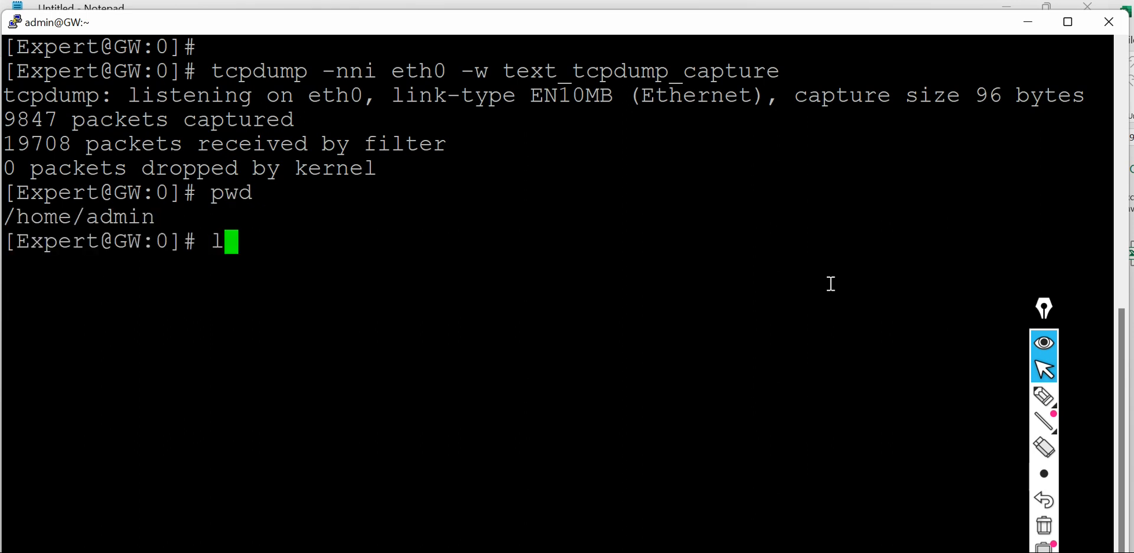
type("s -l")
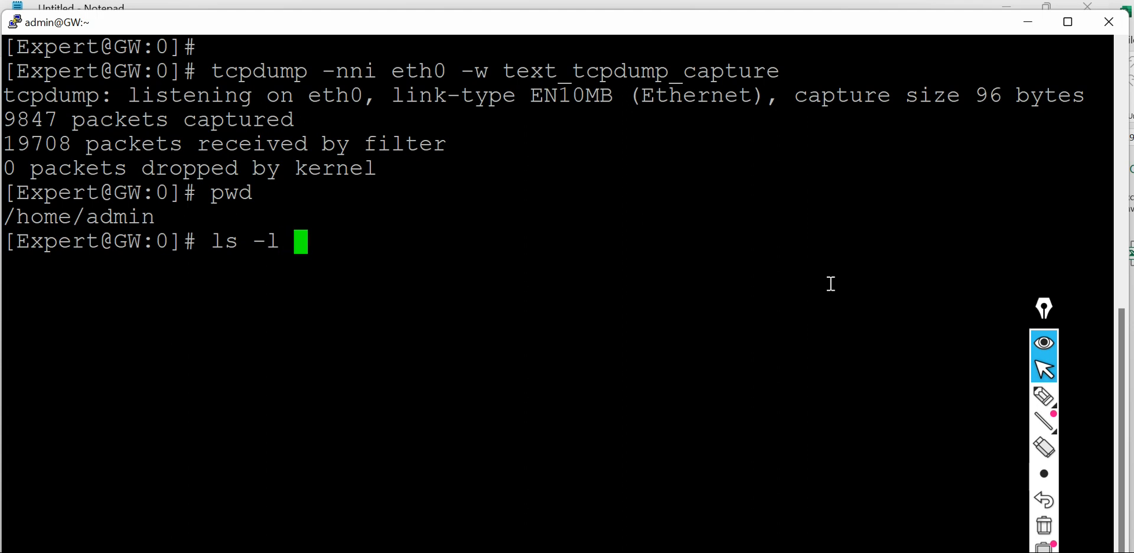
mouse_move(503, 70)
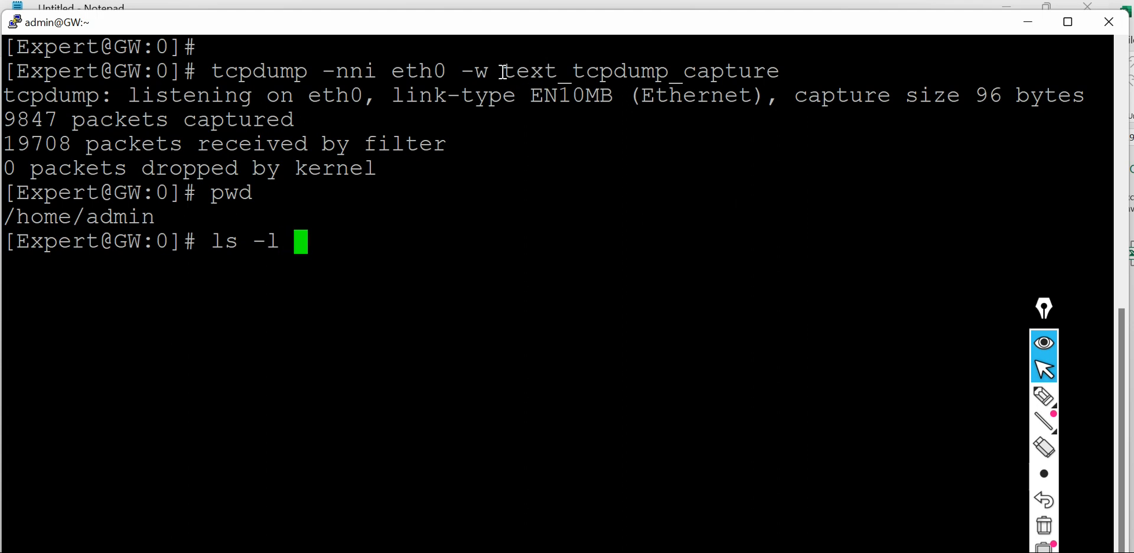
left_click_drag(498, 69, 778, 69)
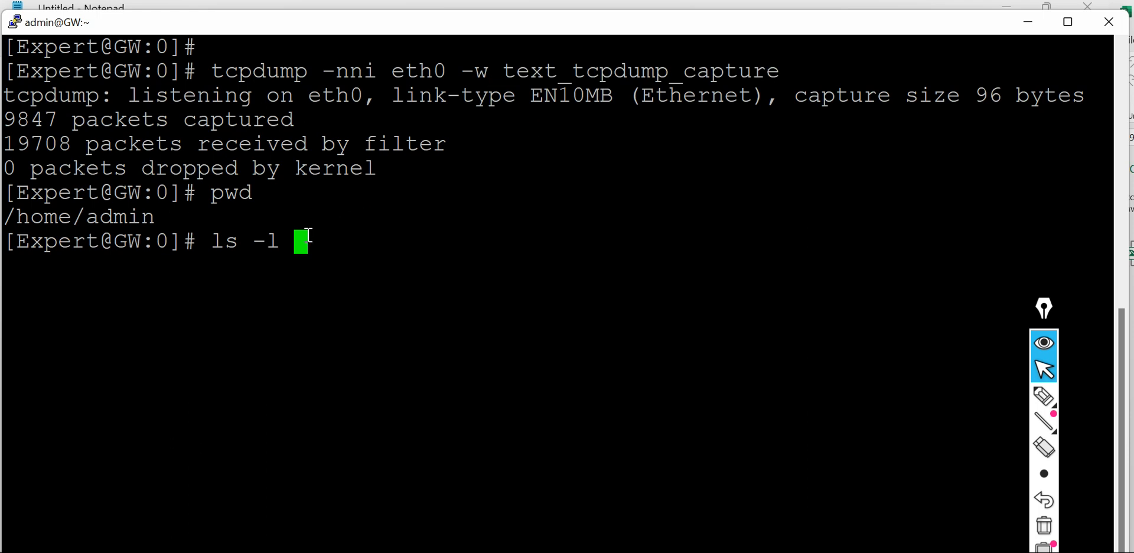
type("  text_tcpdump_capture")
key("Return")
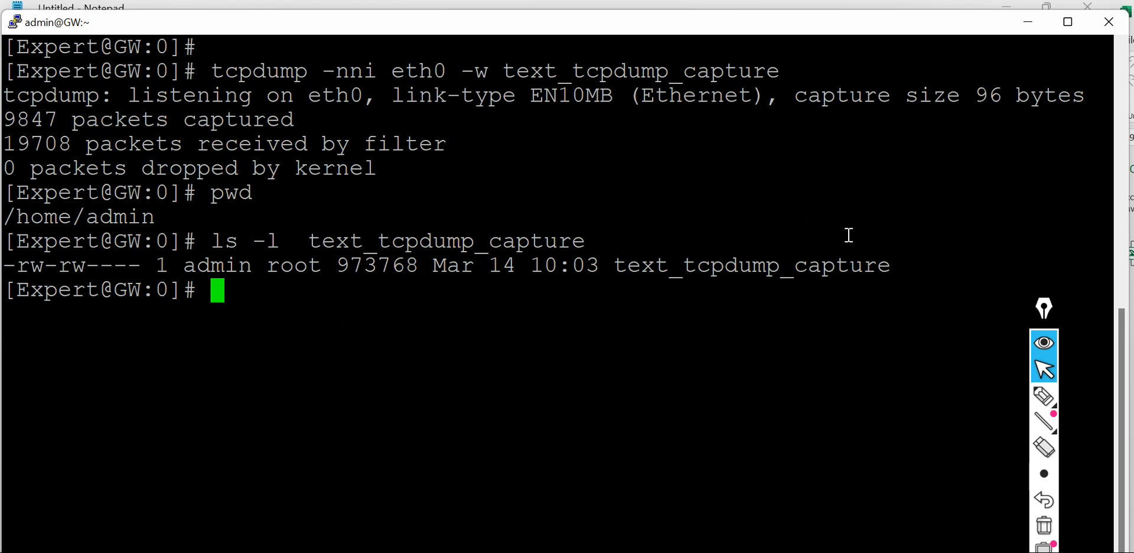
mouse_move(845, 249)
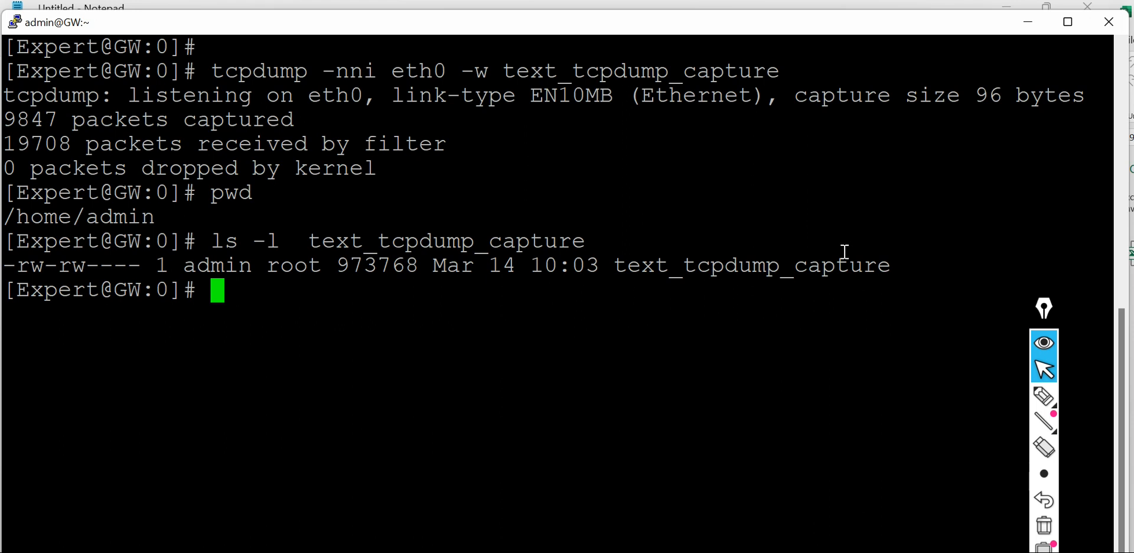
left_click(1044, 395)
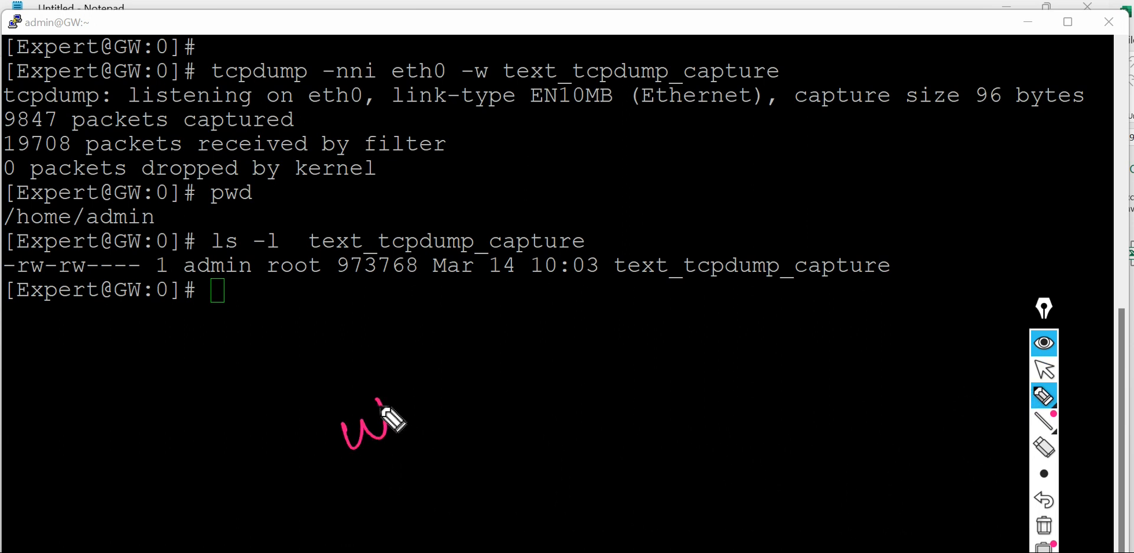
left_click_drag(391, 423, 495, 376)
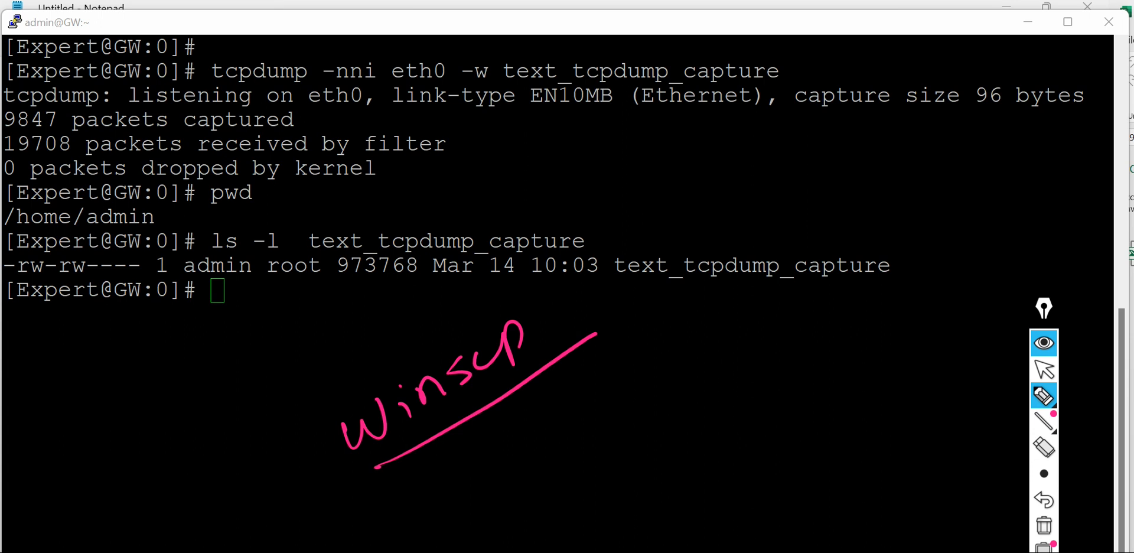
mouse_move(885, 434)
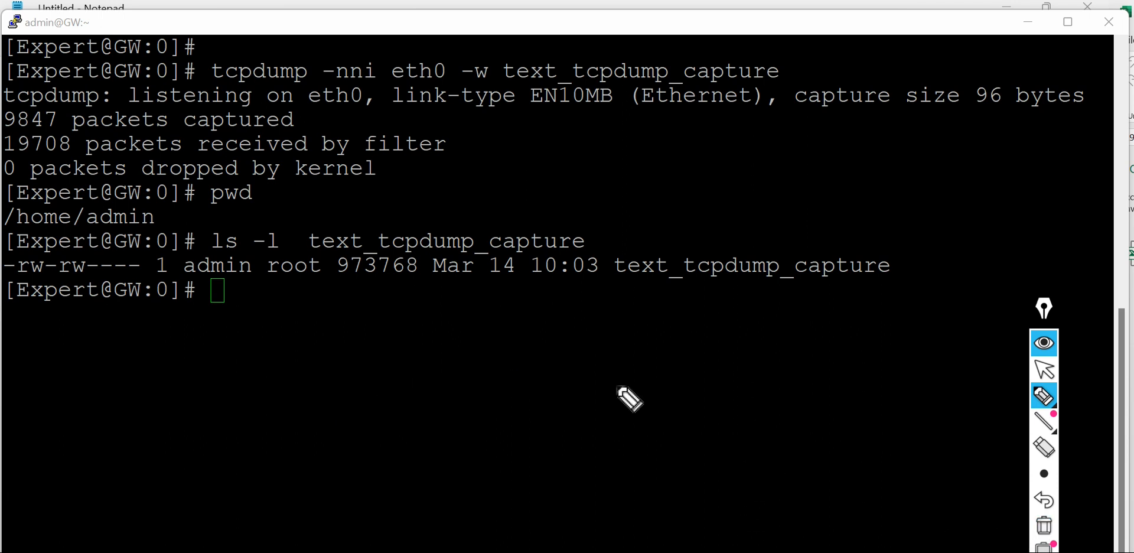
mouse_move(1020, 365)
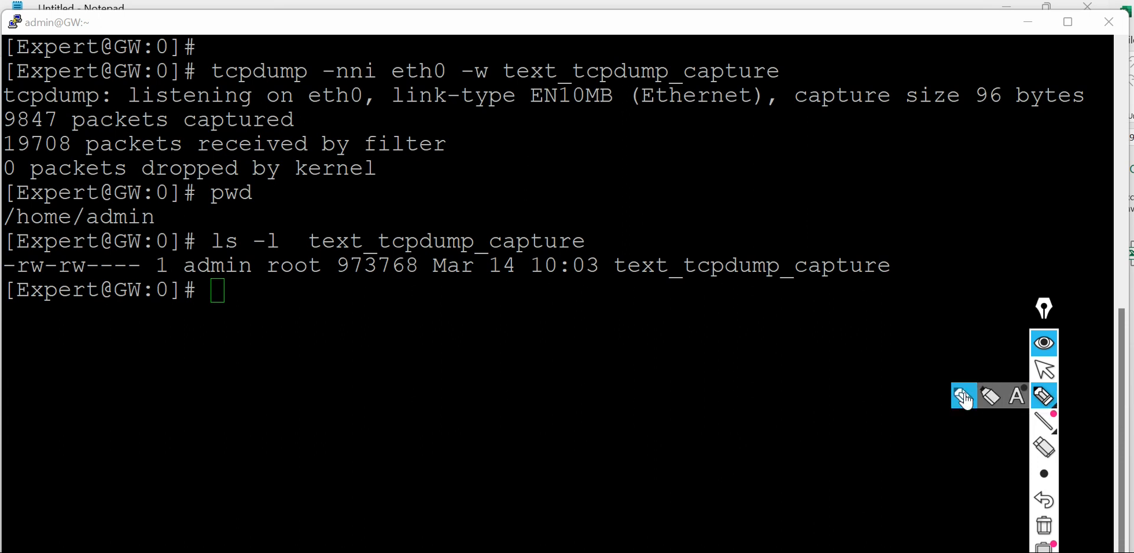
left_click(1043, 394)
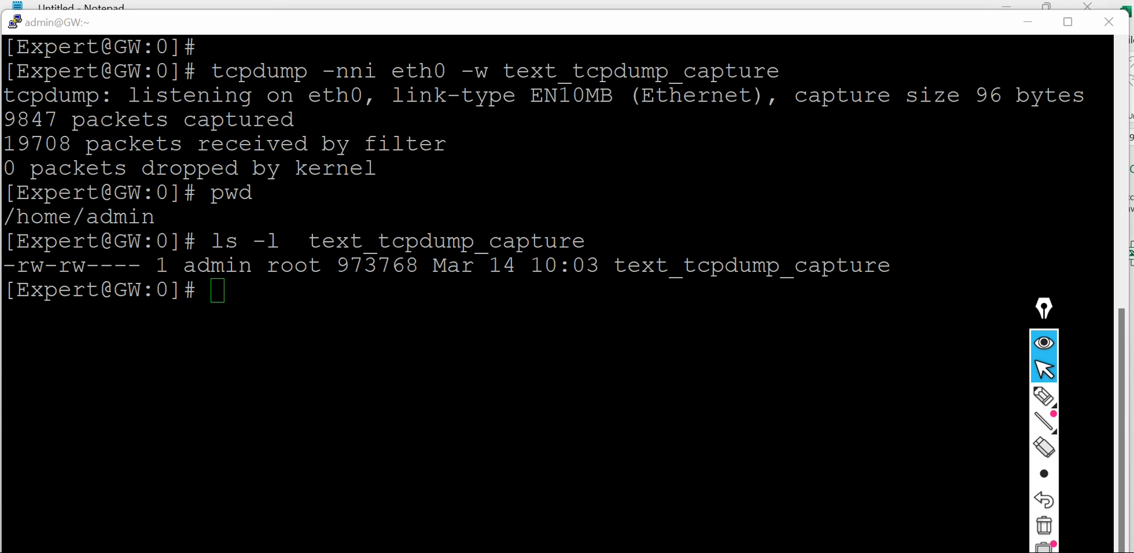
mouse_move(726, 391)
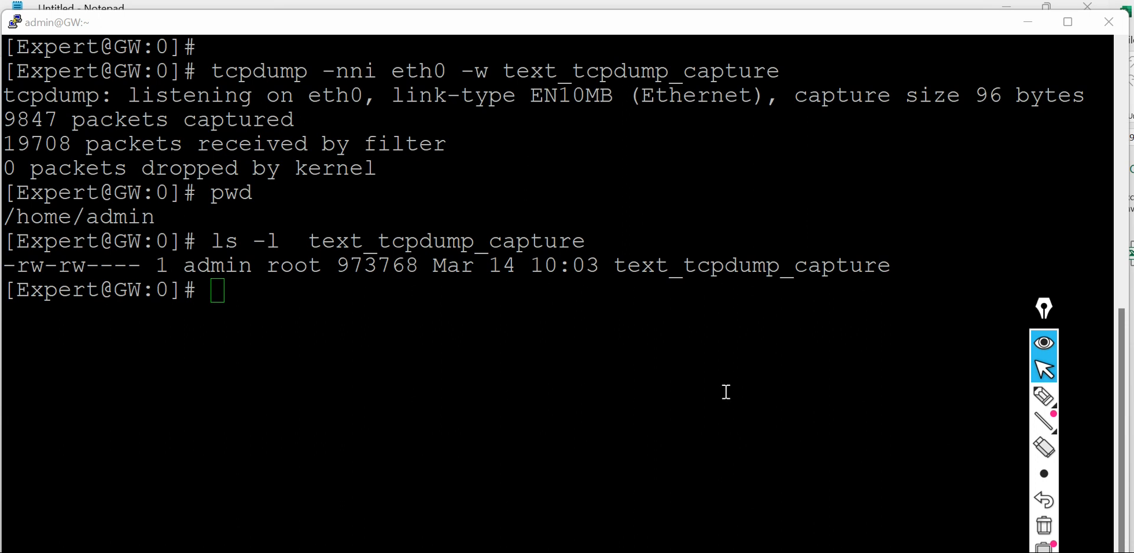
Step: Clear the terminal and run the SYNC_IF_NAME tcpdump on udp port 8116, failing with No such device
type("clear")
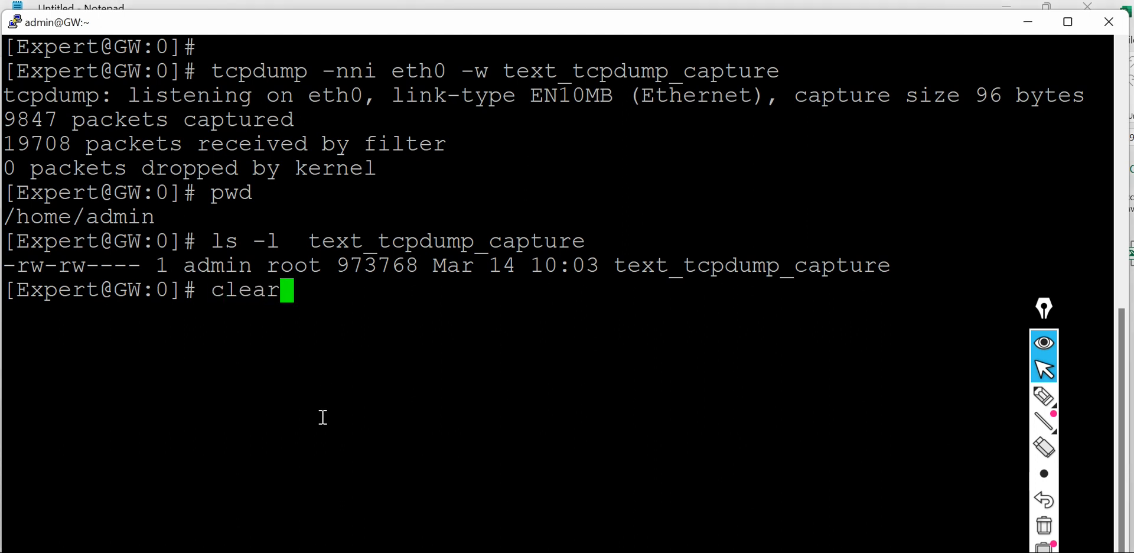
key("Return")
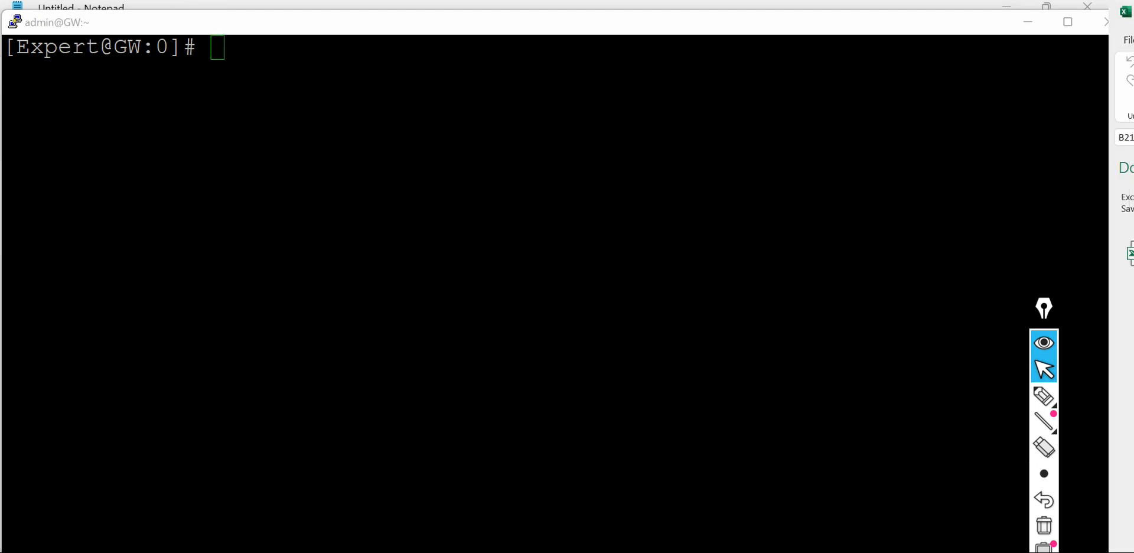
left_click(1043, 421)
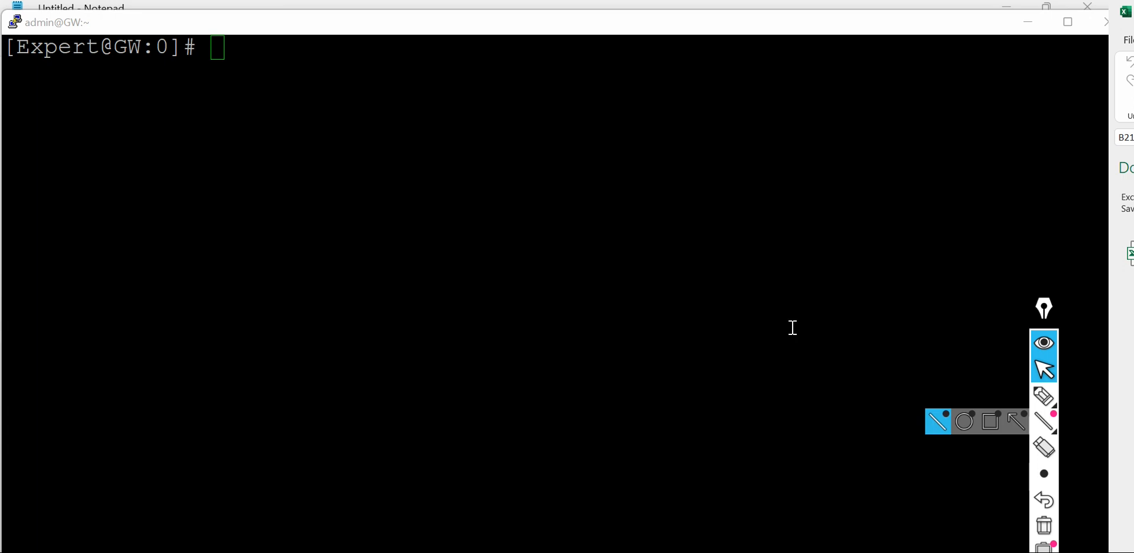
key("Return")
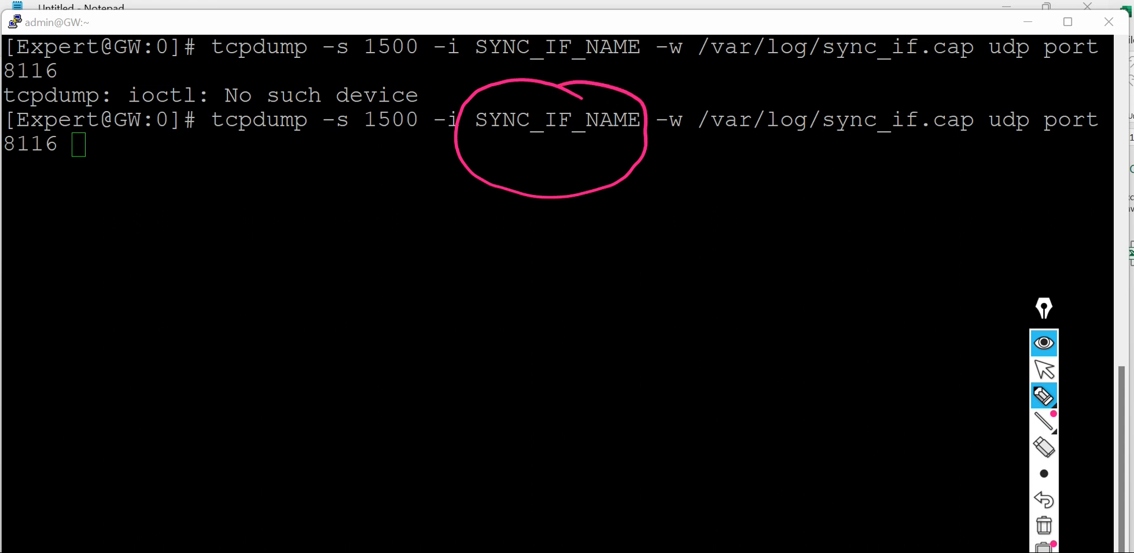
mouse_move(585, 210)
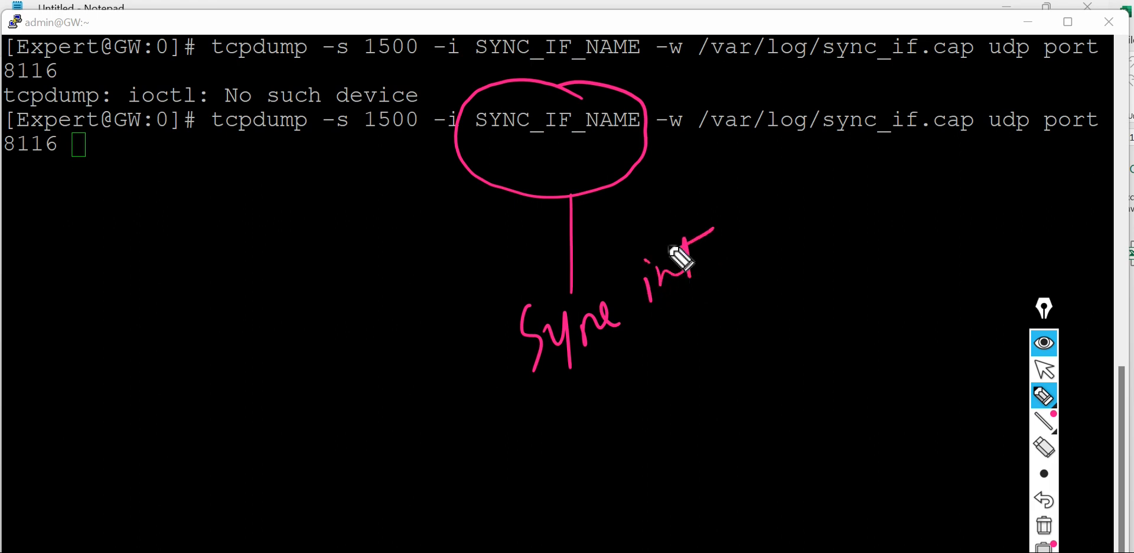
Step: Pen-label the sync interface name, the /var/log/sync_if.cap output path and the CCP udp port, then wipe the drawings
left_click_drag(736, 224, 818, 225)
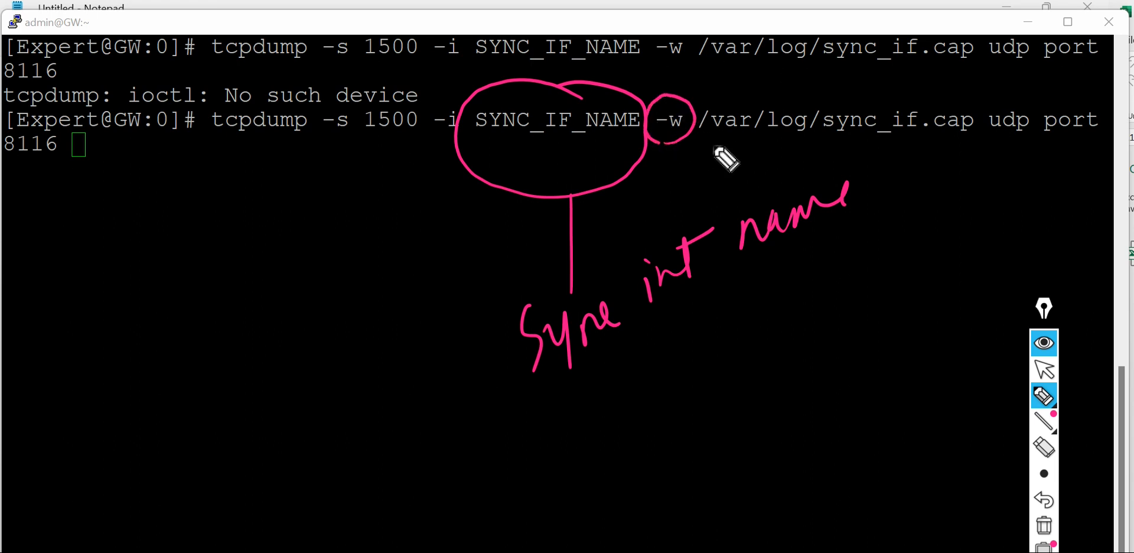
mouse_move(698, 156)
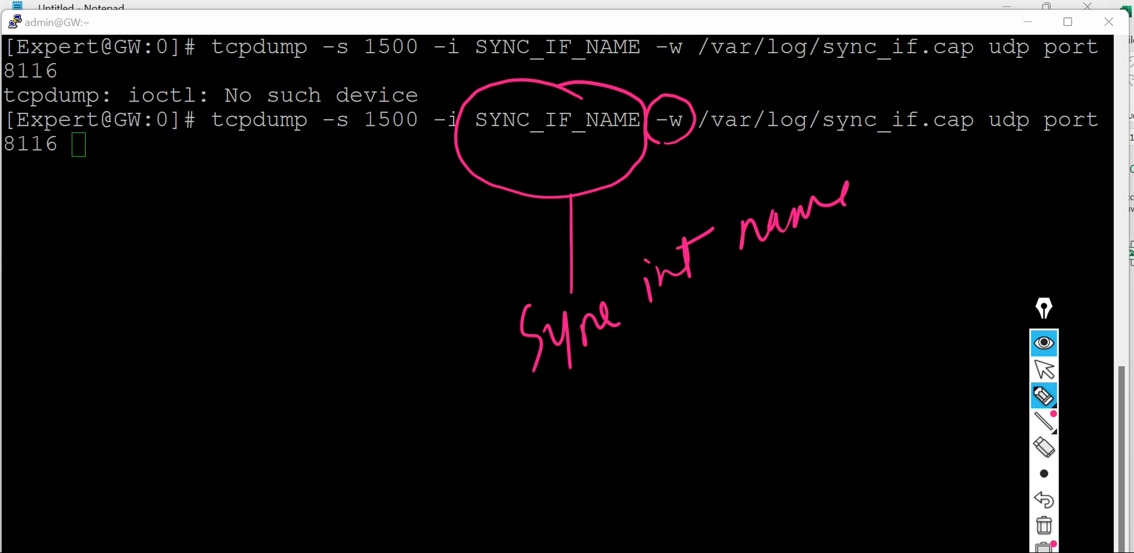
mouse_move(716, 150)
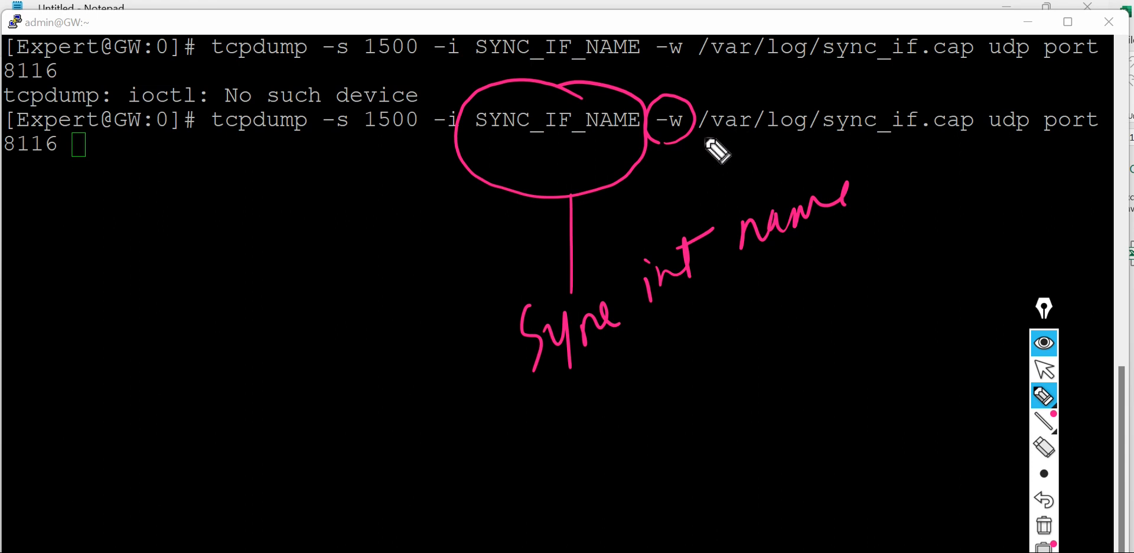
left_click_drag(698, 141, 817, 140)
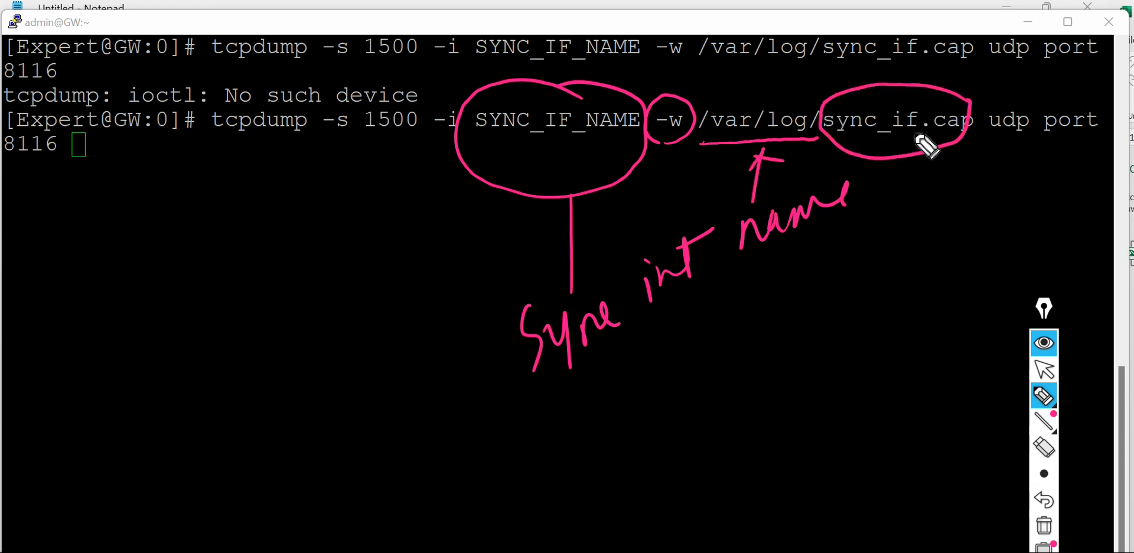
left_click_drag(977, 149, 1099, 134)
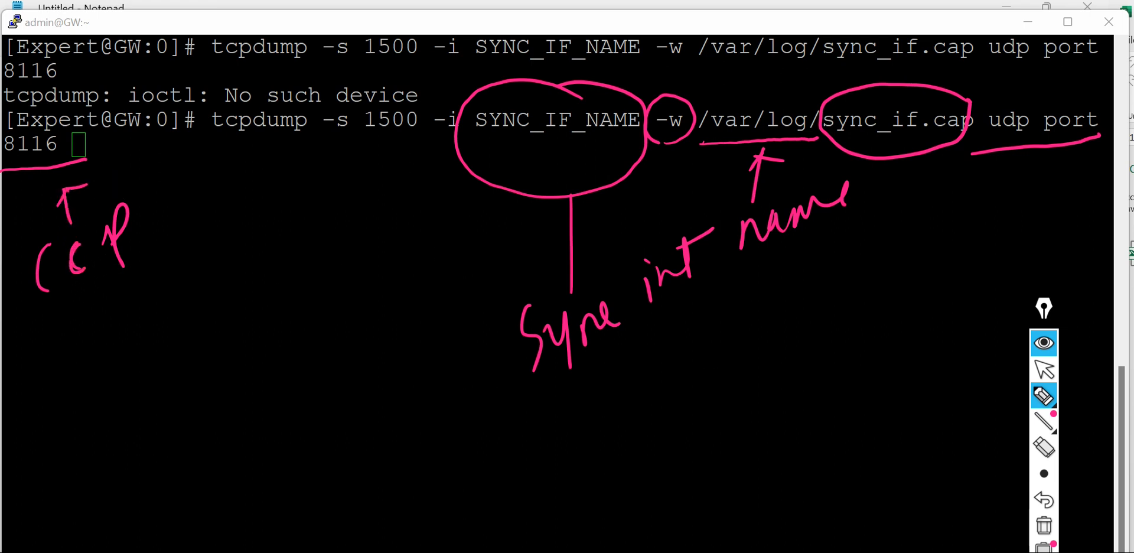
left_click(1043, 525)
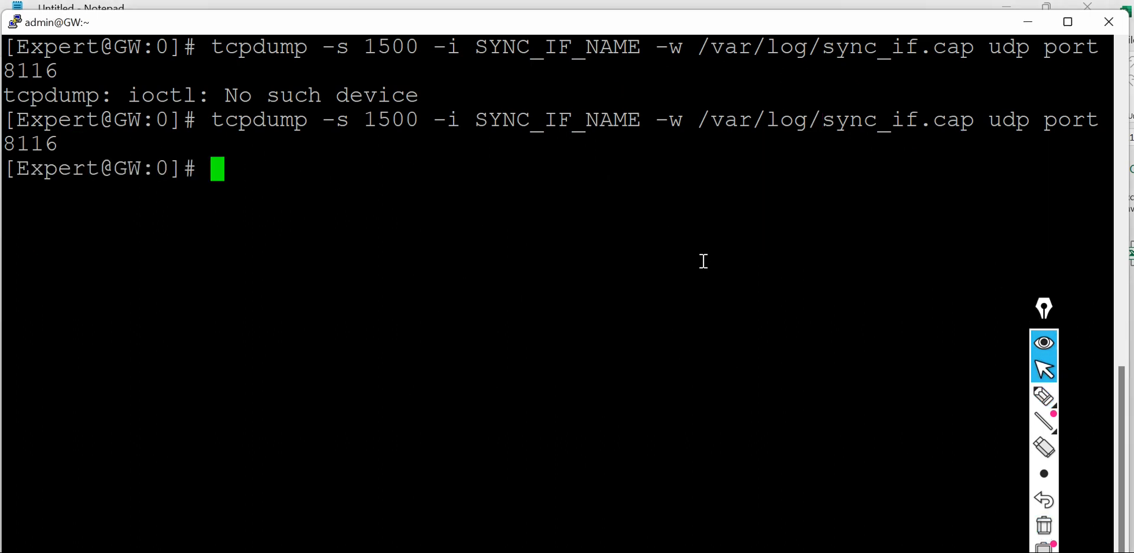
Step: Attempt an 'ifget' interface listing command, which fails
type("i")
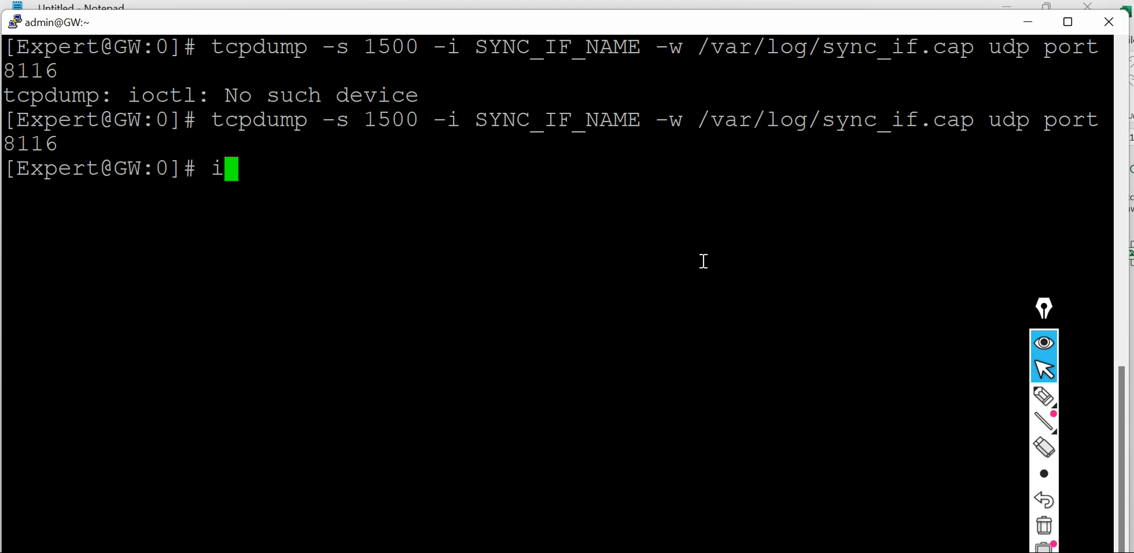
type("f")
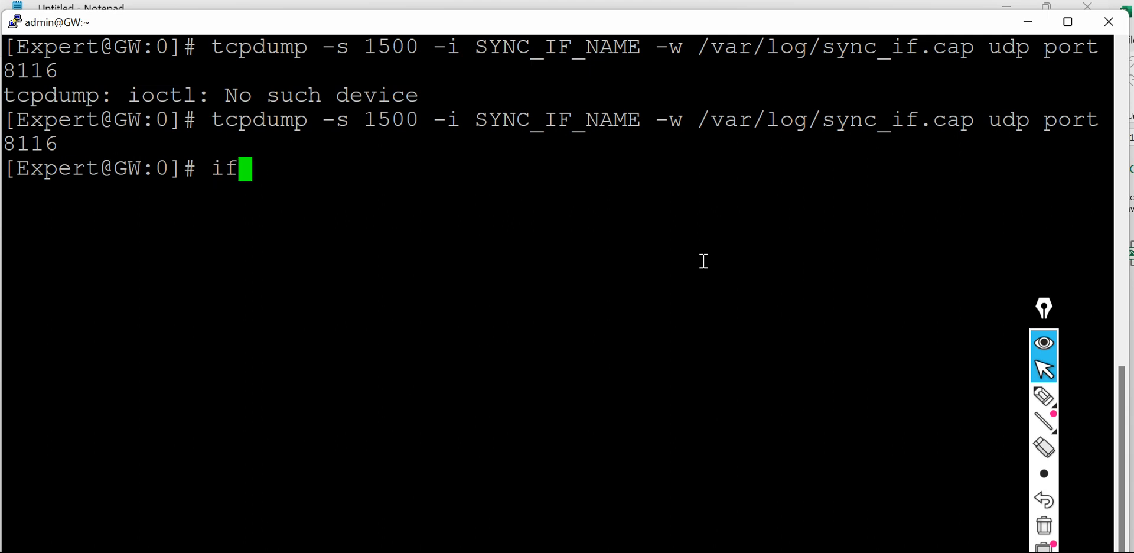
type("get")
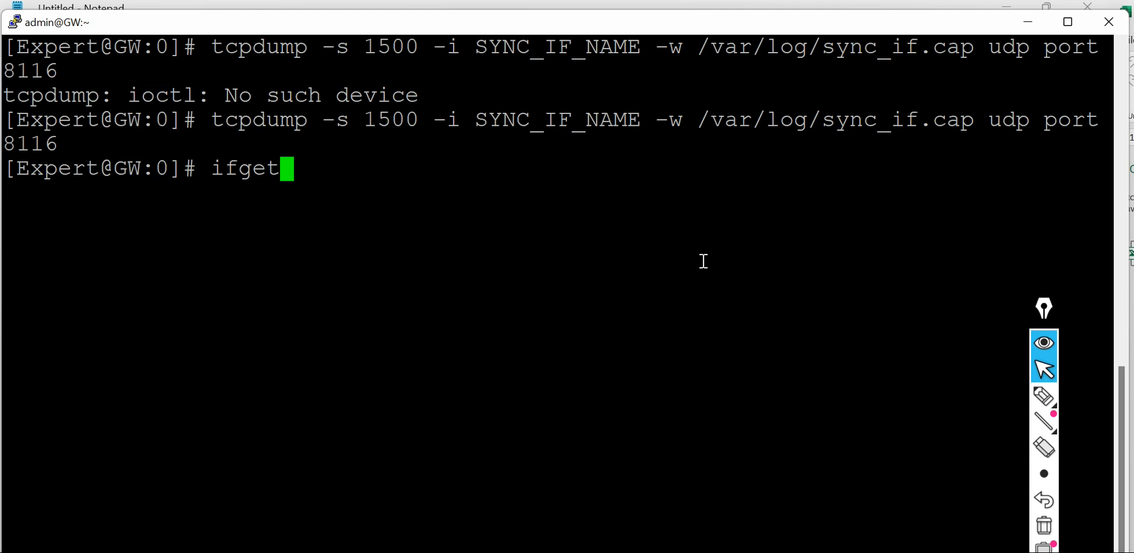
key("Return")
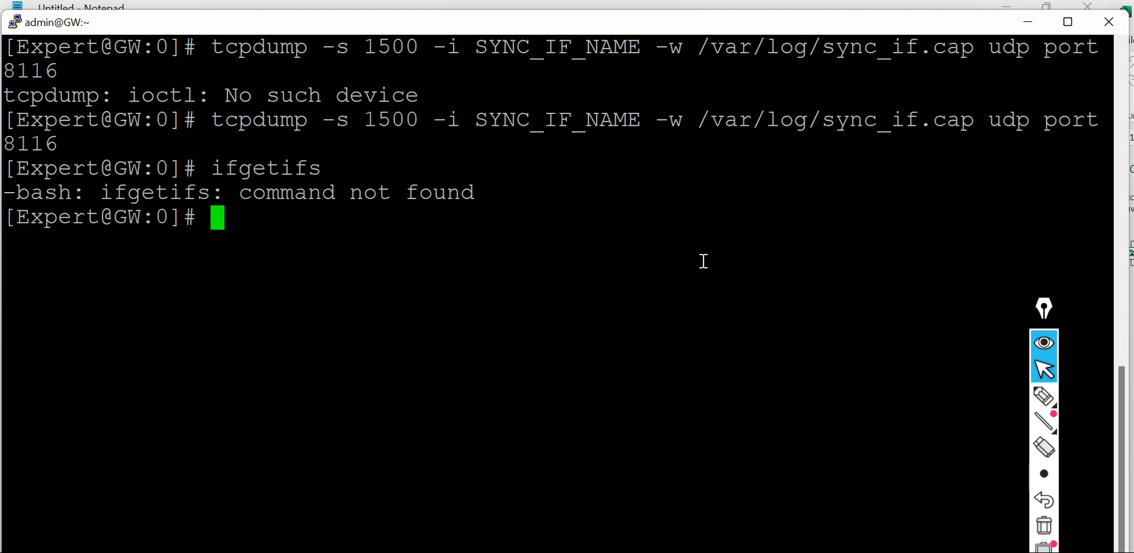
Step: Run fw getifs to list eth0, eth1 and eth2 with their addresses
type("fw i")
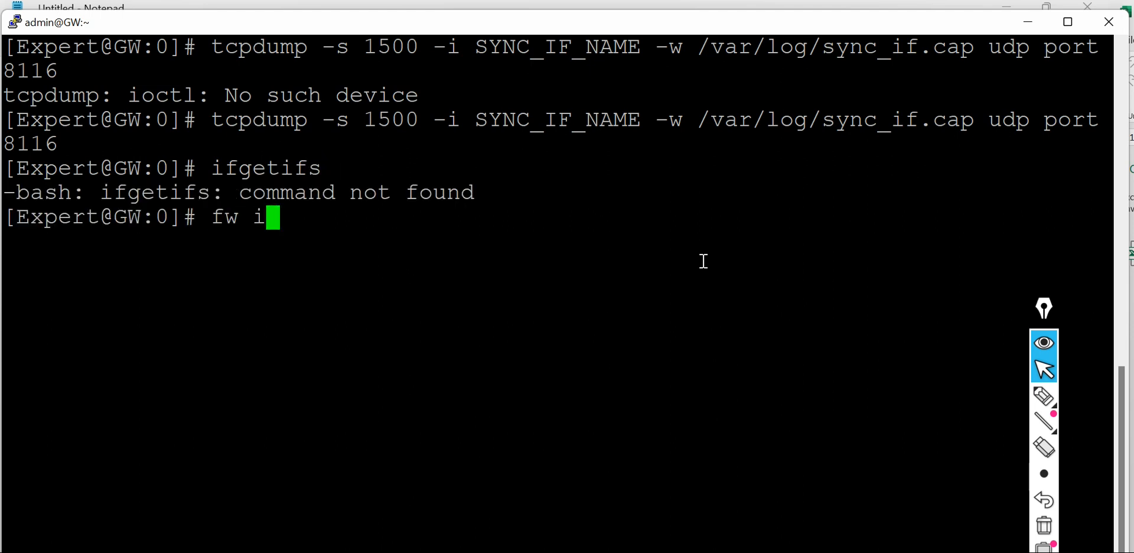
type("getifs")
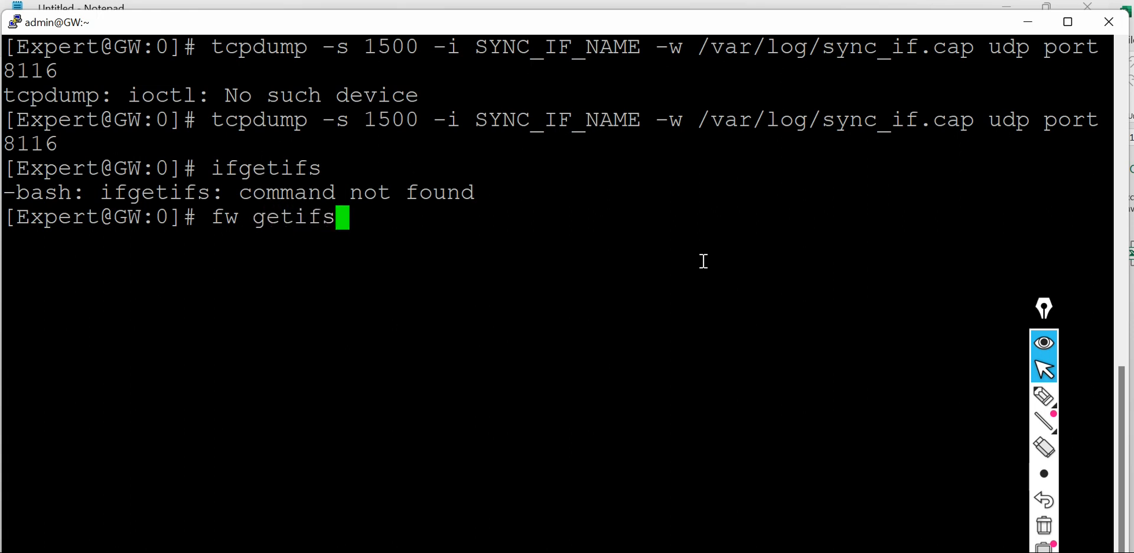
key("Return")
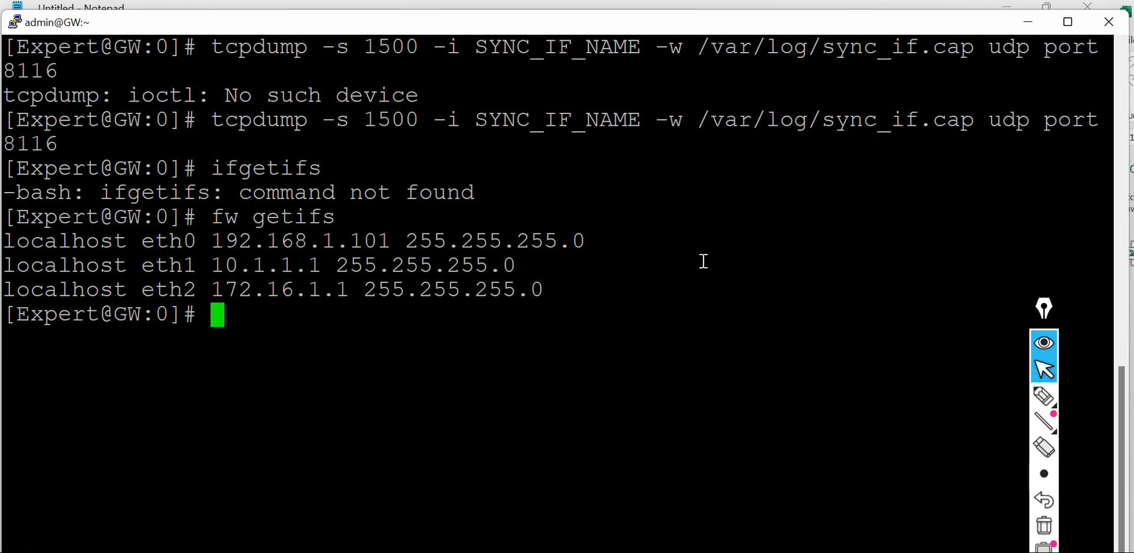
type("ifgetifs")
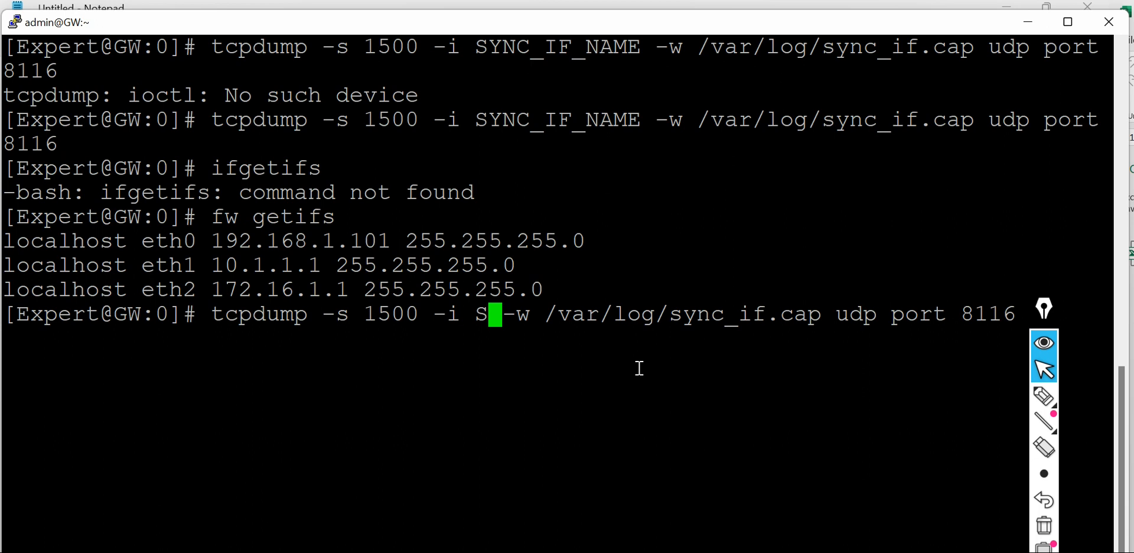
Step: Start the tcpdump capture of udp port 8116 on eth2 into /var/log/sync_if.cap
type("th")
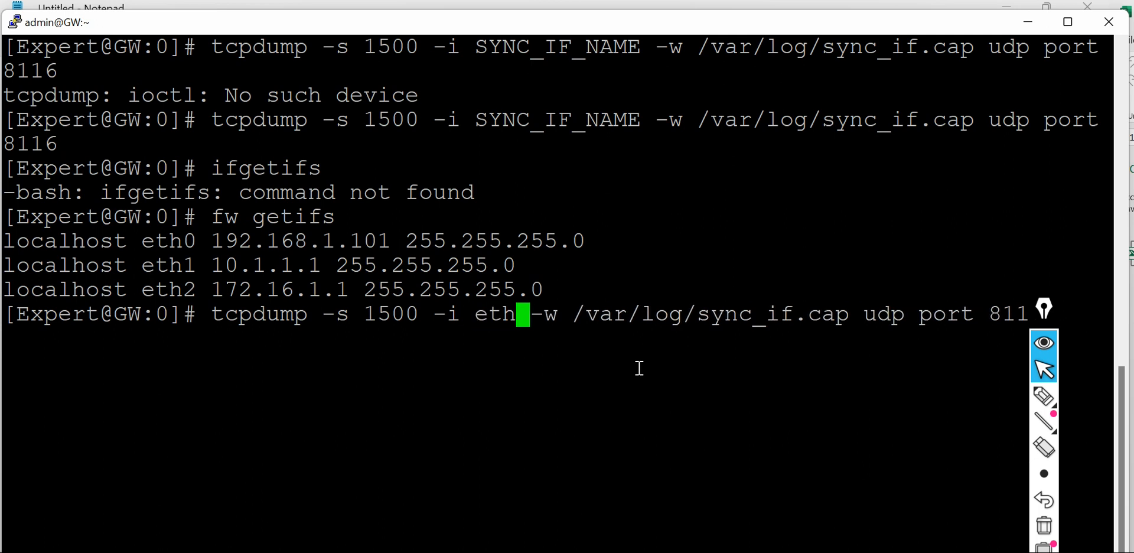
type("2")
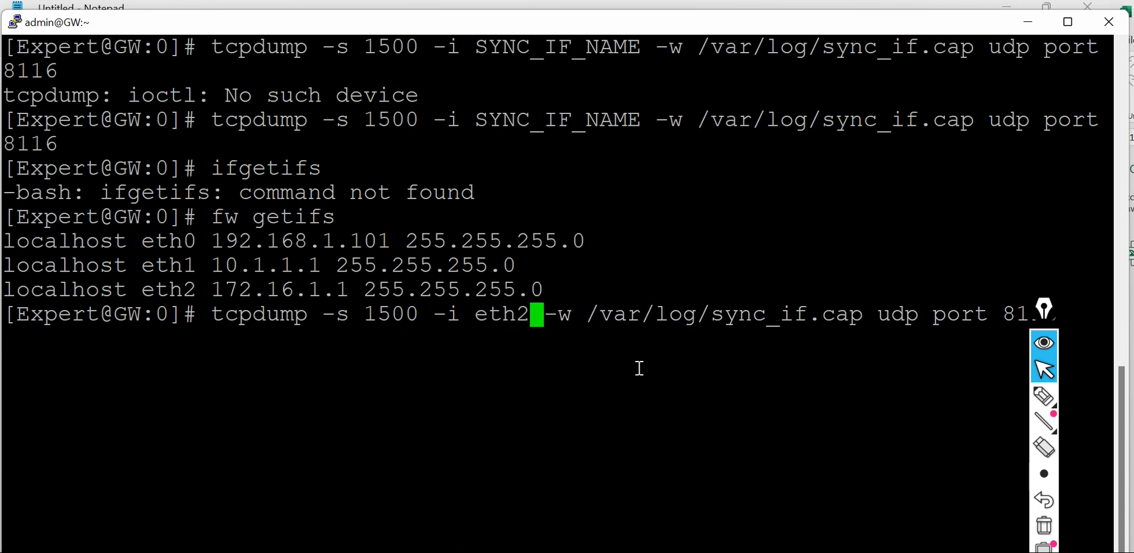
key("Return")
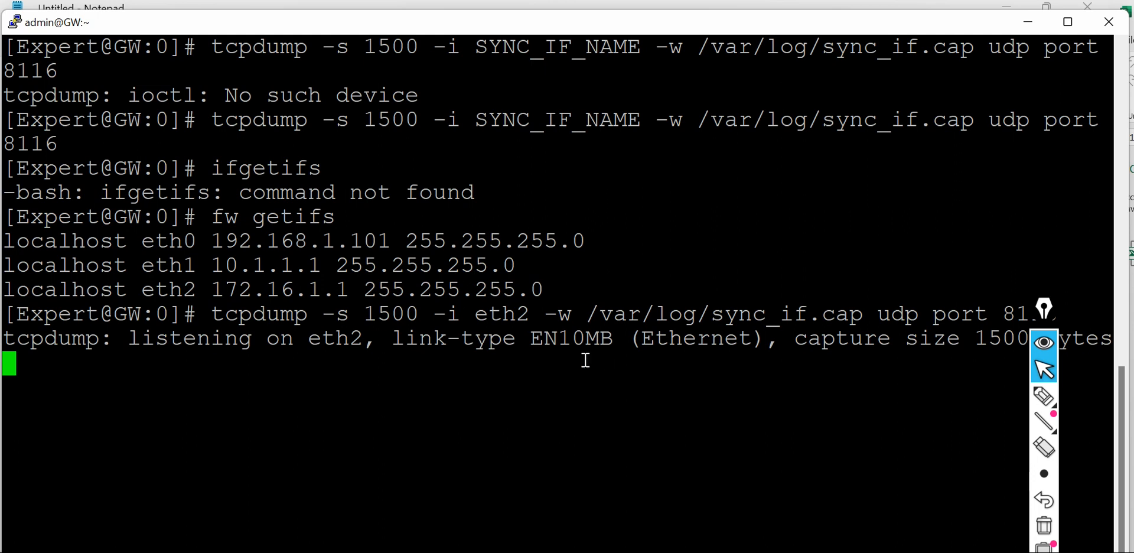
mouse_move(1043, 342)
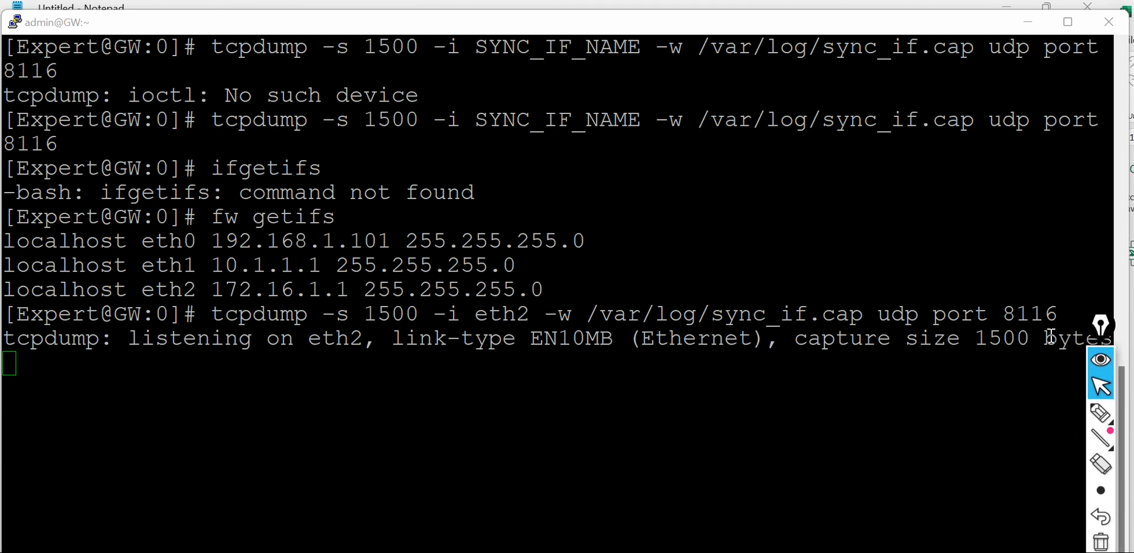
mouse_move(344, 372)
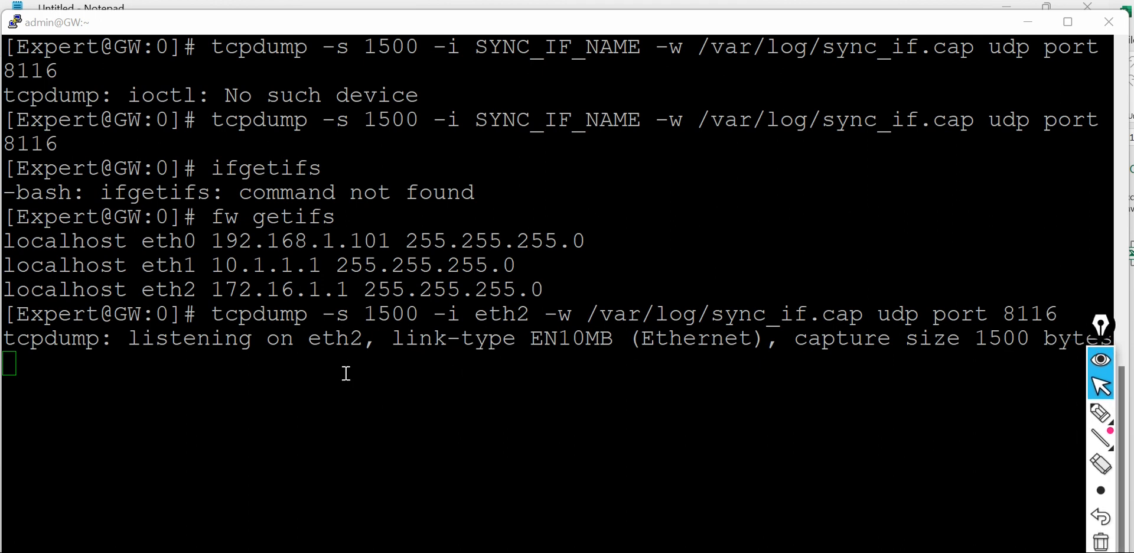
mouse_move(1052, 395)
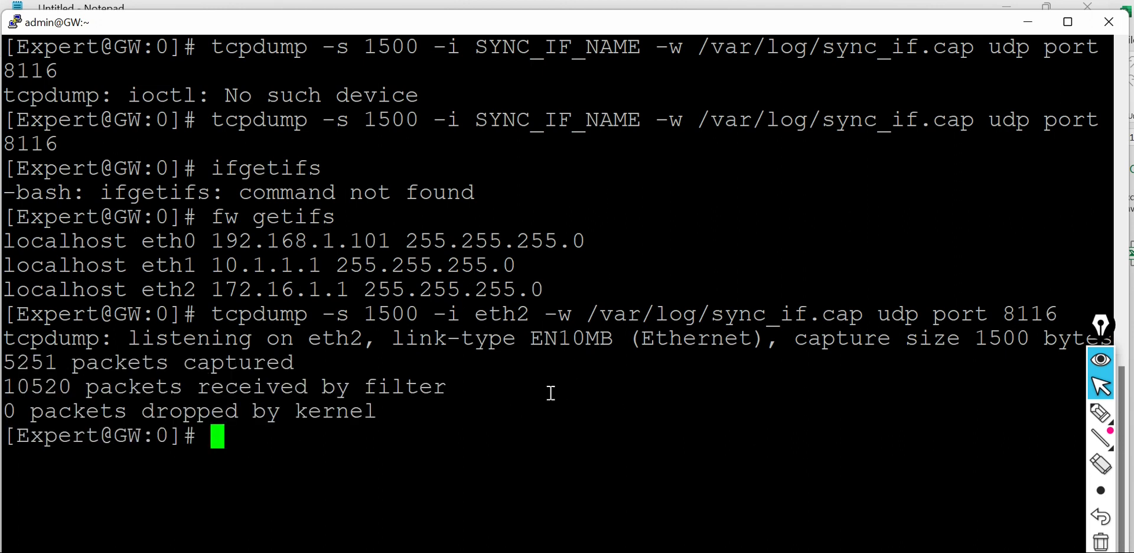
mouse_move(807, 425)
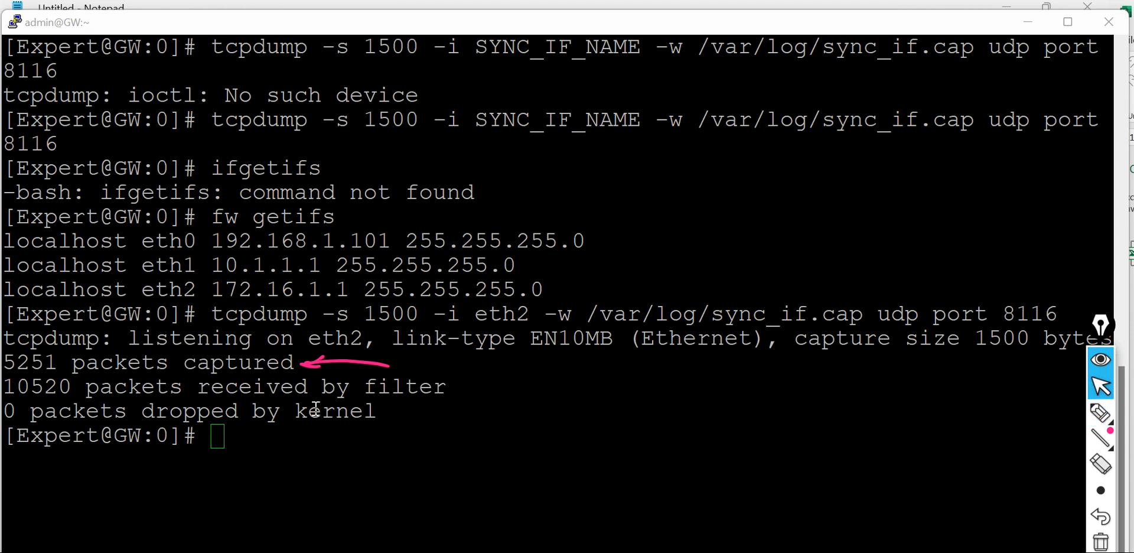
Step: Clear the screen and retype the eth2 tcpdump command, selecting its capture file name
type("cler")
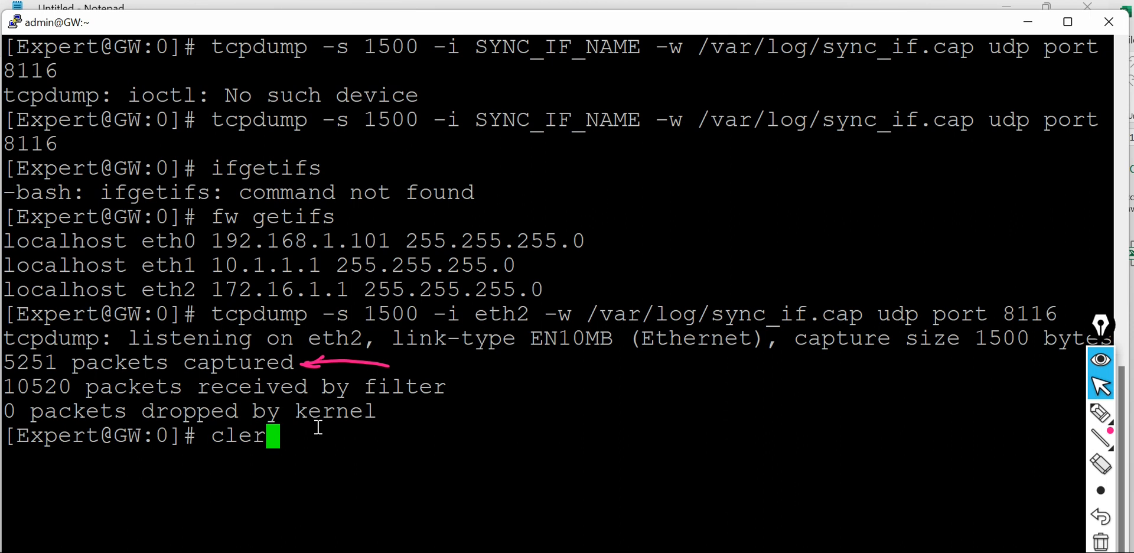
key("Return")
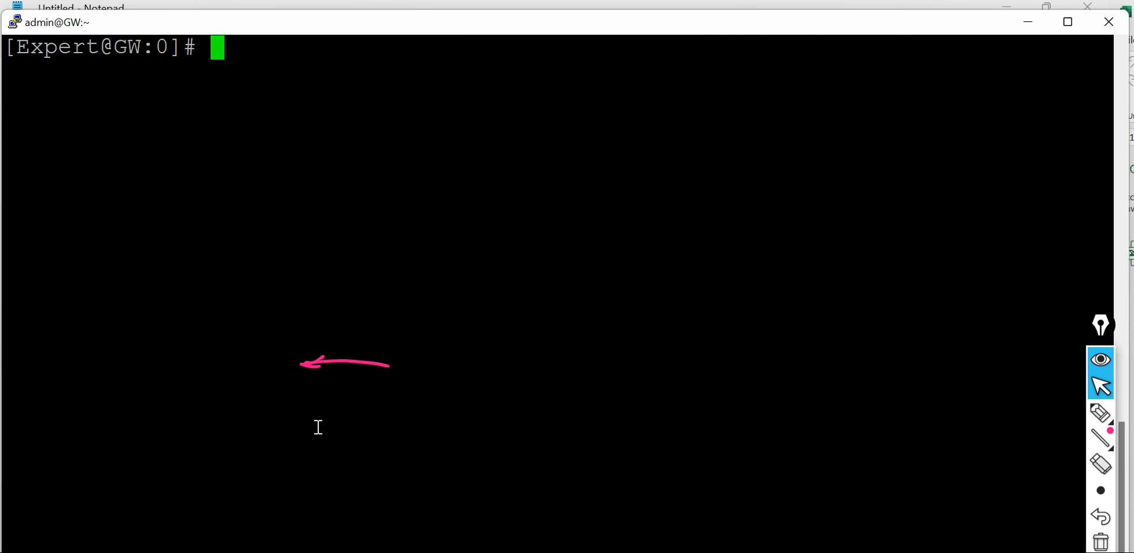
type("tcpdump -s 1500 -i eth2 -w /var/log/sync_if.cap udp port 8116")
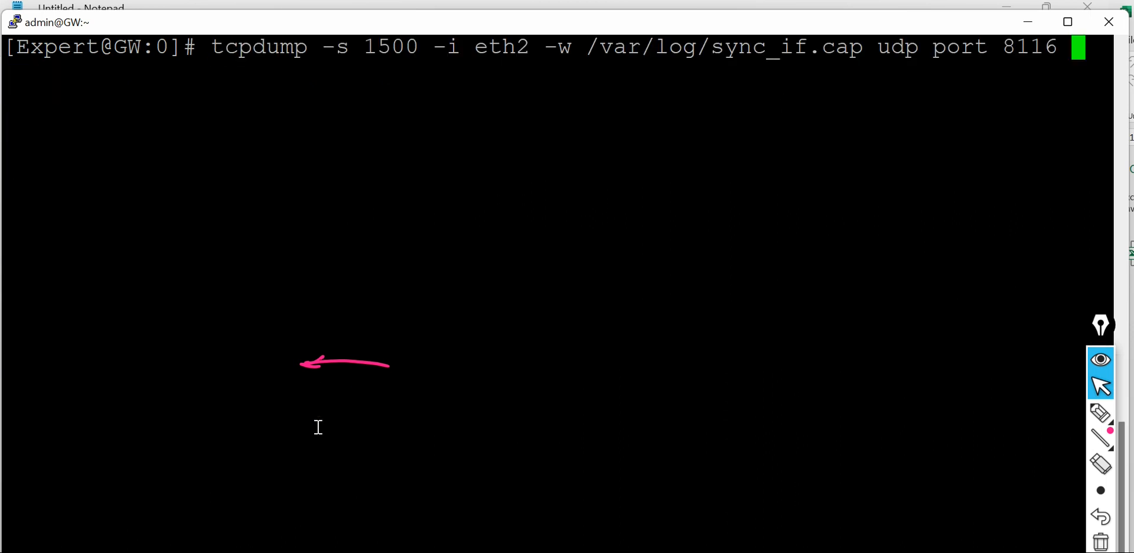
mouse_move(1056, 454)
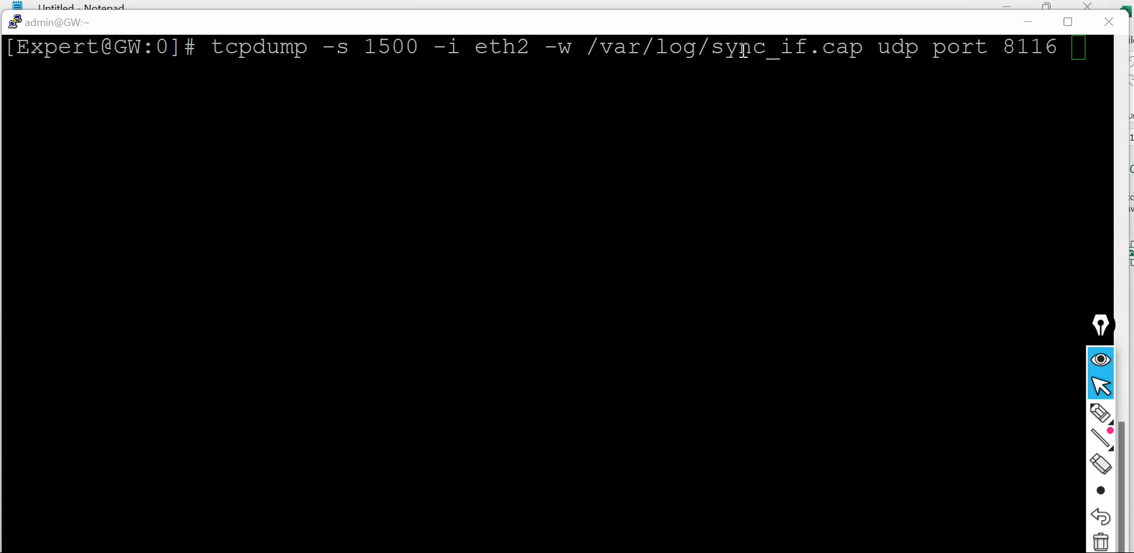
double_click(785, 48)
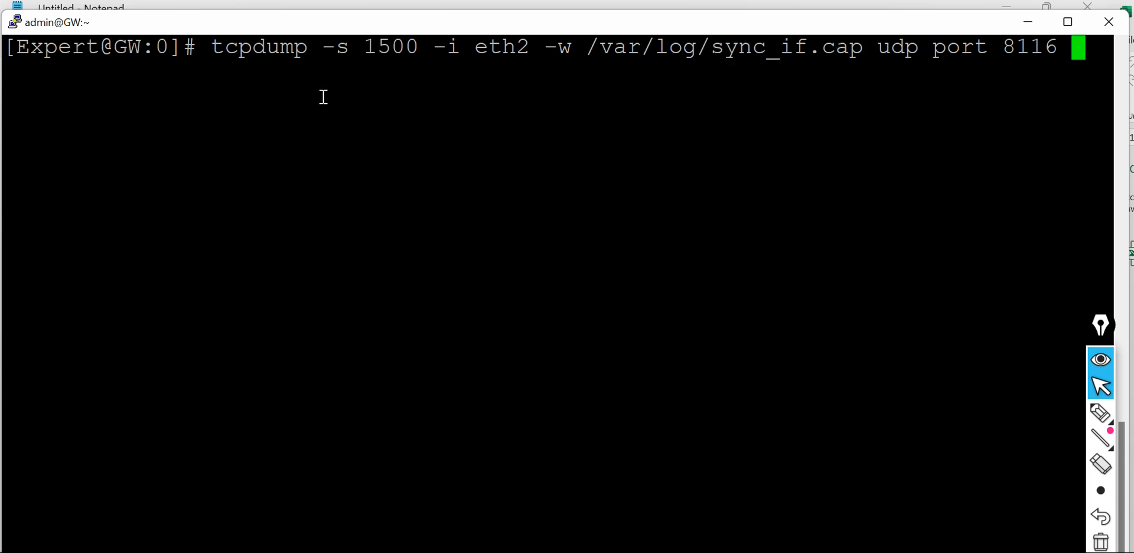
Step: Run less sync_if.cap, which reports no such file or directory
type("le")
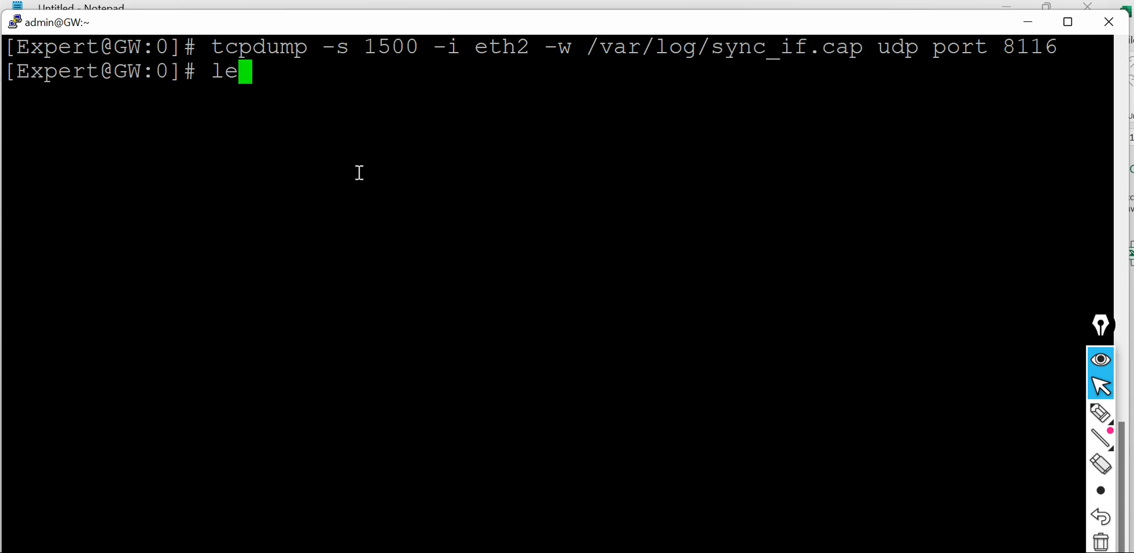
type("ss sync_if.cap")
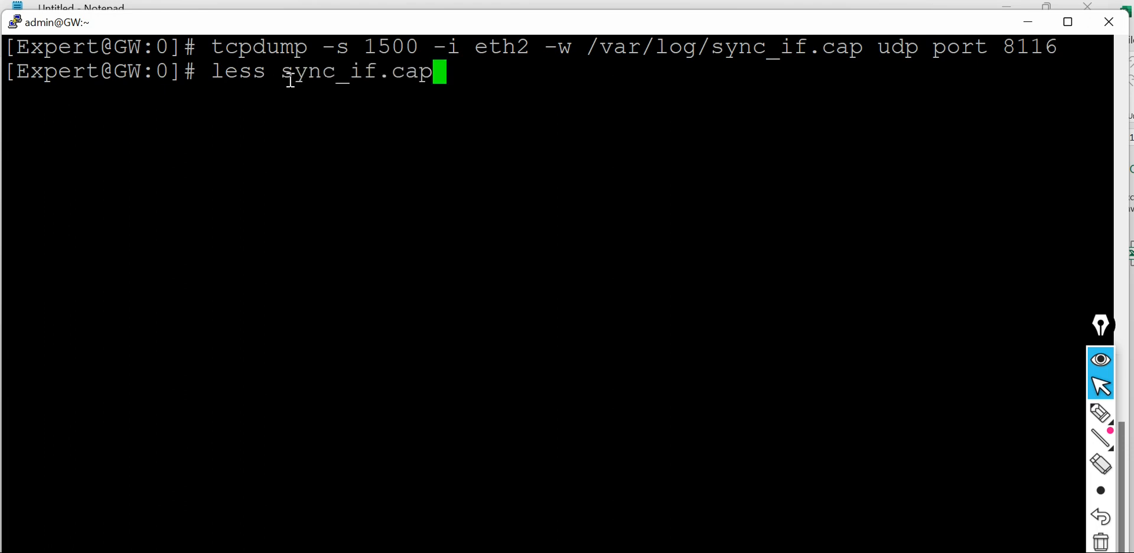
key("Return")
type("cat sync_if.cap")
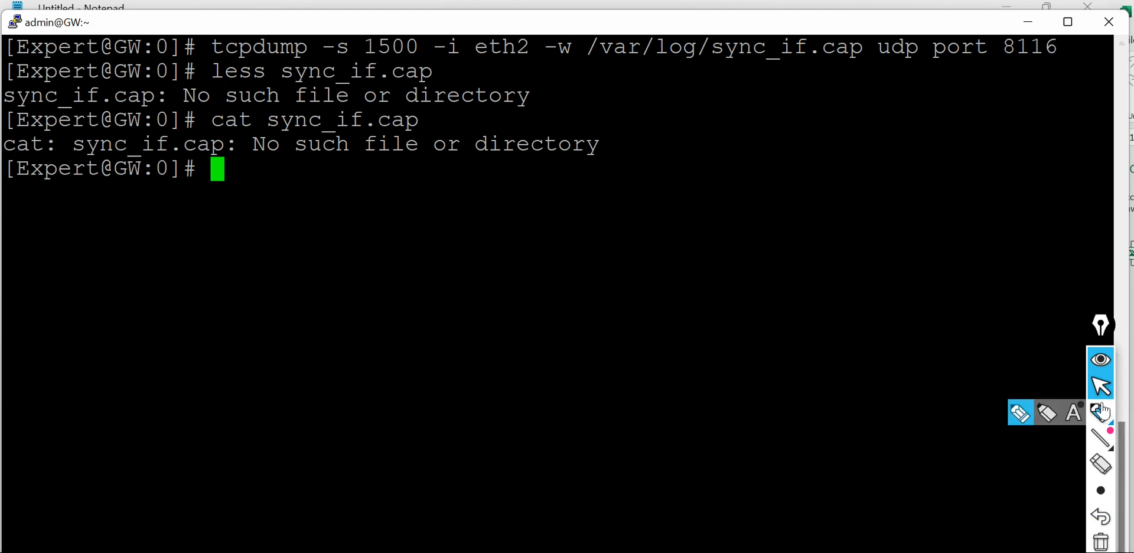
mouse_move(1020, 412)
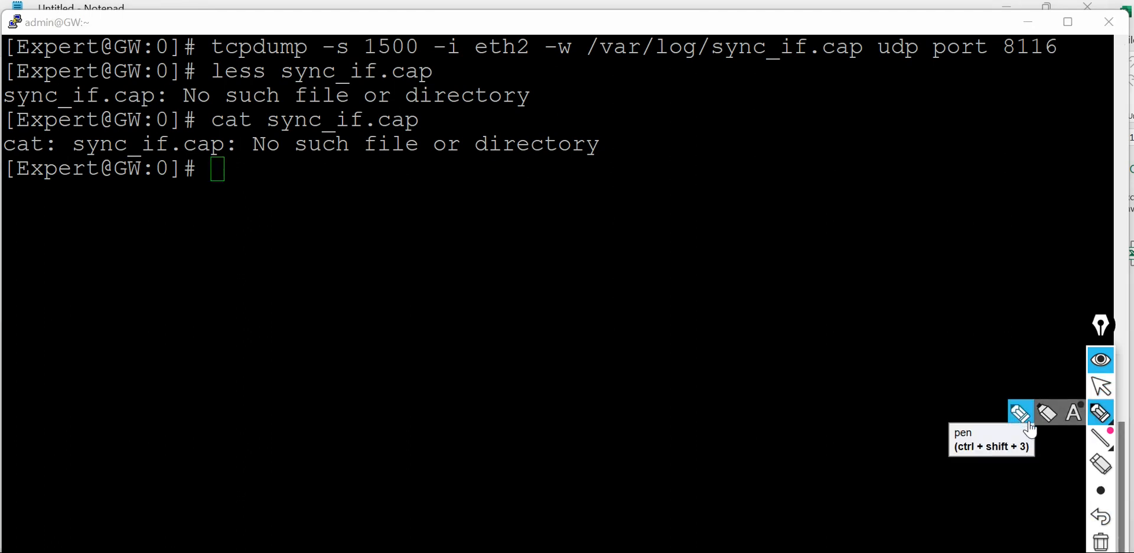